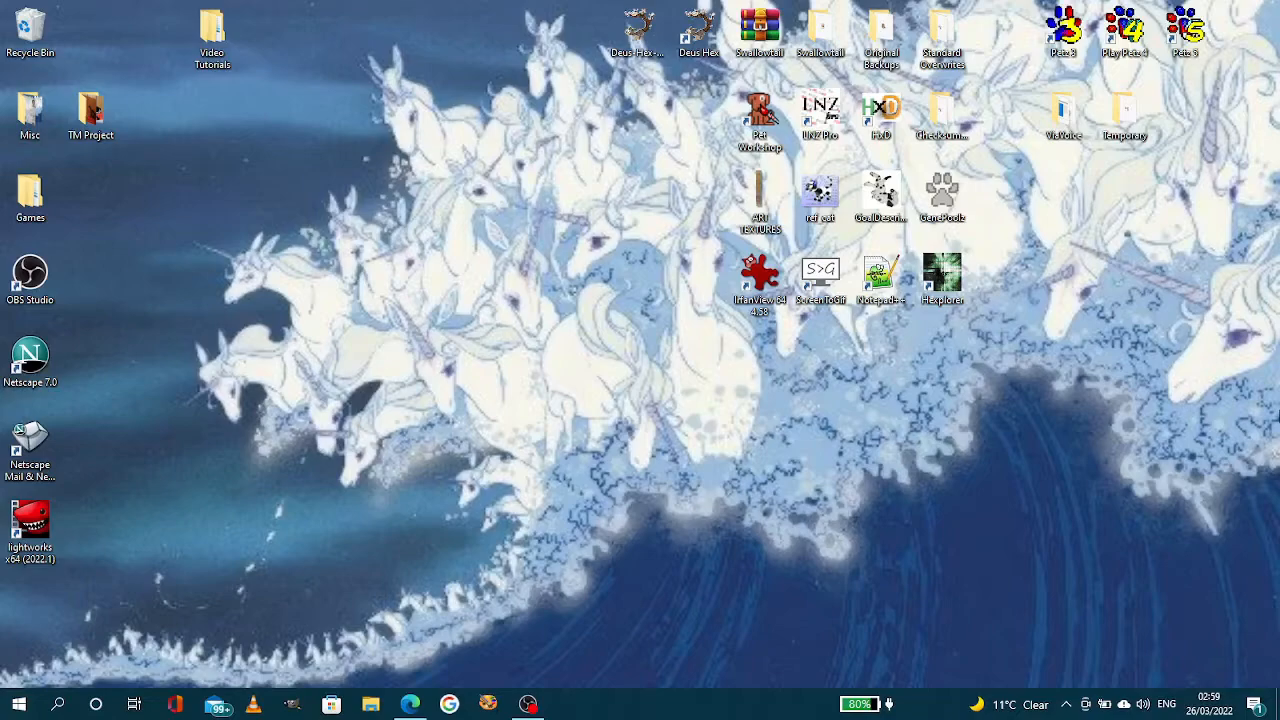
mouse_move(612, 170)
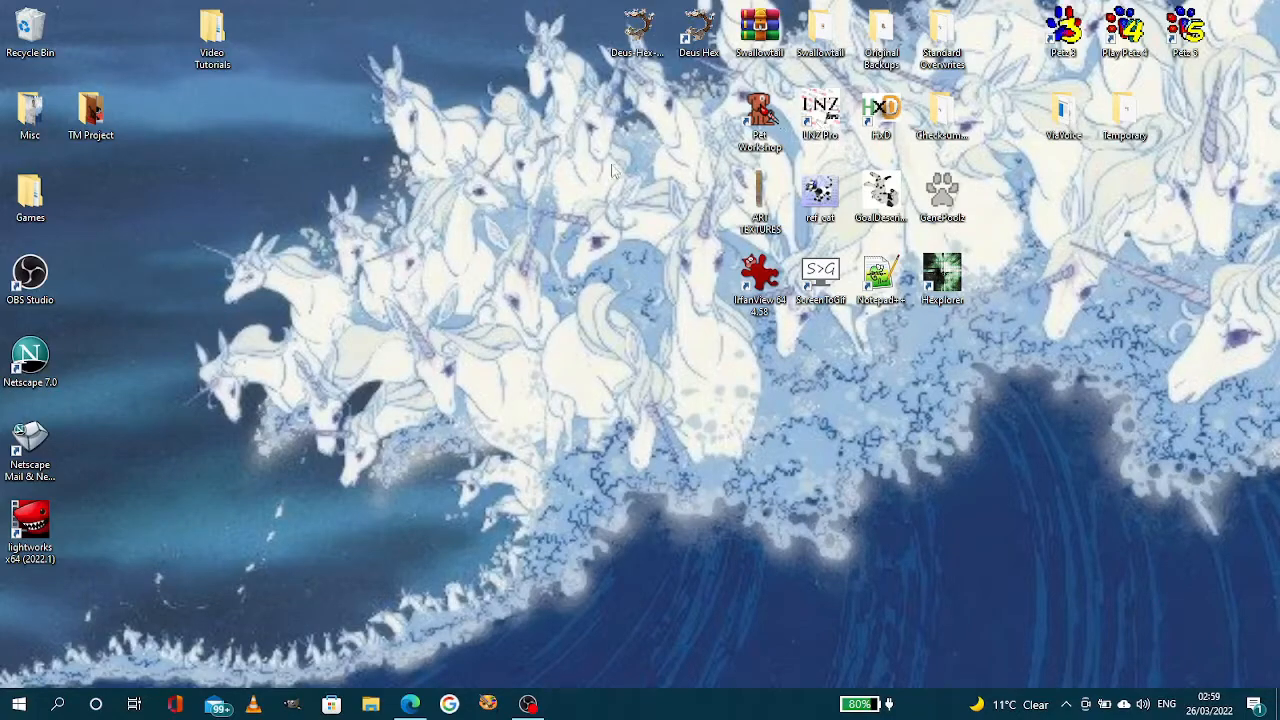
mouse_move(818, 130)
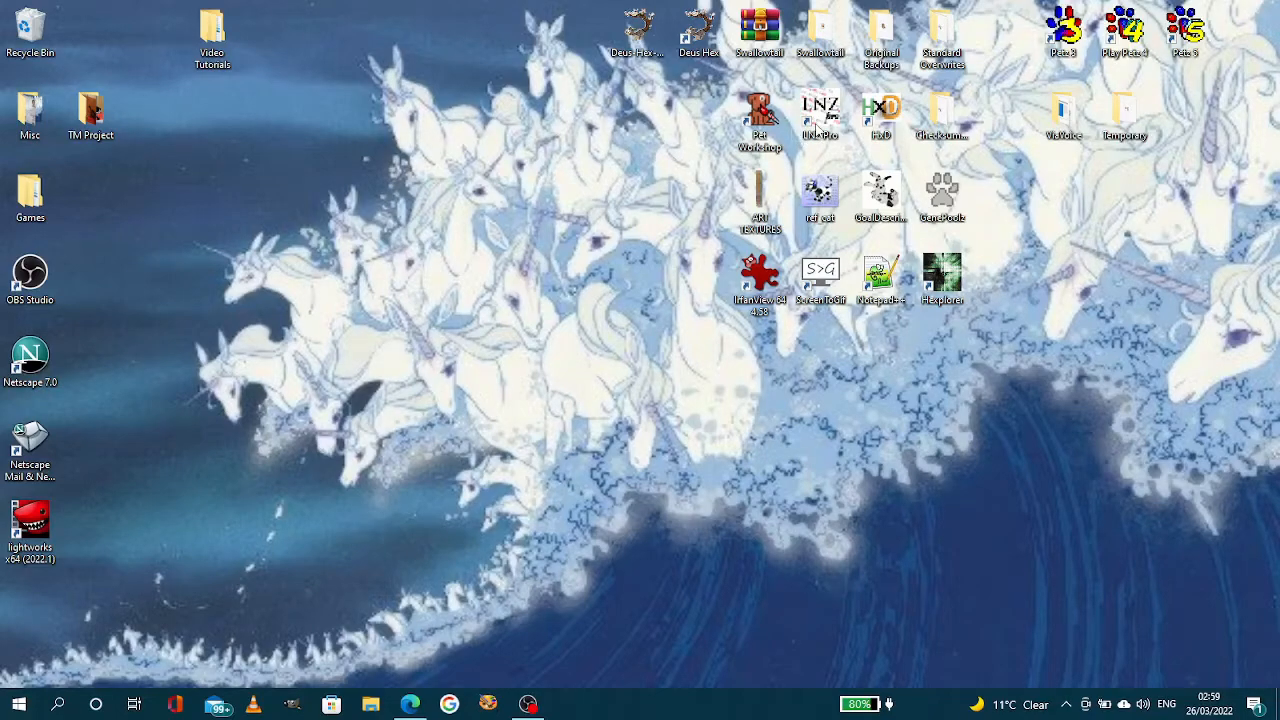
Launch LNZ Pro, load Orange Shorthair.cat and display its OR breed LNZ text for editing
double_click(820, 104)
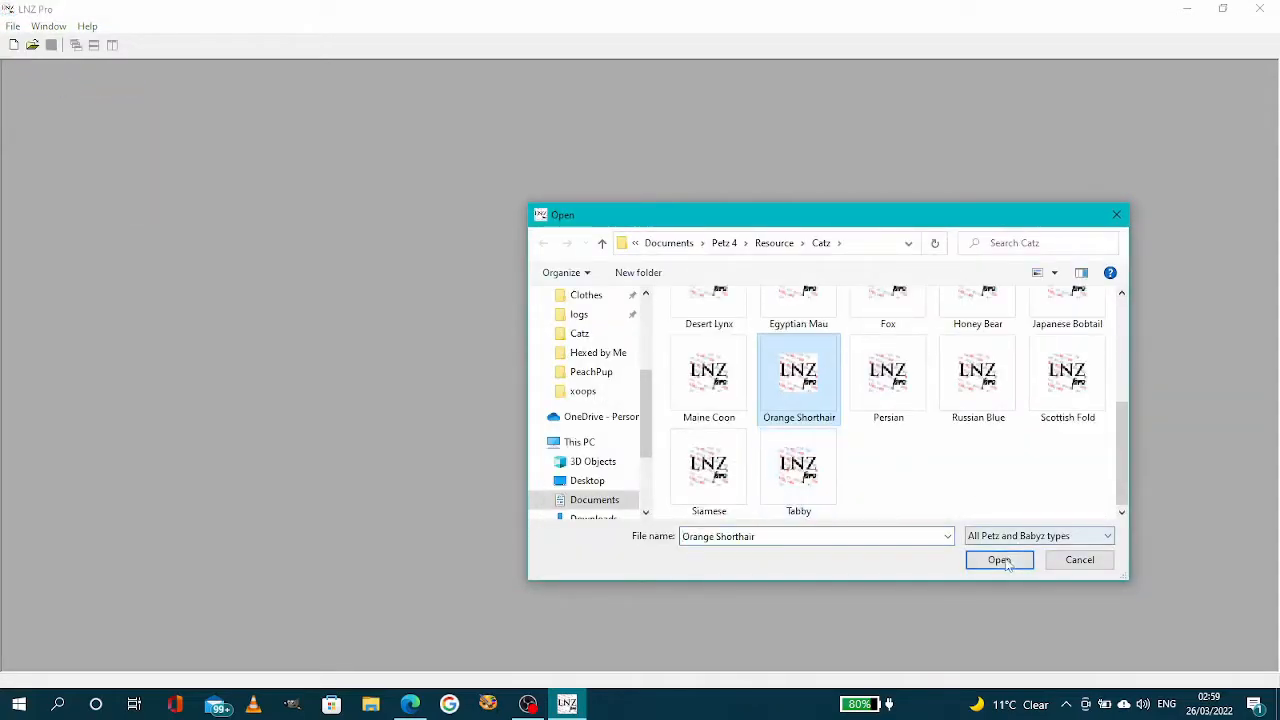
click(1000, 560)
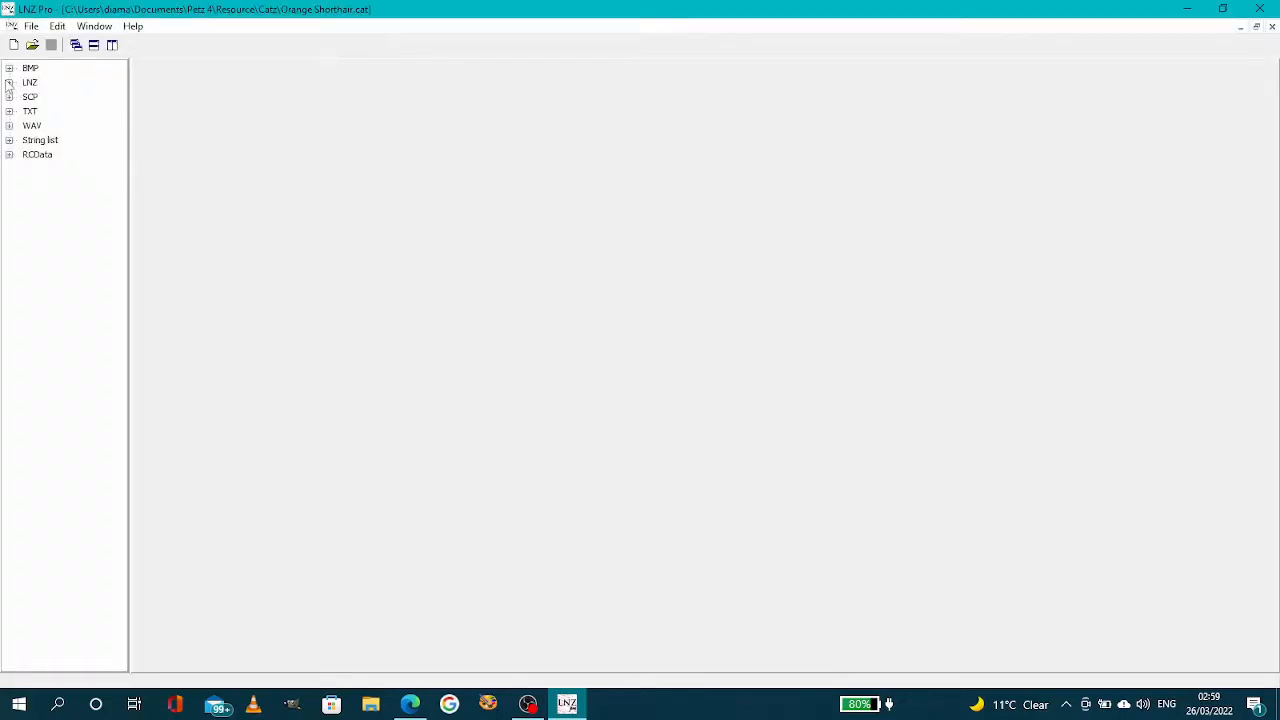
click(8, 82)
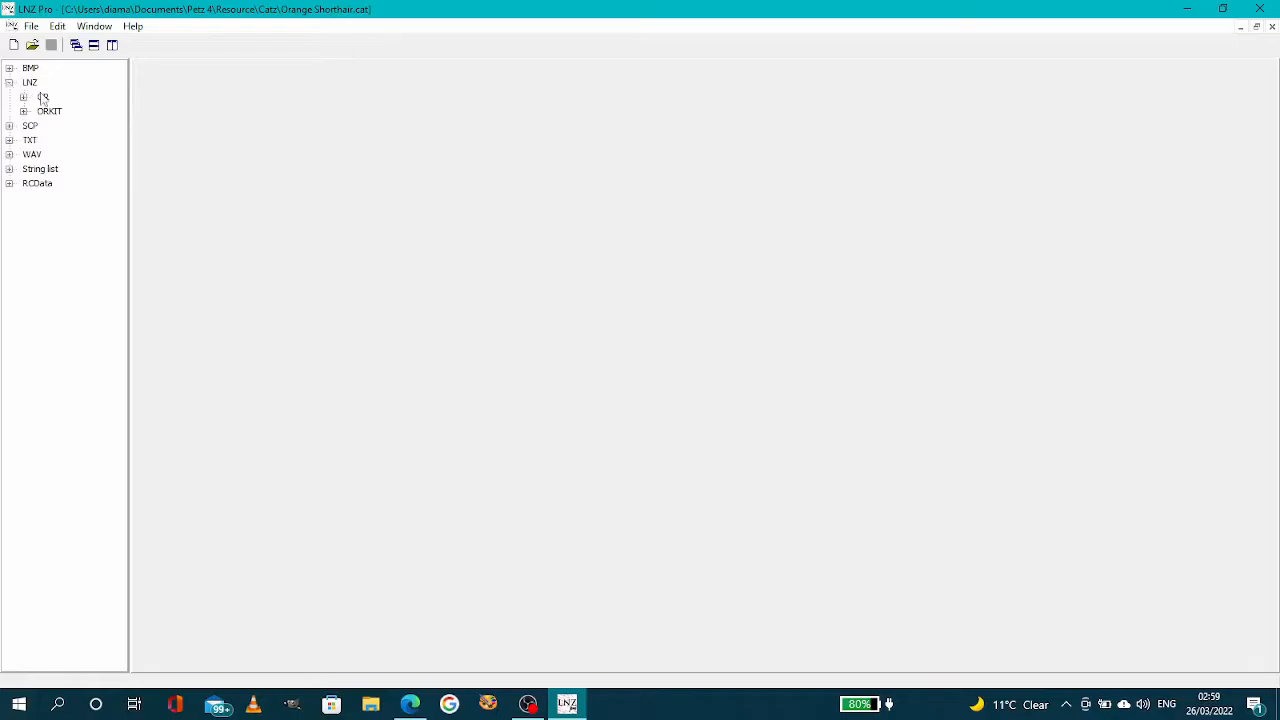
double_click(44, 96)
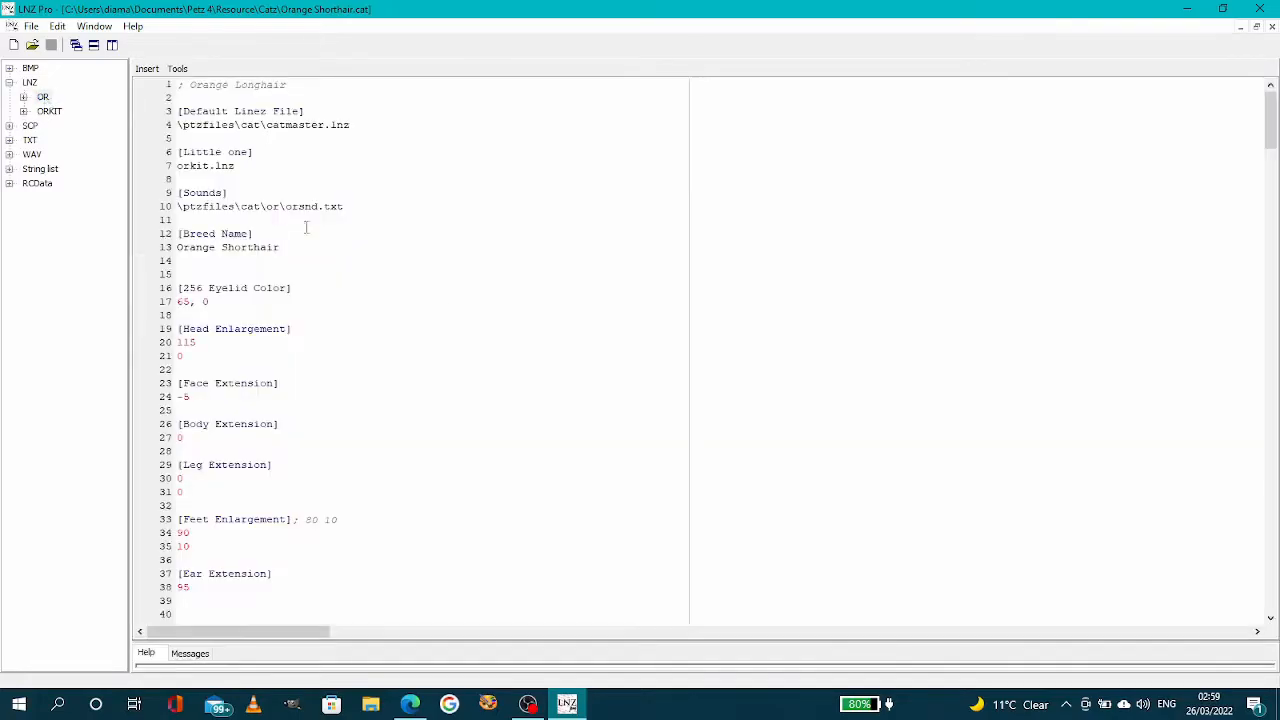
mouse_move(472, 320)
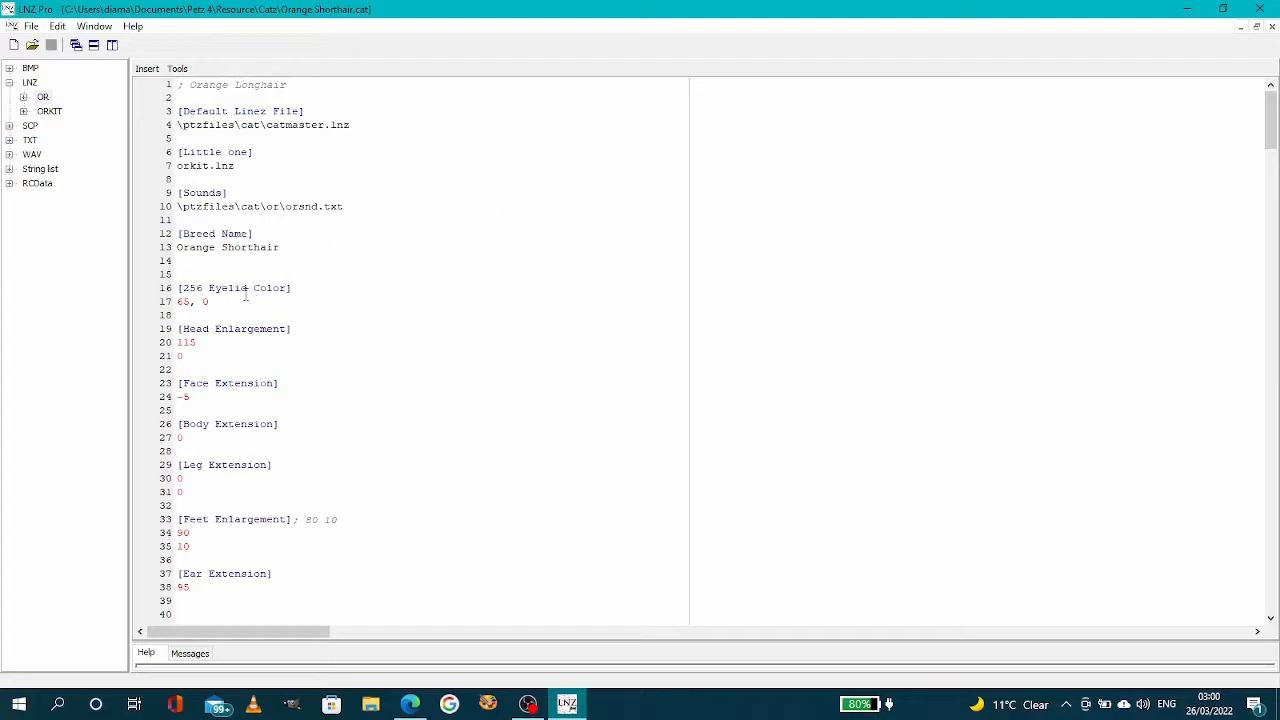
mouse_move(256, 344)
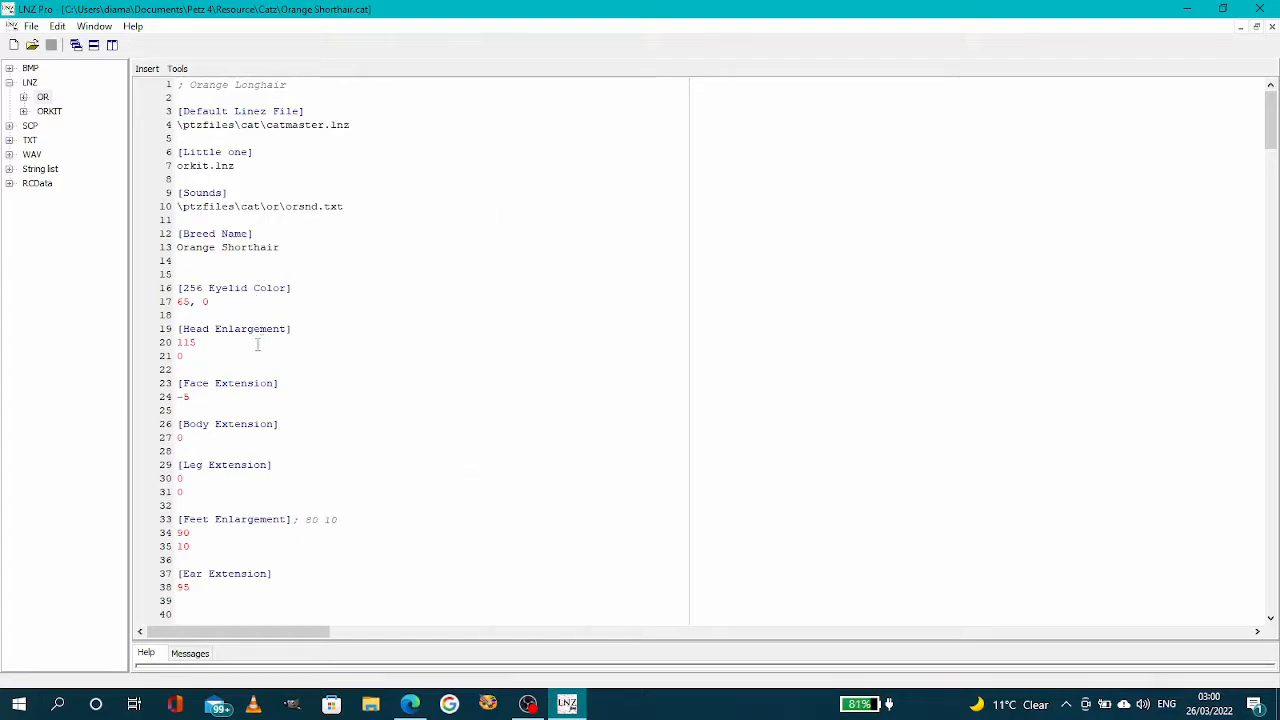
mouse_move(420, 522)
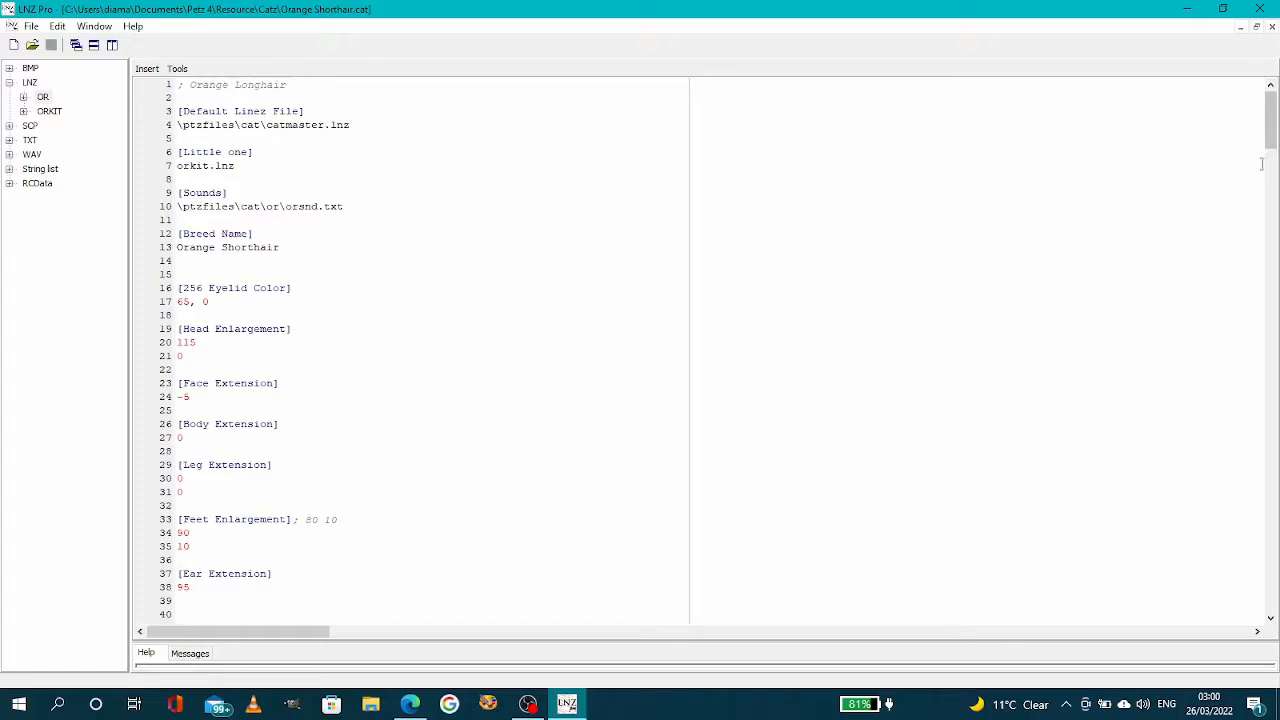
Scroll the breed text to reach the [Default Scales] section near line 80
scroll(down, 3)
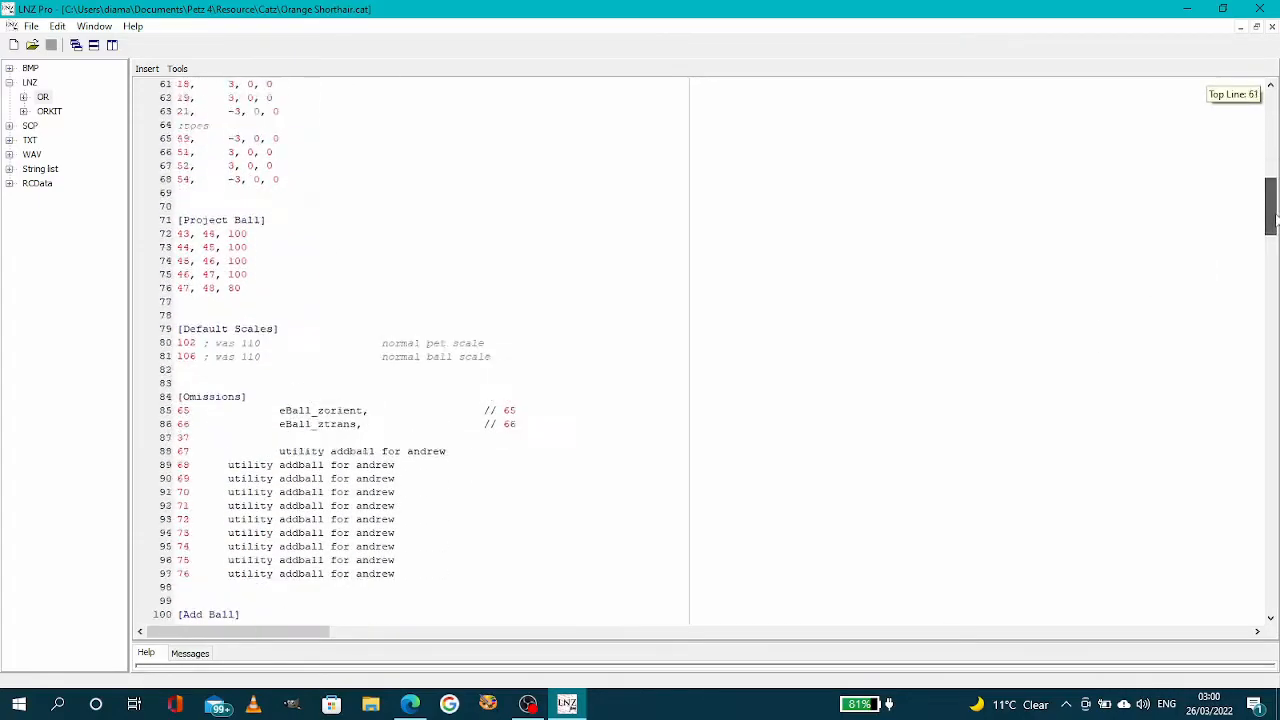
scroll(up, 3)
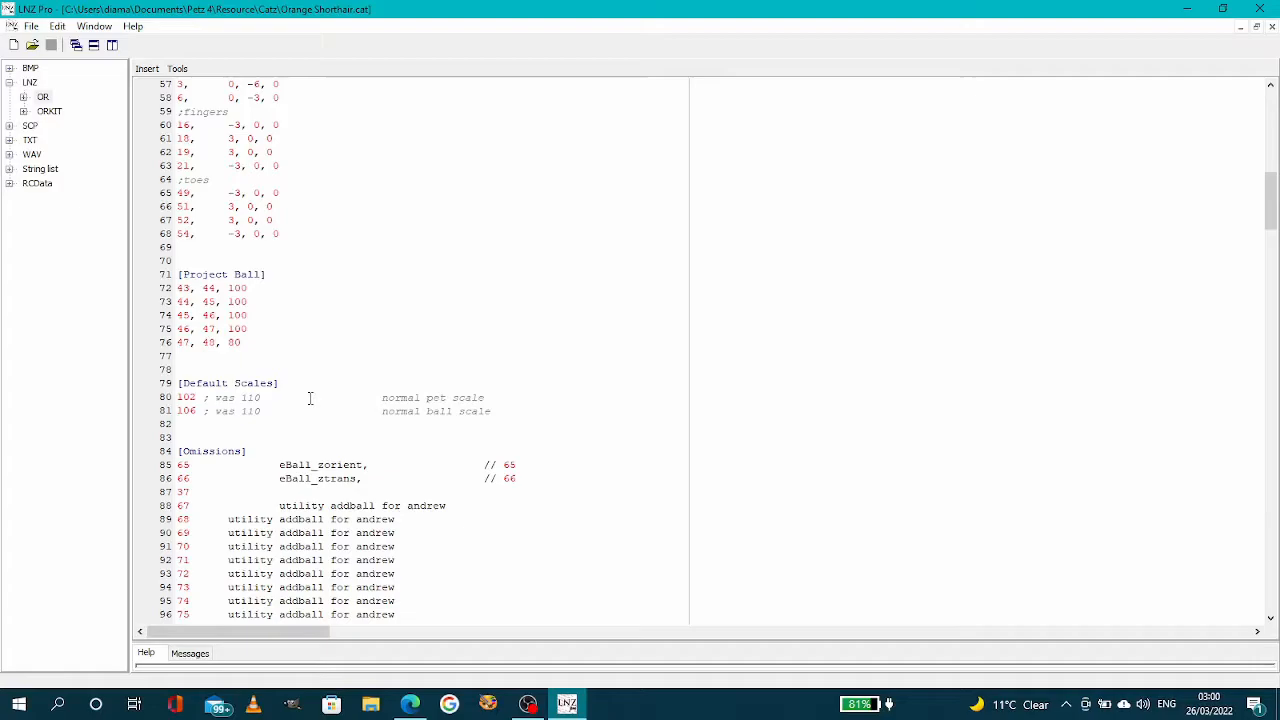
mouse_move(278, 400)
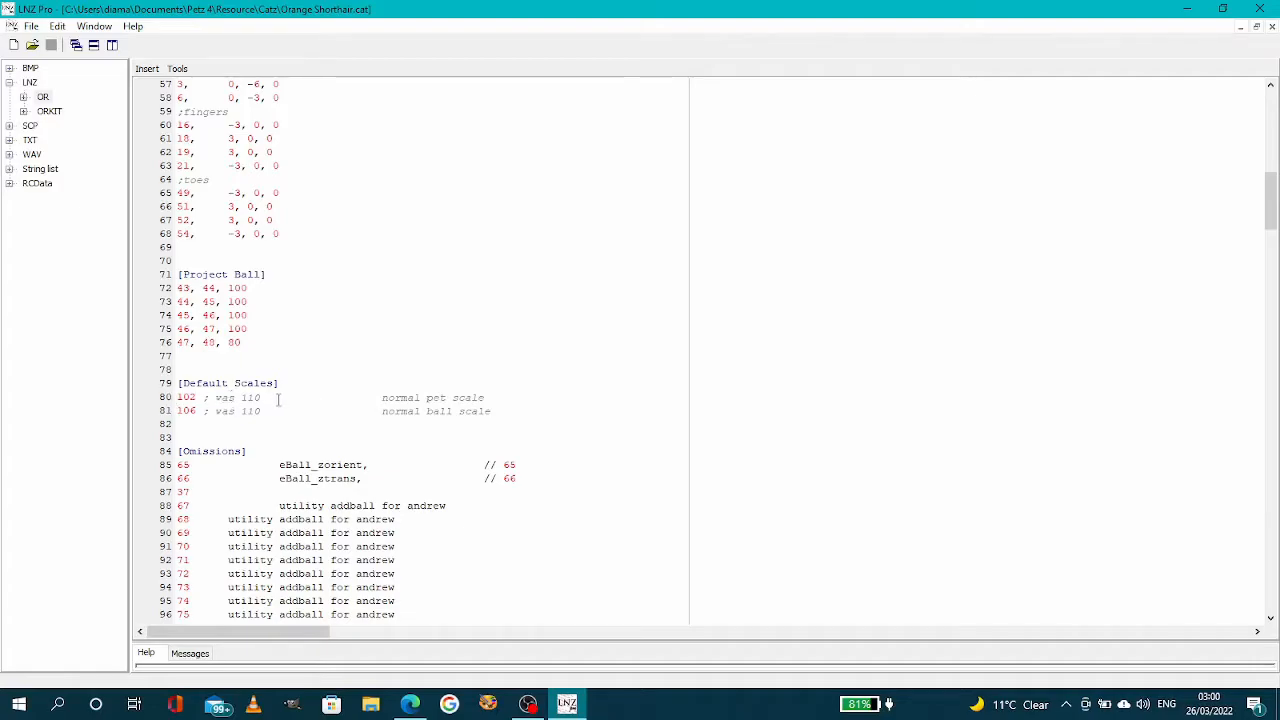
mouse_move(336, 412)
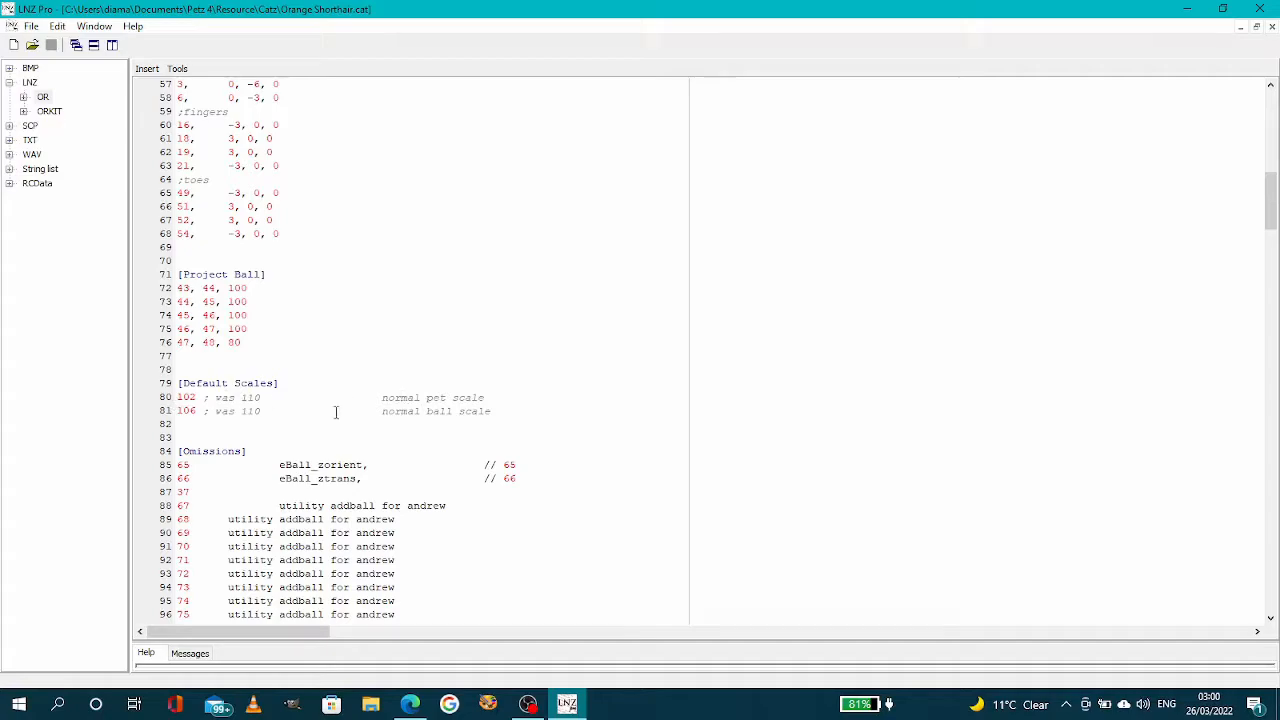
mouse_move(484, 428)
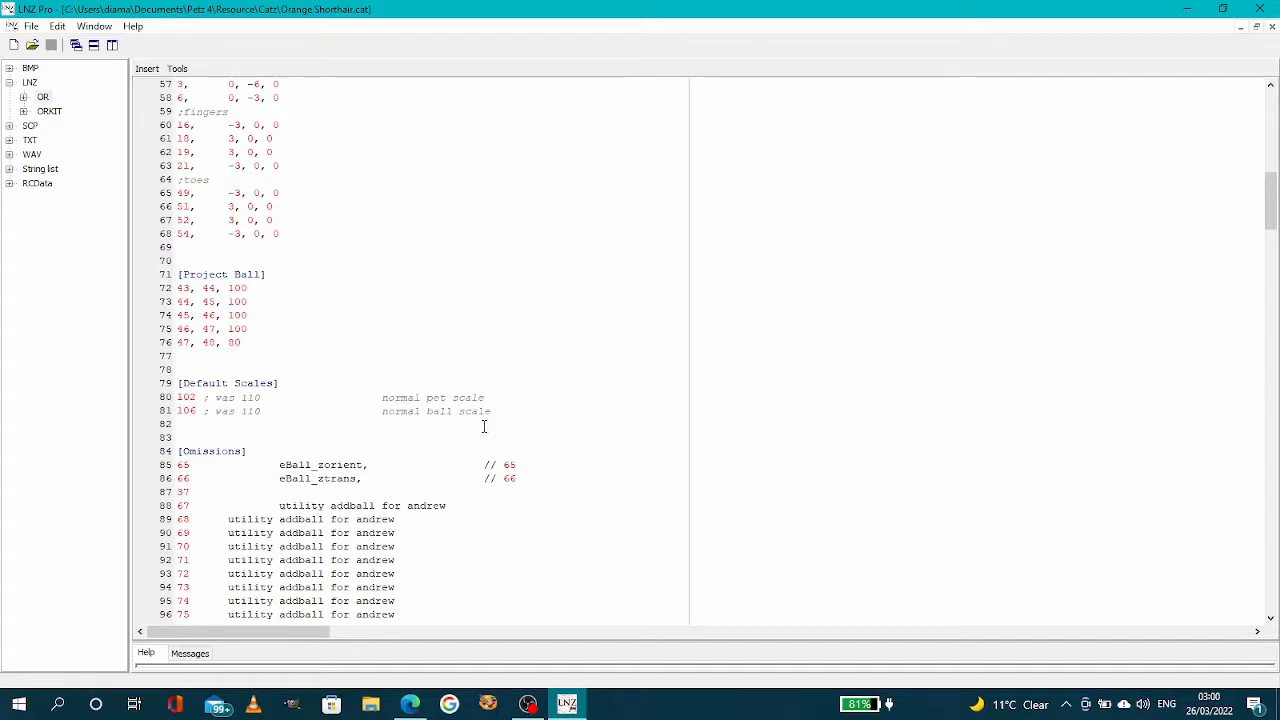
mouse_move(304, 420)
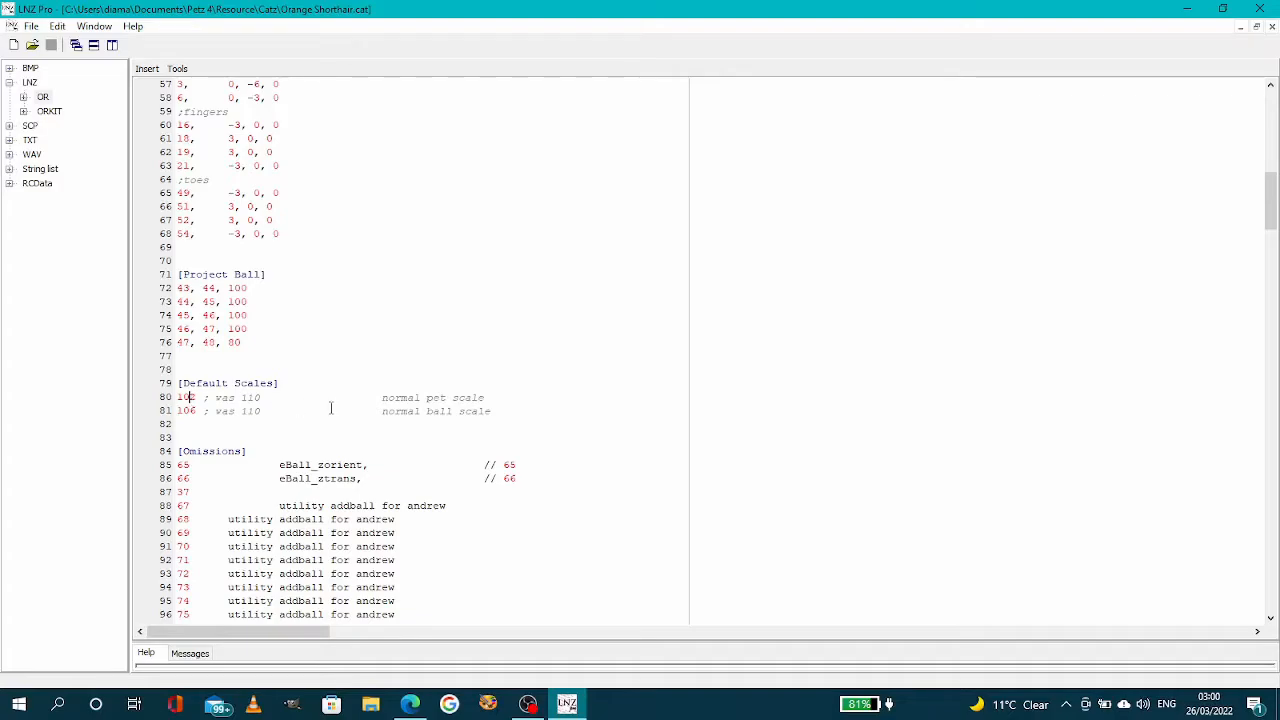
Raise the pet and ball Default Scales to 142 and 166, then minimize LNZ Pro
text(2)
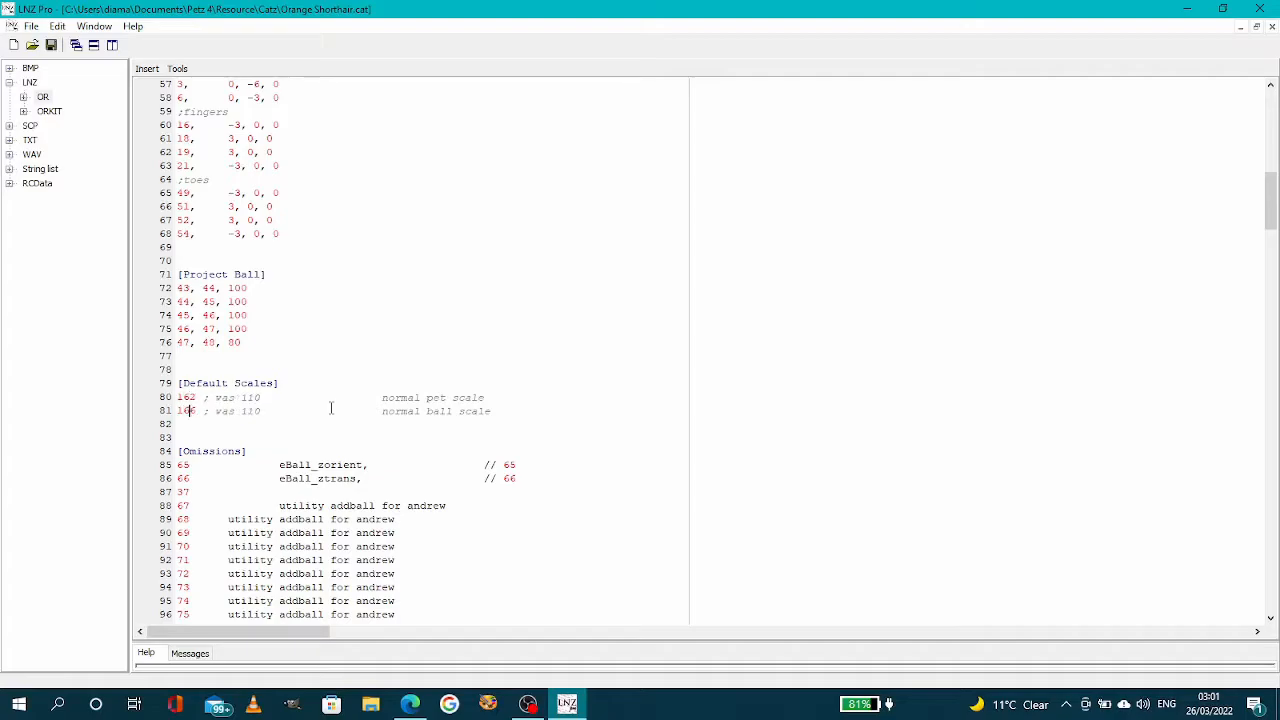
mouse_move(52, 44)
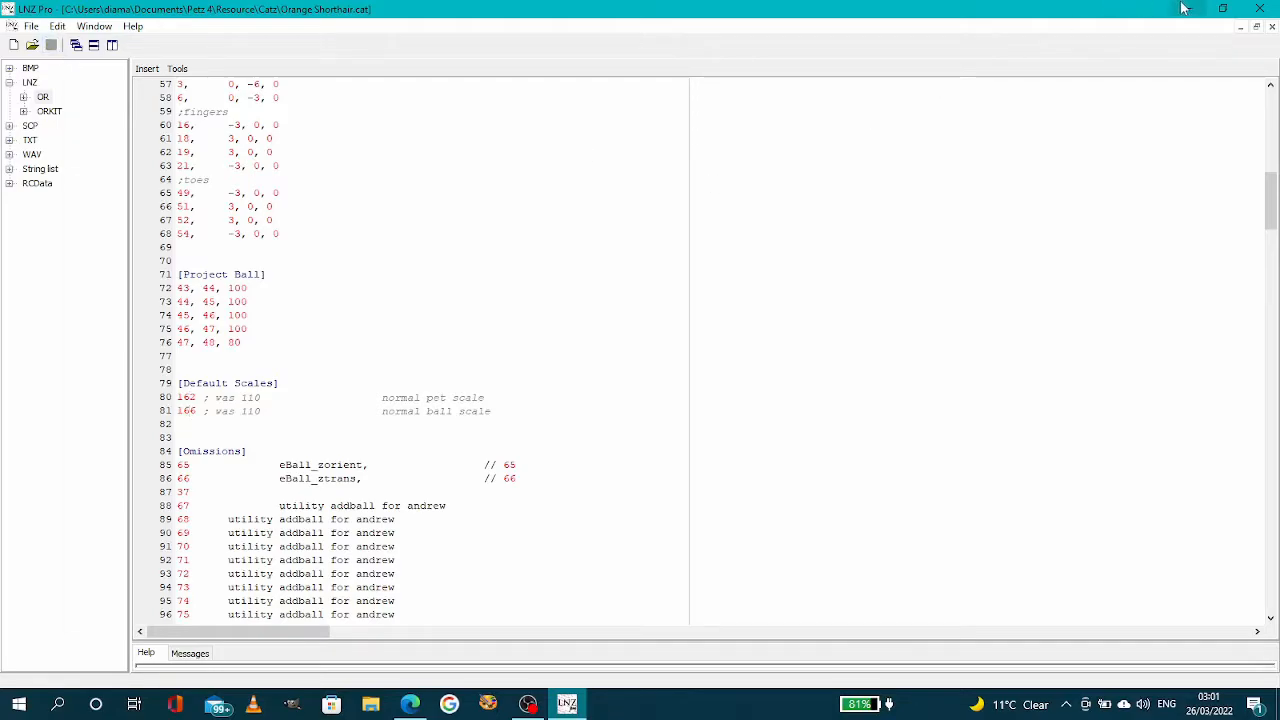
click(1240, 8)
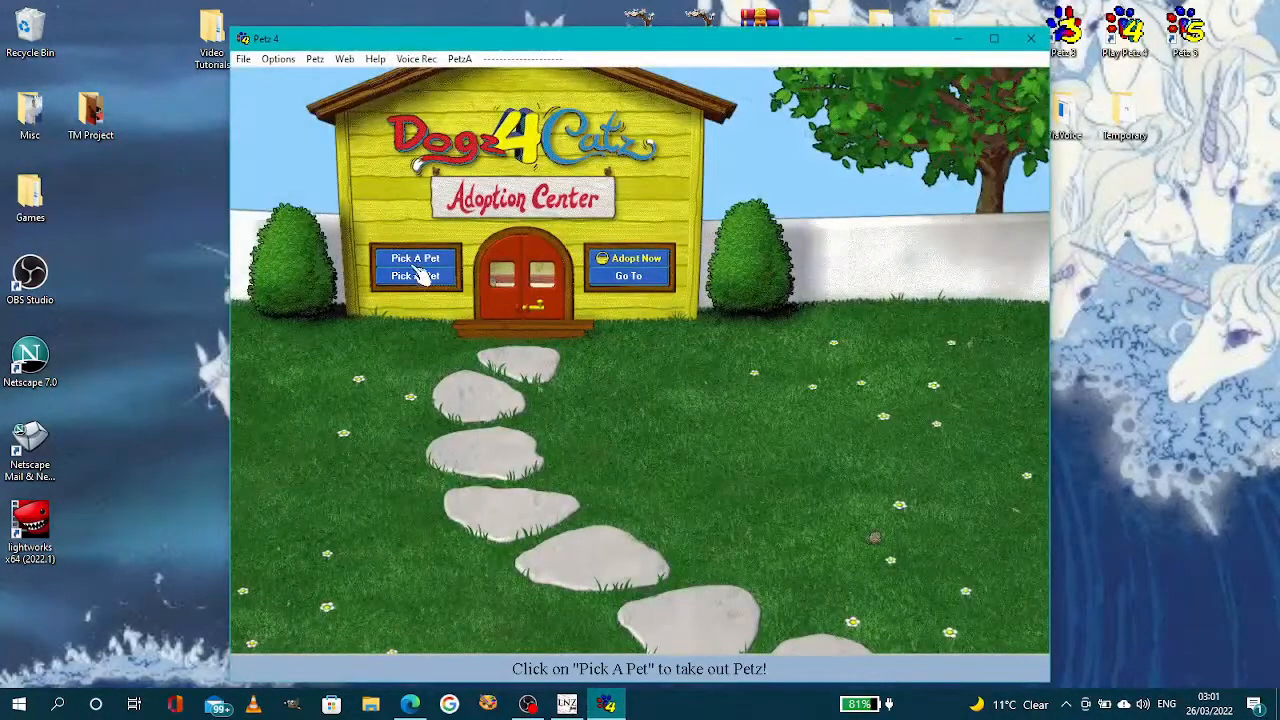
Bring out an Orange Shorthair from Pick A Pet and show its Global brain sliders
click(414, 258)
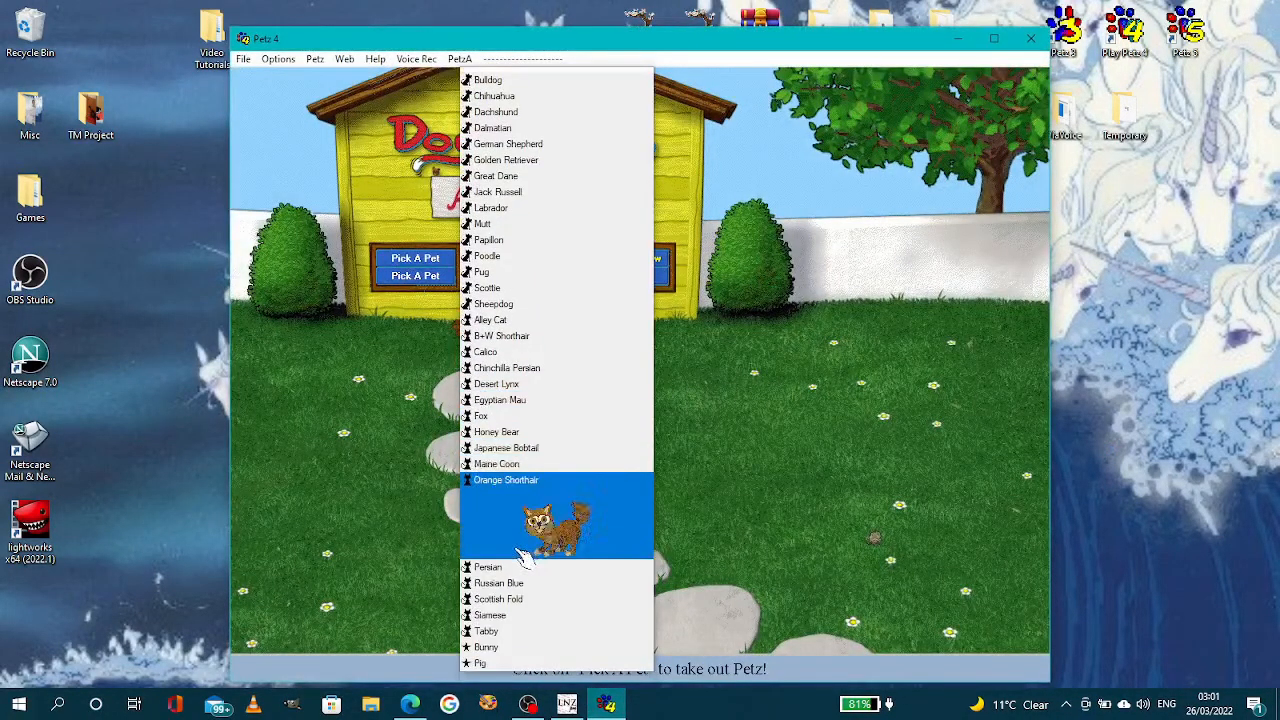
click(506, 480)
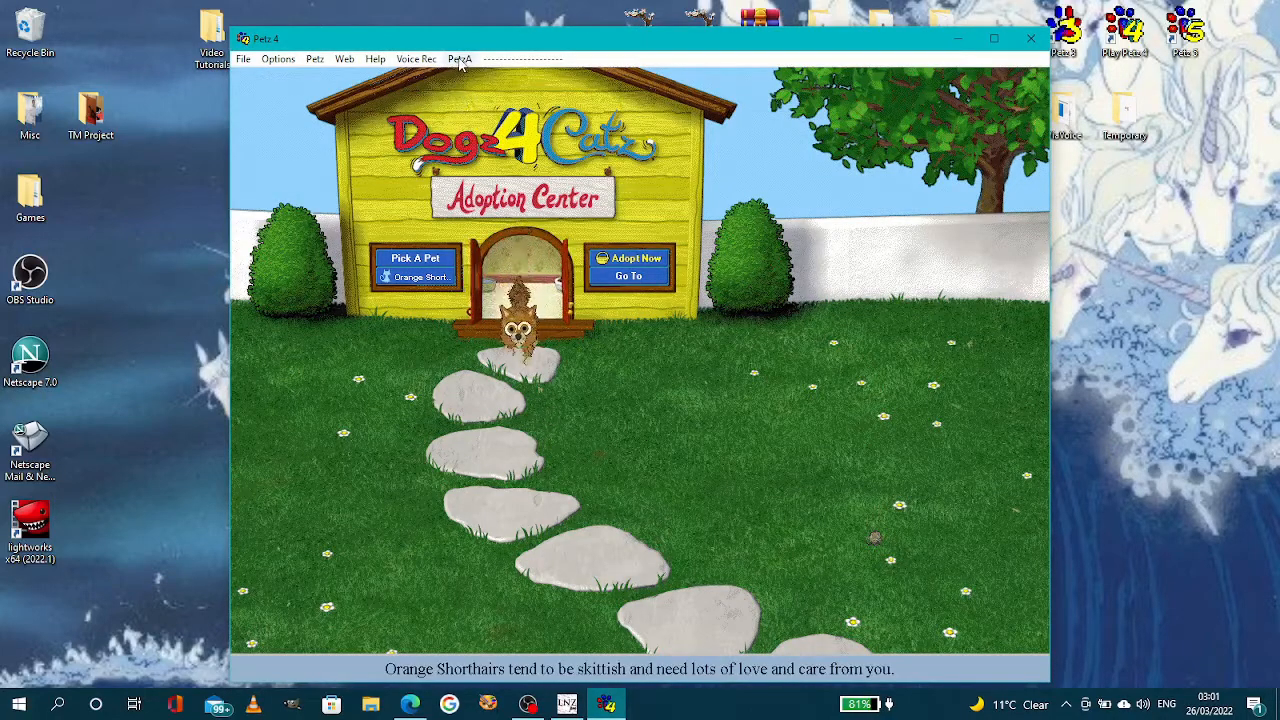
click(460, 58)
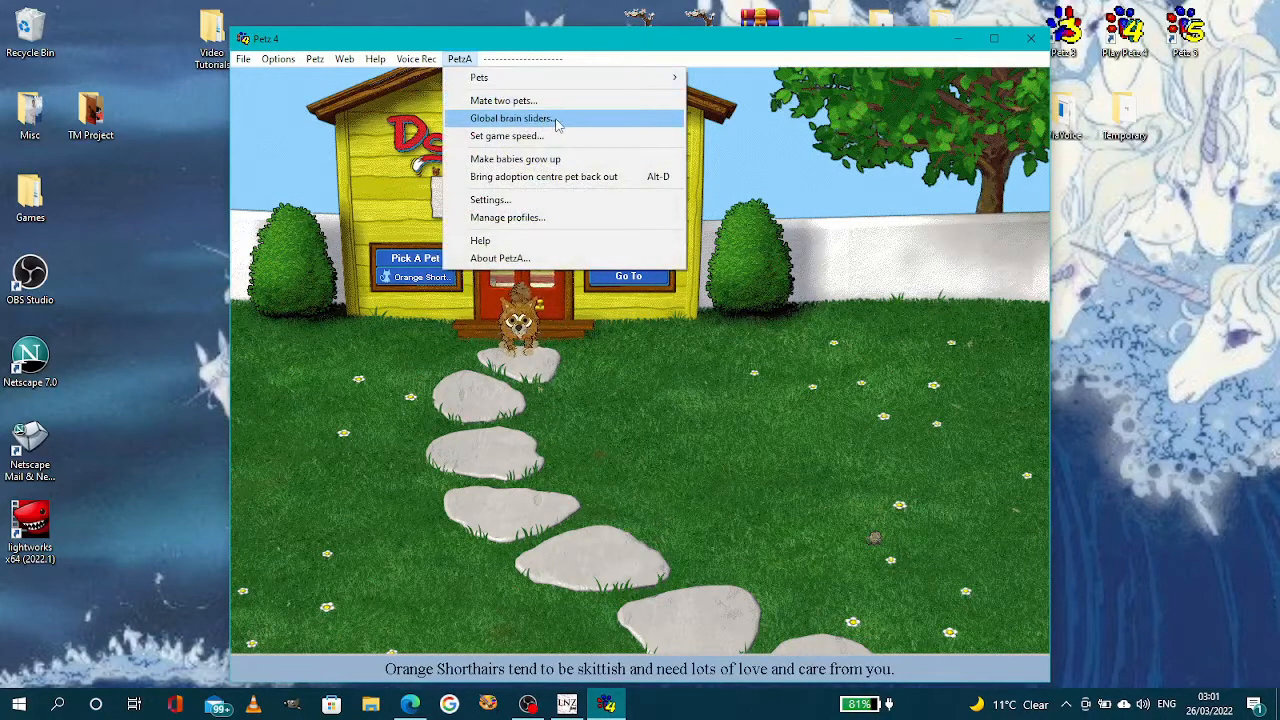
click(510, 118)
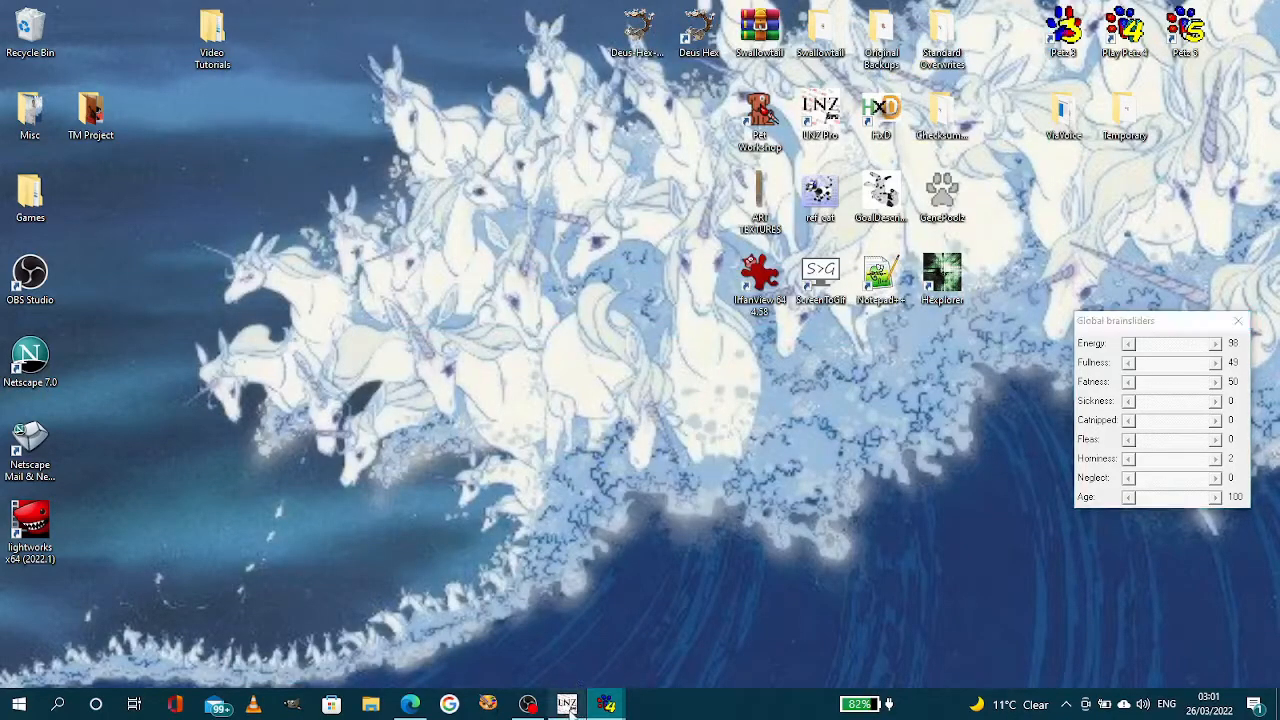
Restore LNZ Pro to check the Default Scales, then switch back to Petz 4
click(566, 704)
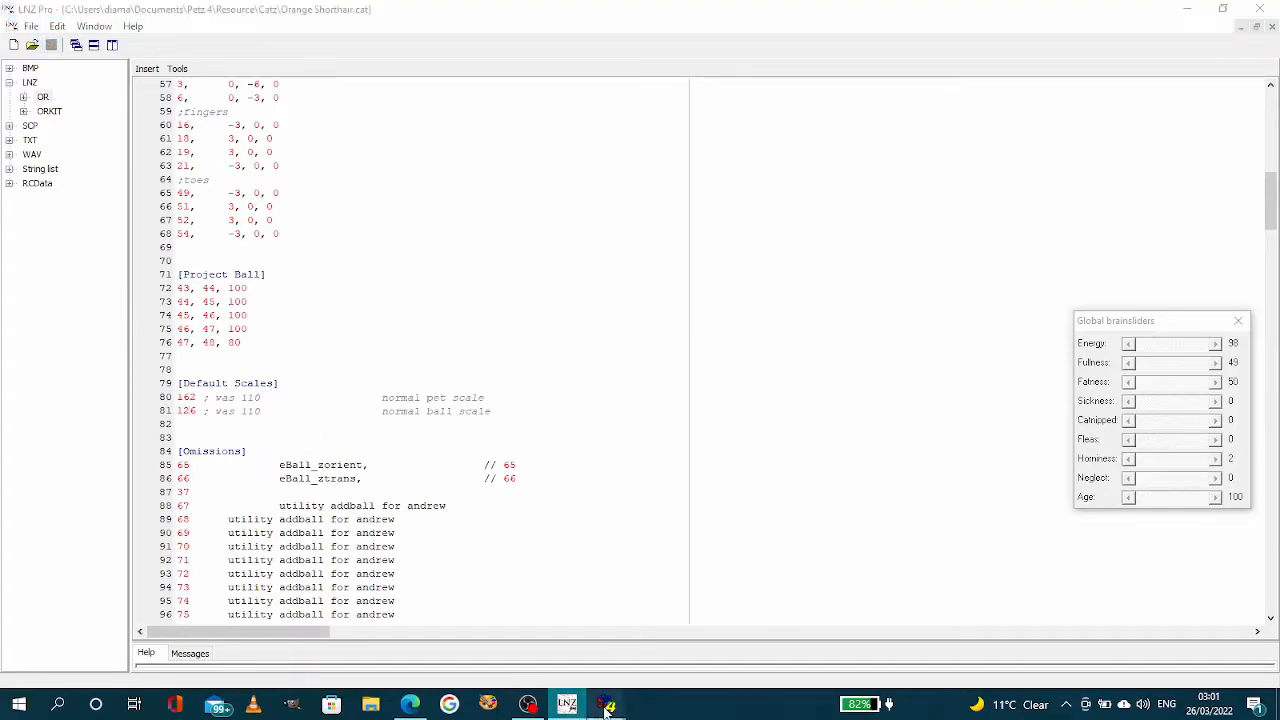
click(606, 704)
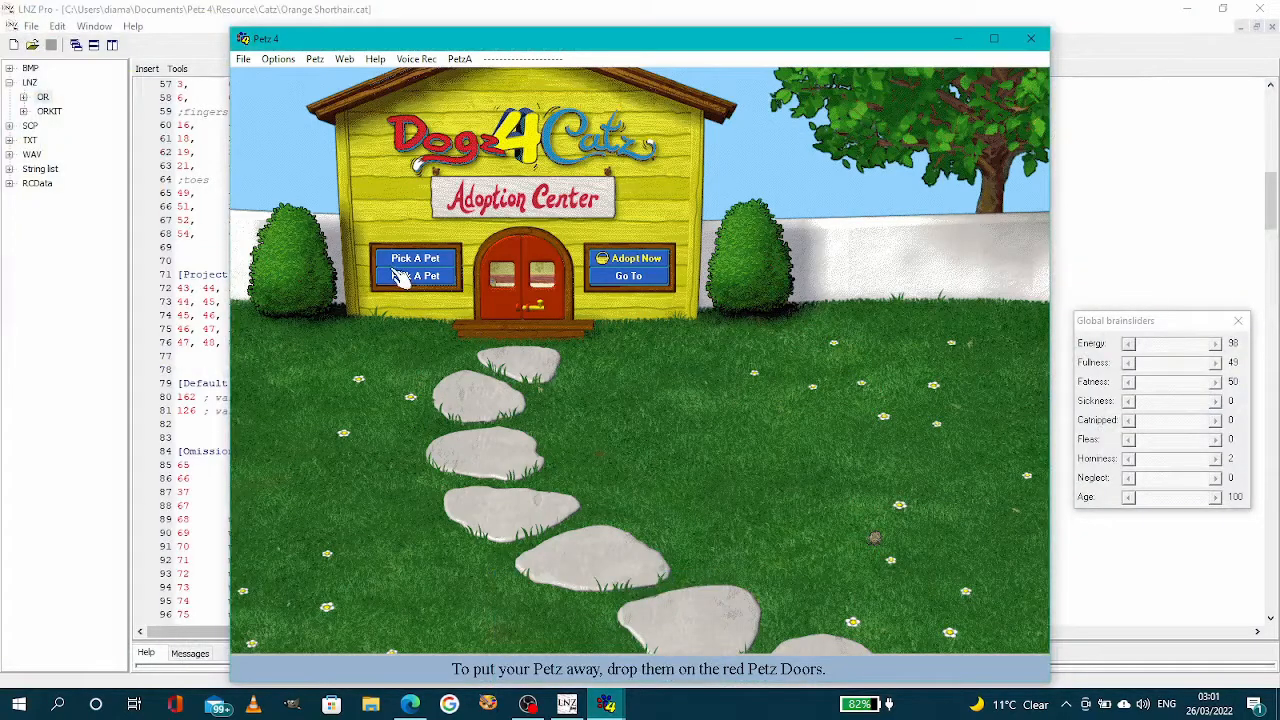
Choose Orange Shorthair from the Pick A Pet breed list again to see the changes
click(416, 258)
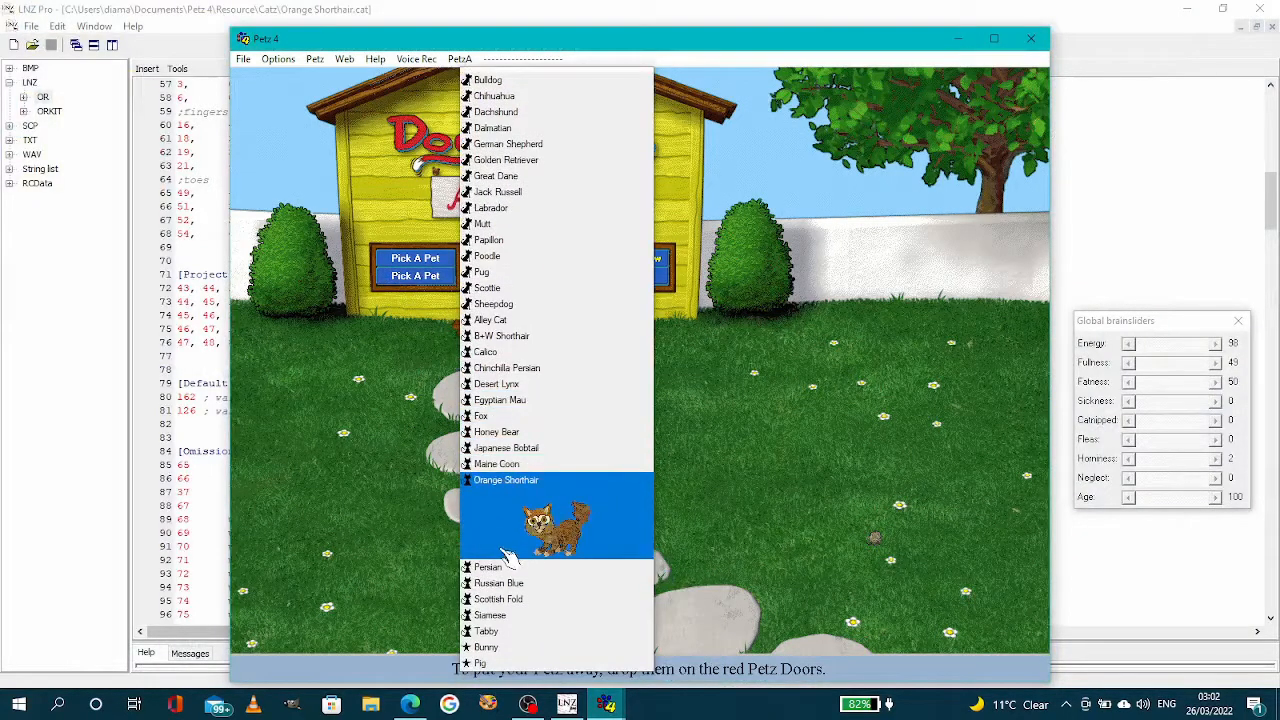
click(506, 480)
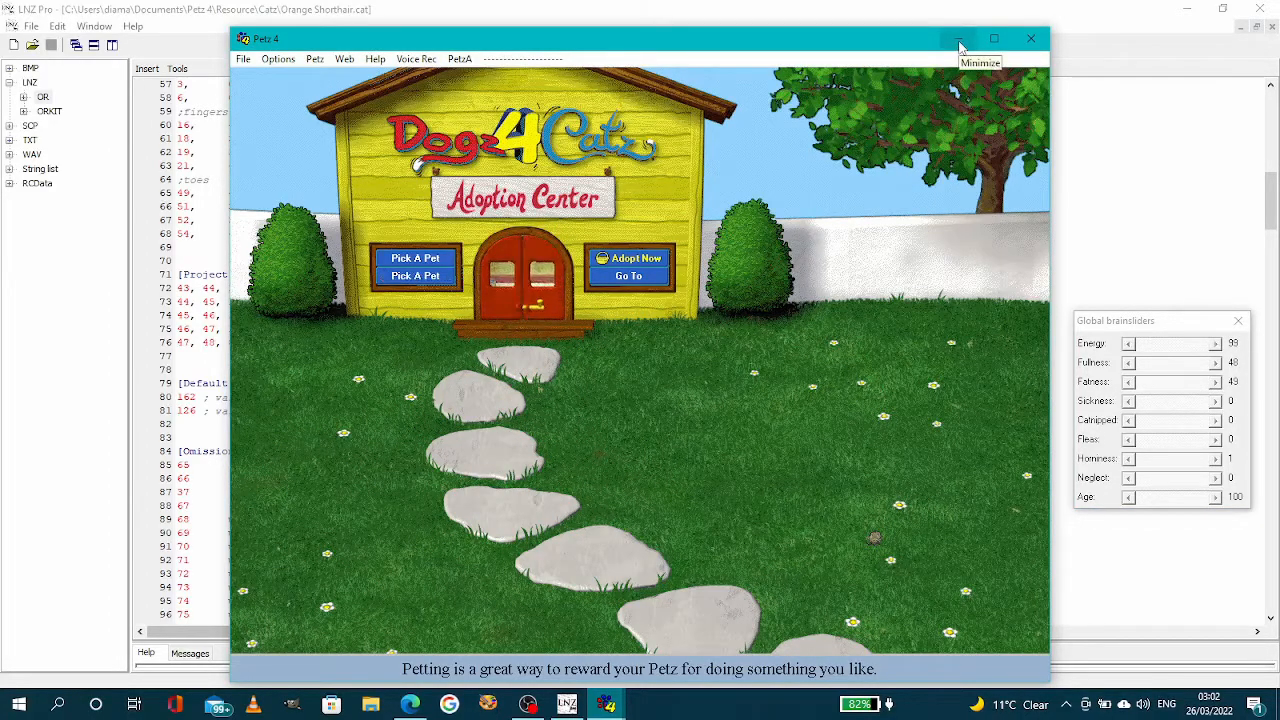
Minimize Petz 4, lower the pet Default Scale to 122, then return to the game
click(960, 38)
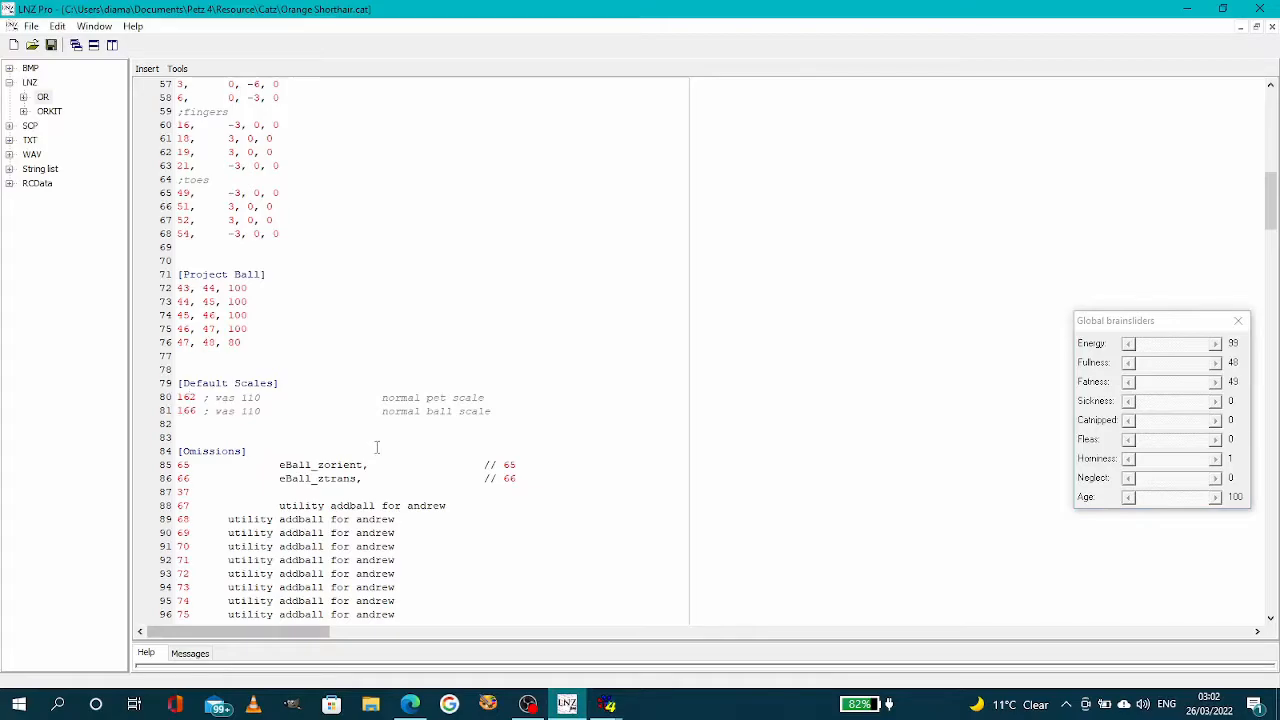
mouse_move(52, 44)
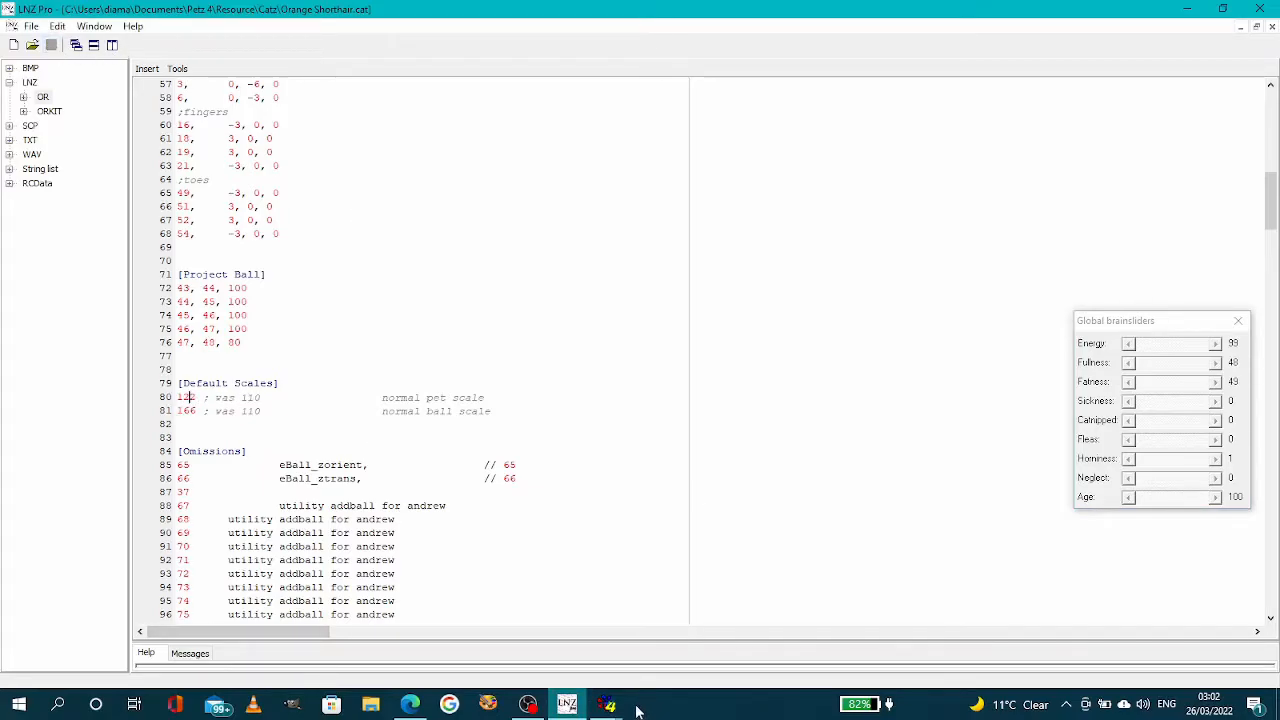
click(606, 704)
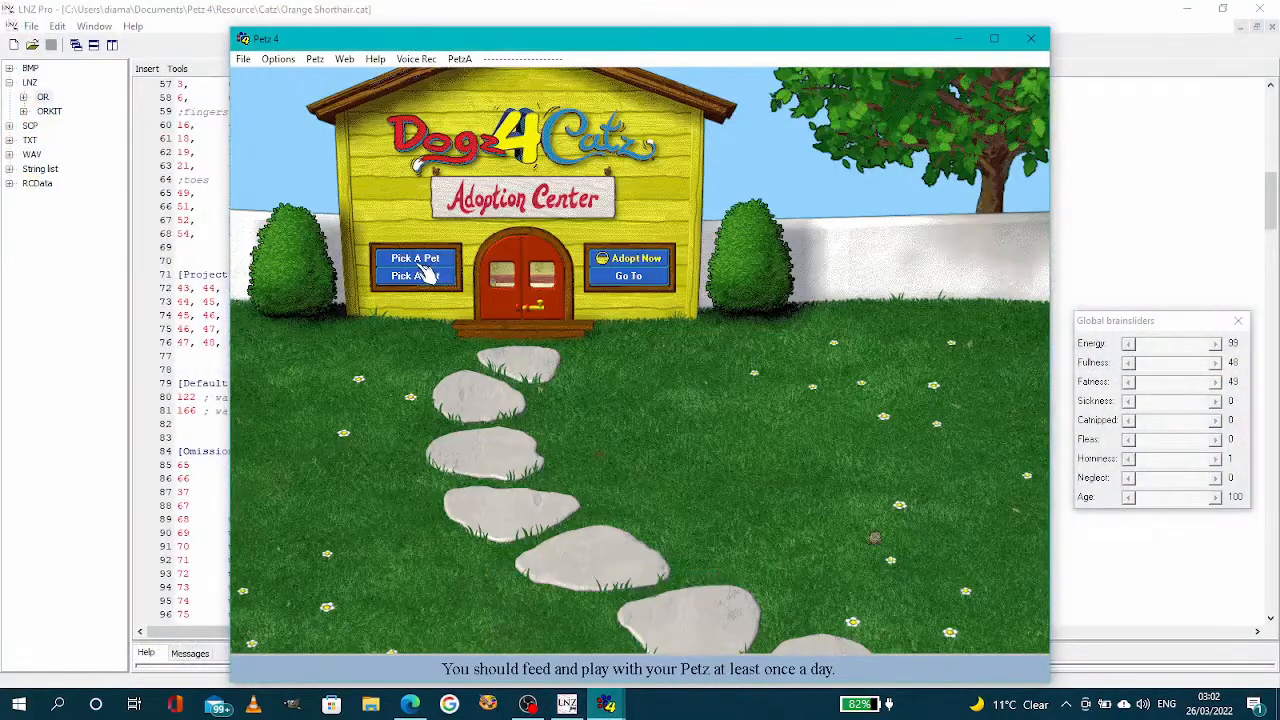
Adopt an Orange Shorthair from the Pick A Pet door to test the edited file
click(416, 258)
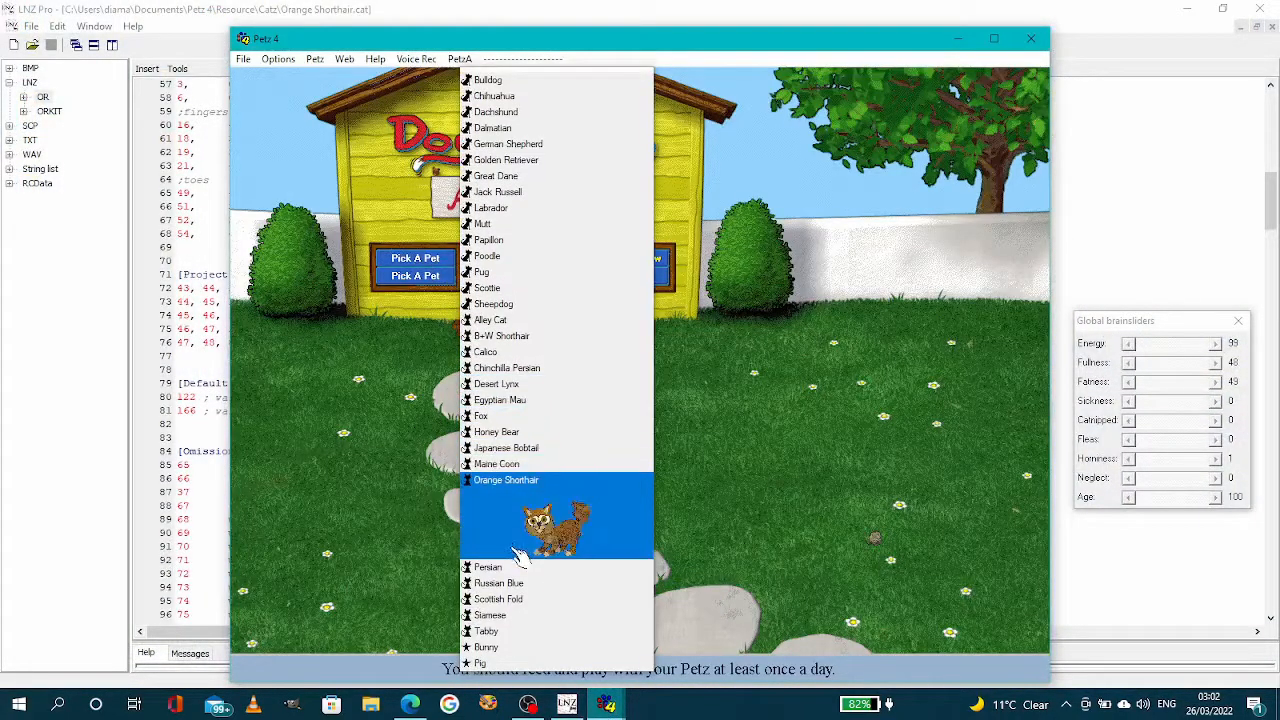
click(506, 480)
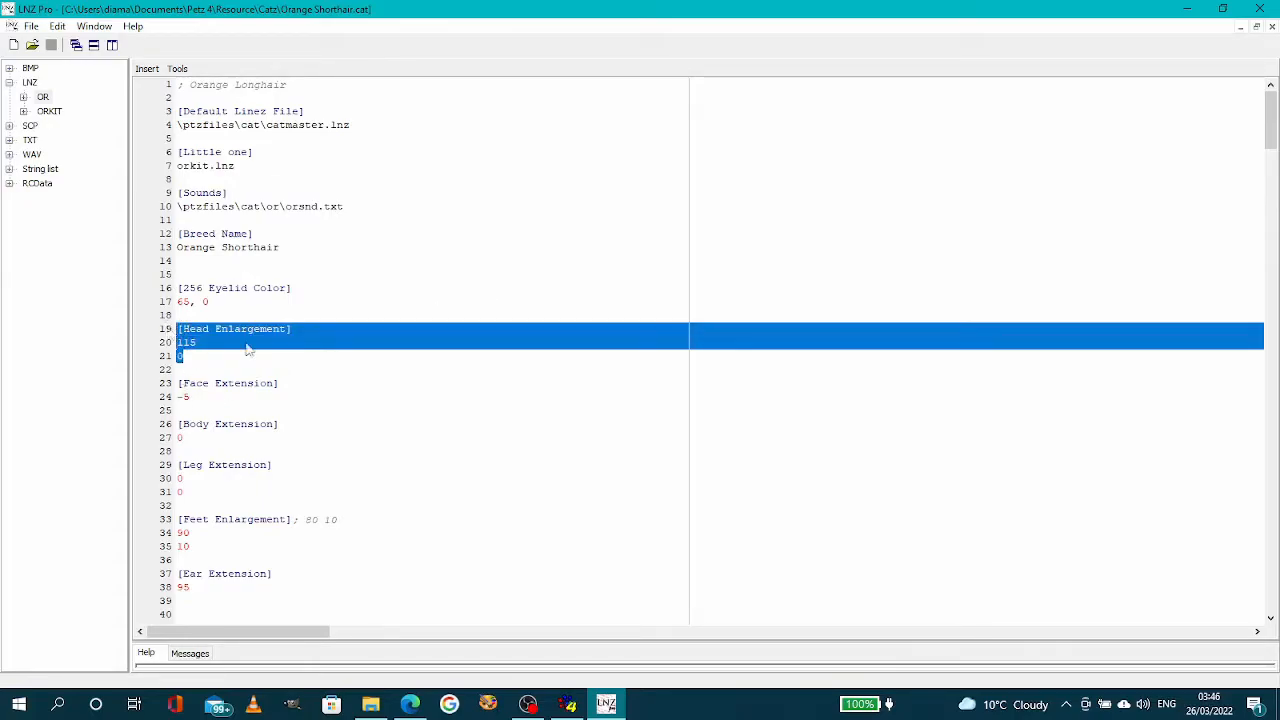
Set the [Head Enlargement] value to 110, save, and bring Petz 4 back up
click(330, 350)
text(110)
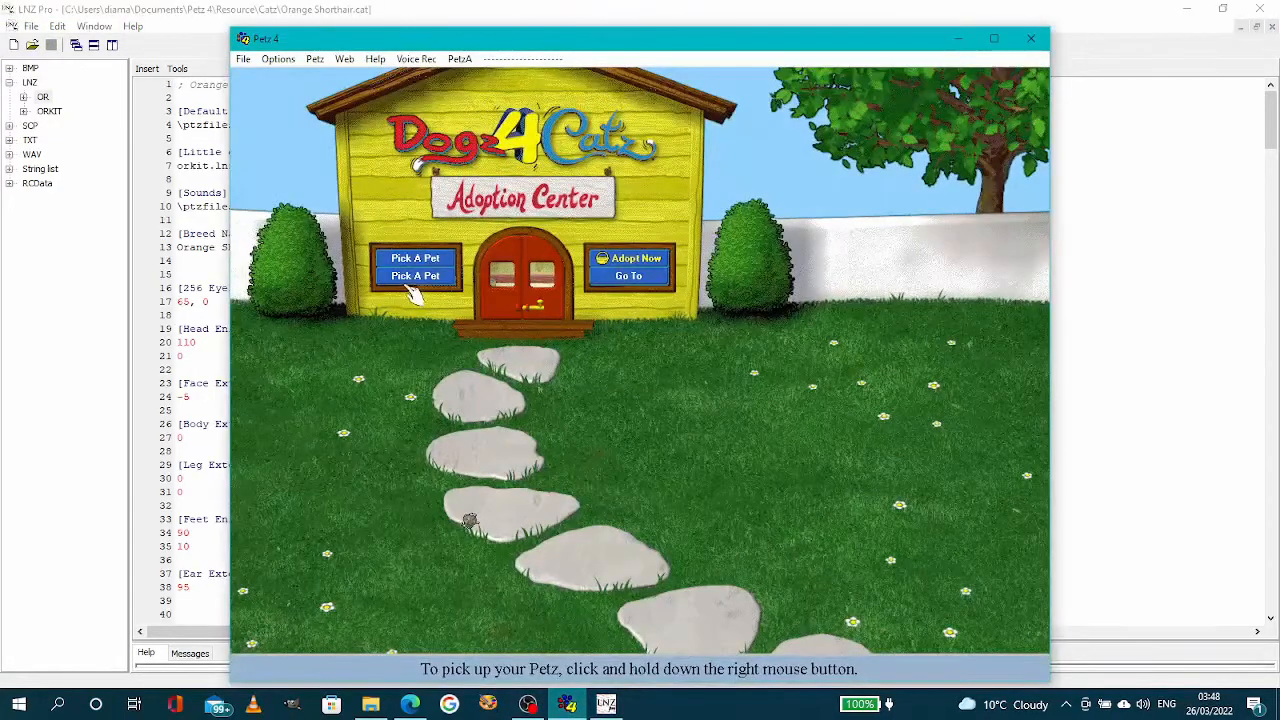
Bring out the Orange Shorthair, raise its Age brainslider to 100, then minimize the game
click(416, 276)
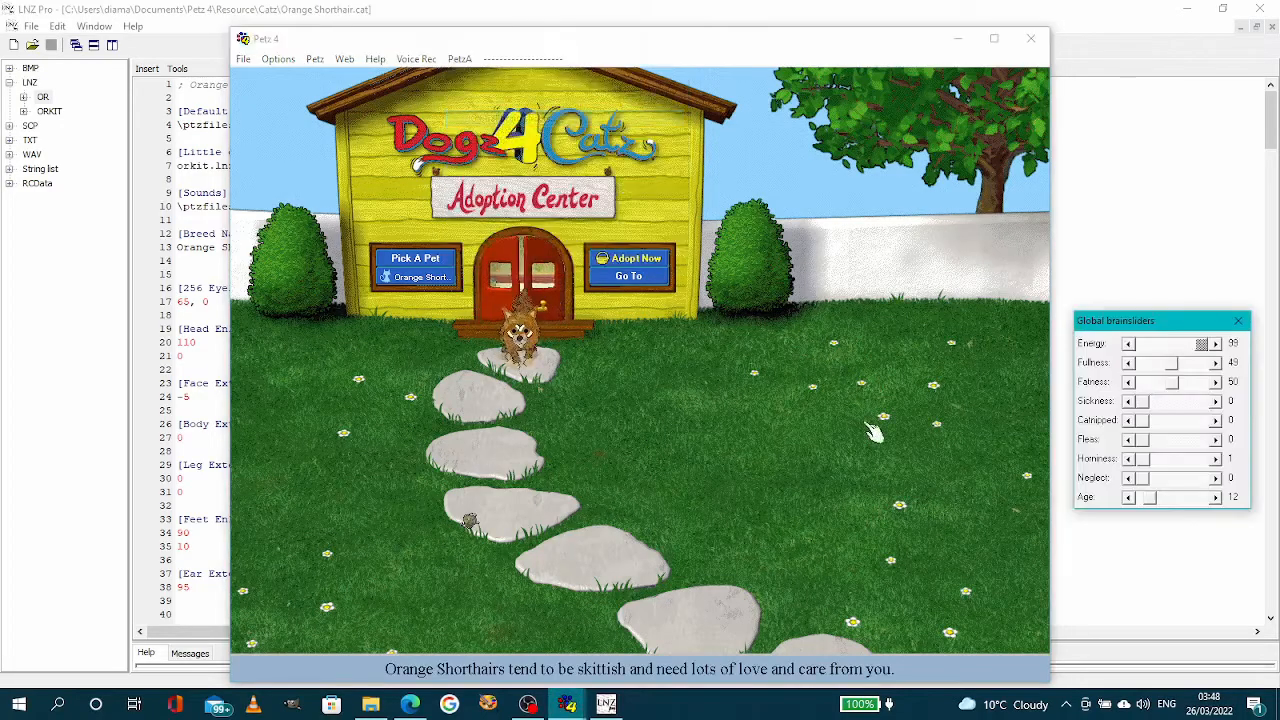
click(1216, 496)
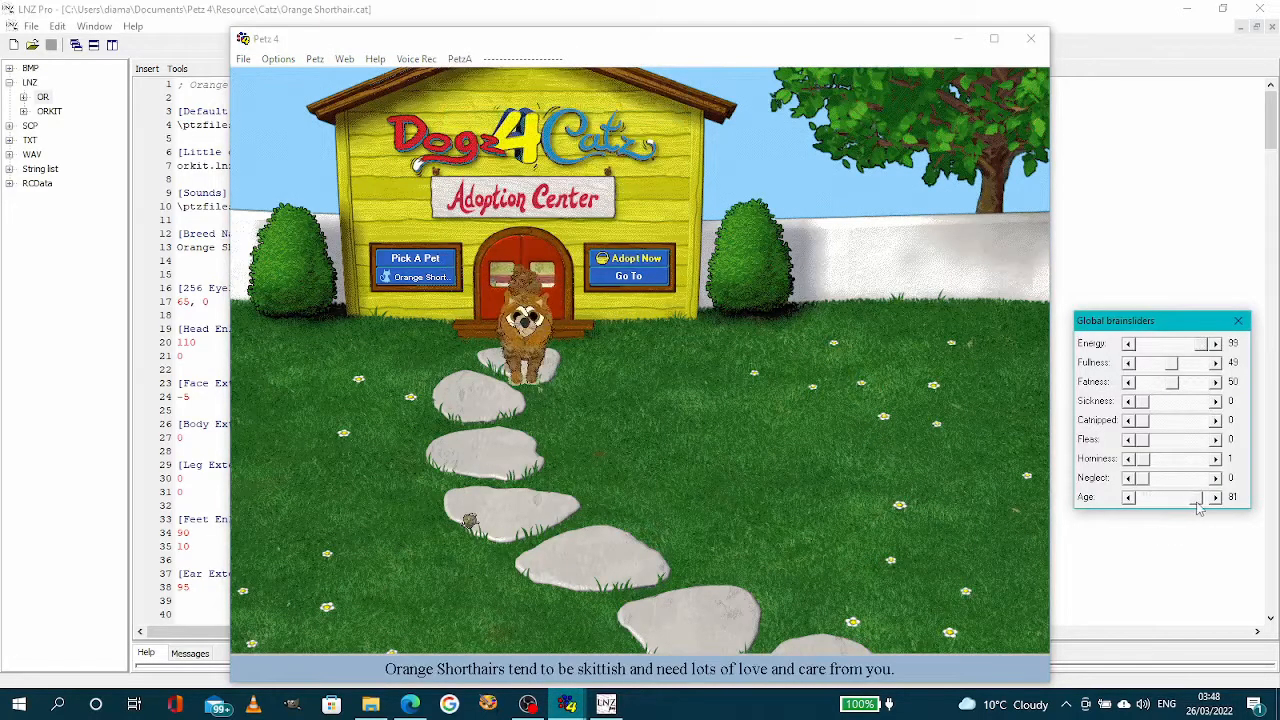
click(1216, 496)
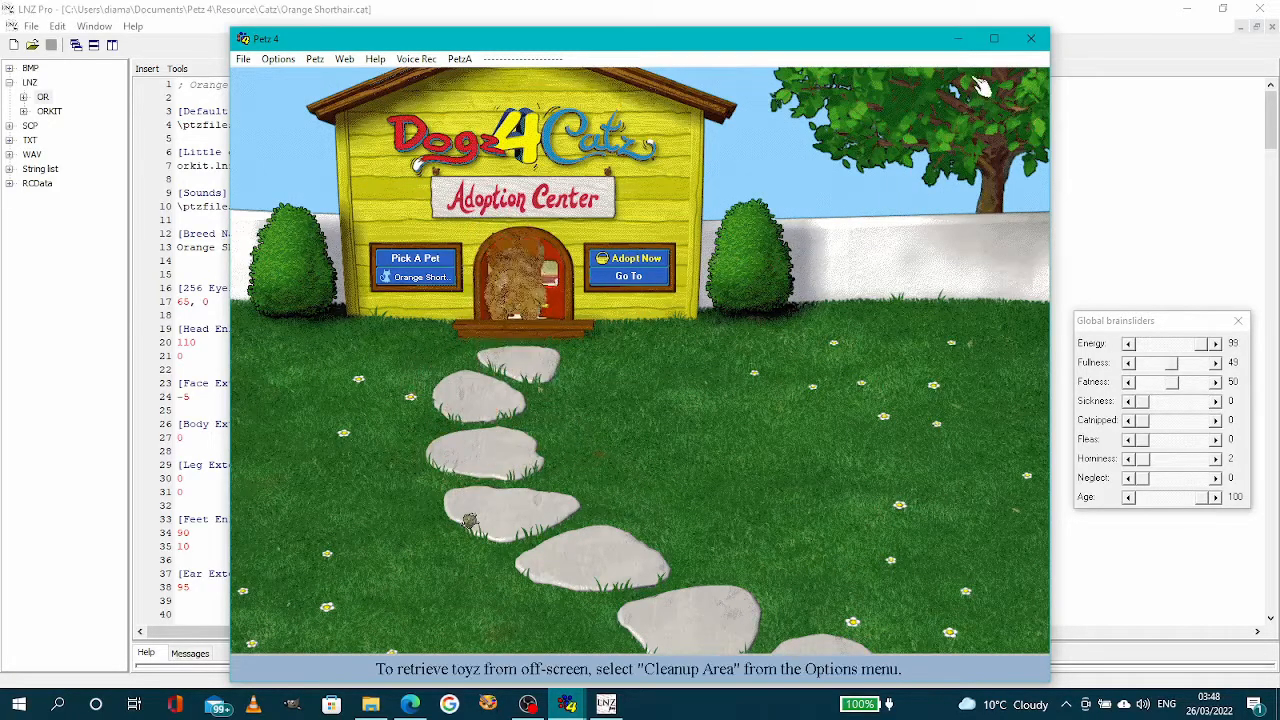
mouse_move(958, 38)
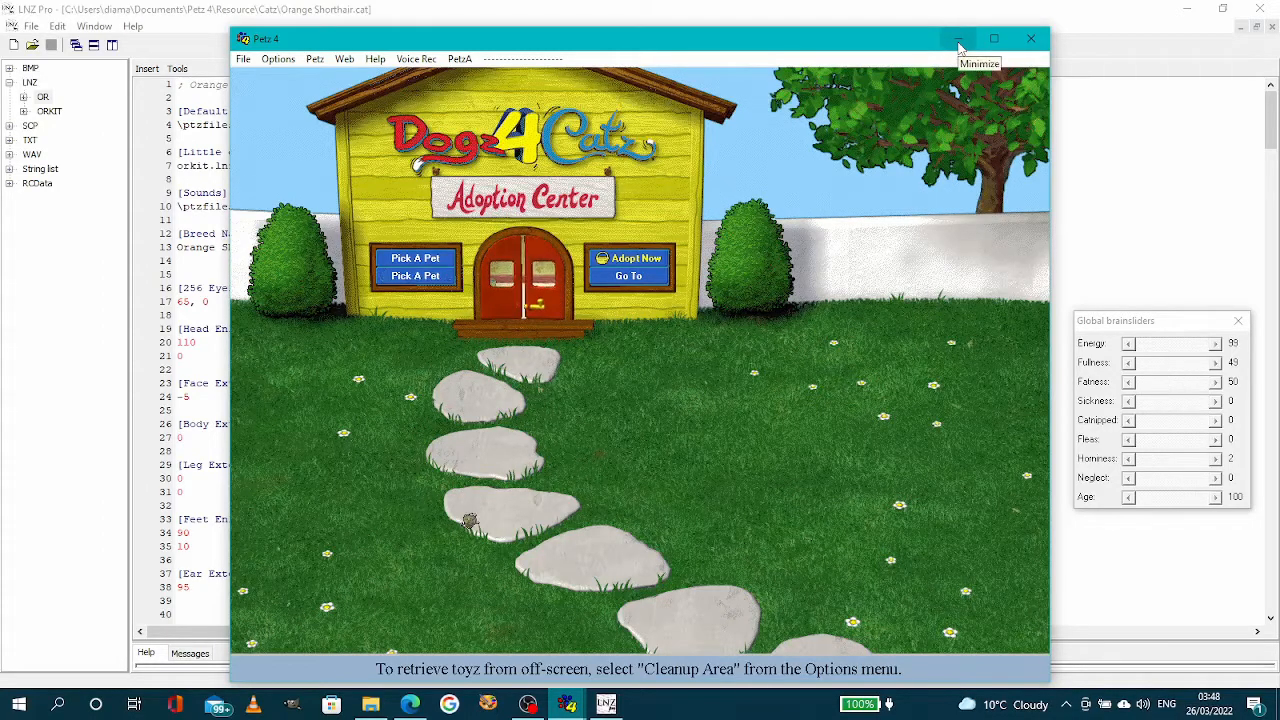
click(960, 38)
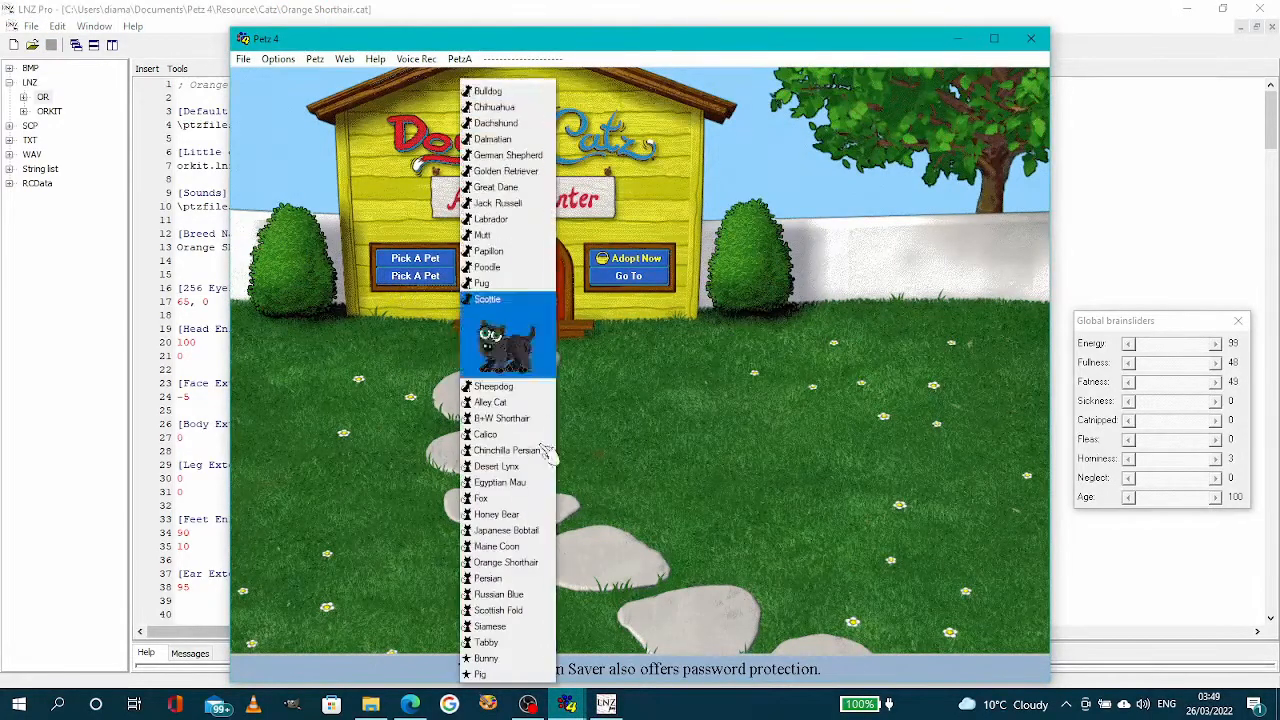
click(504, 560)
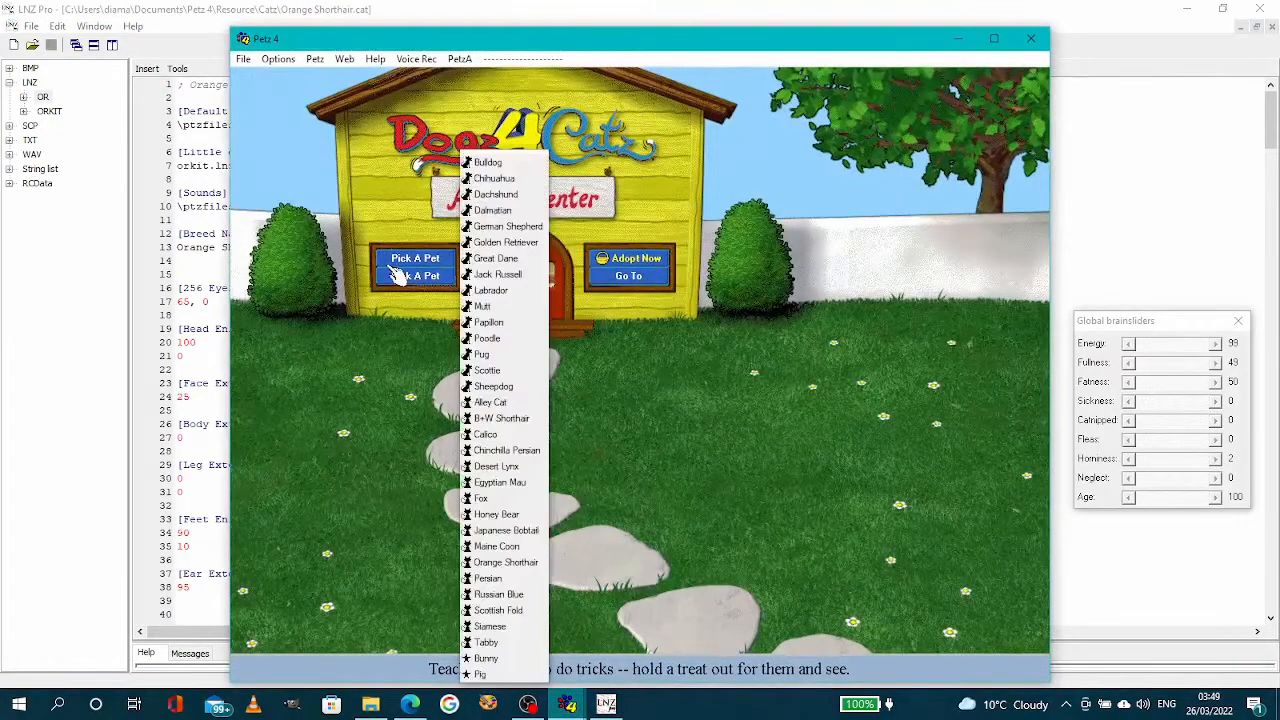
Adopt the Orange Shorthair, then reselect it from the breed list to view its face
click(504, 560)
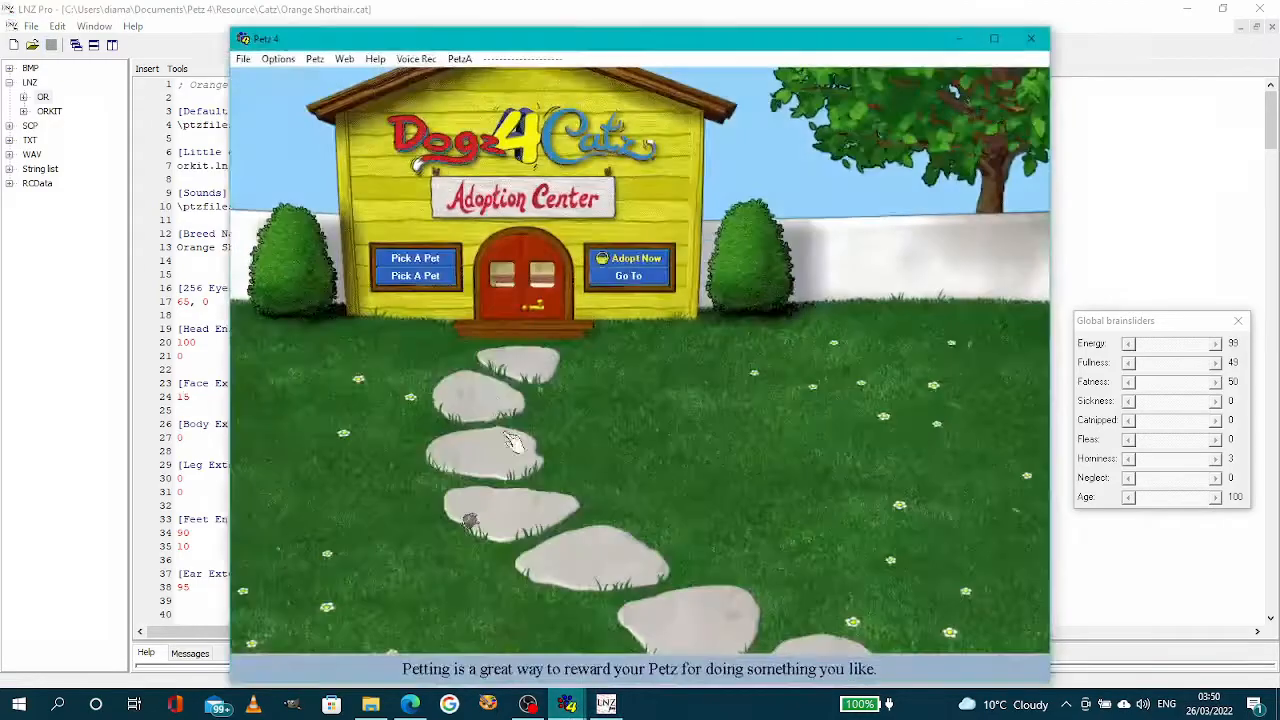
click(416, 258)
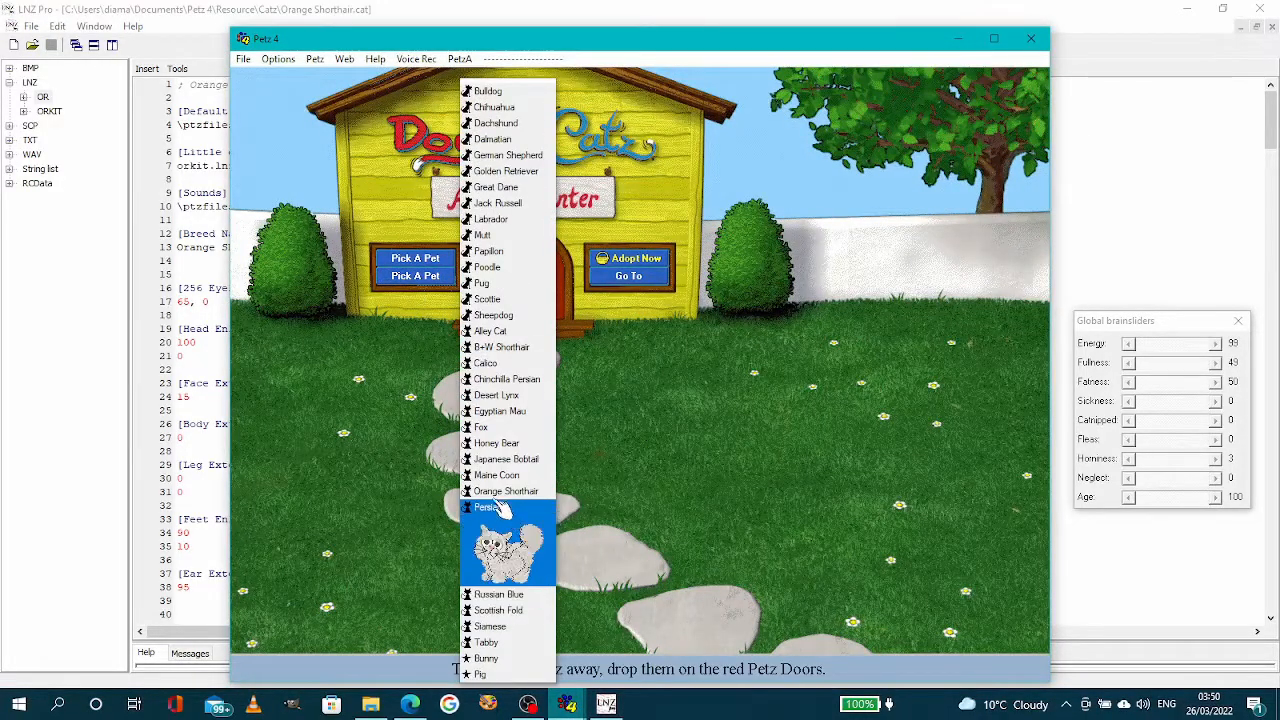
click(506, 490)
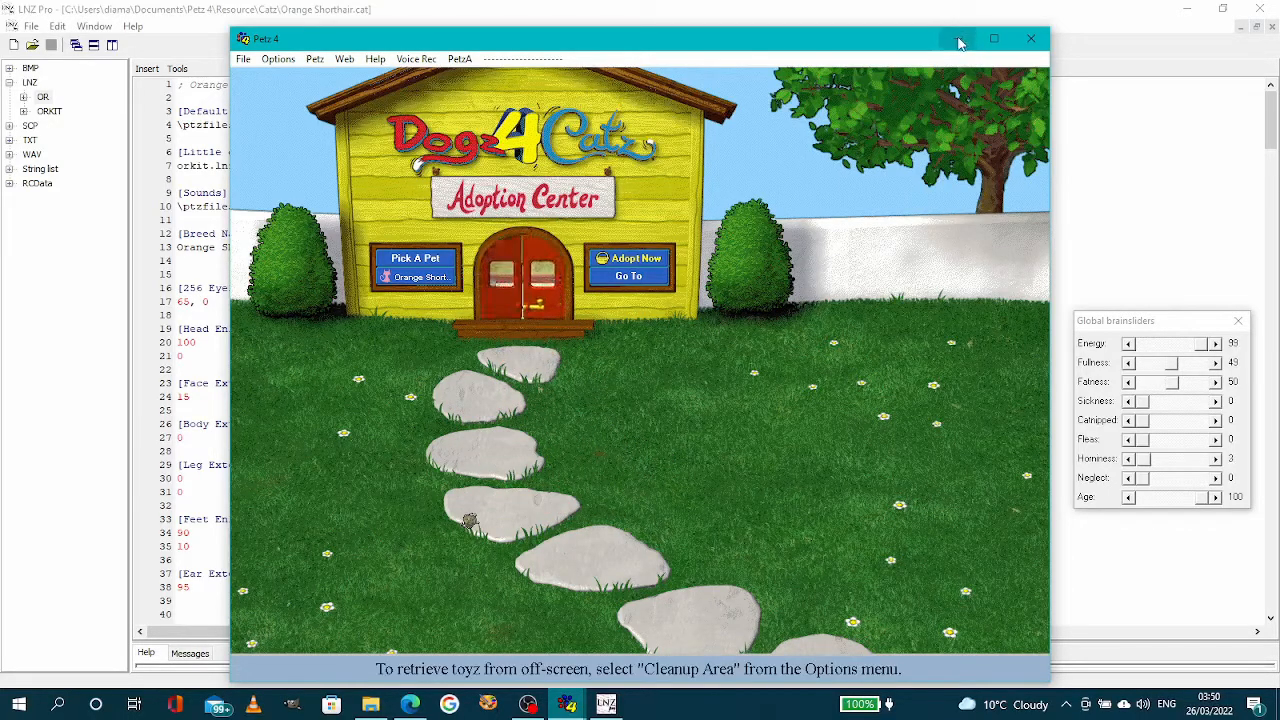
mouse_move(958, 40)
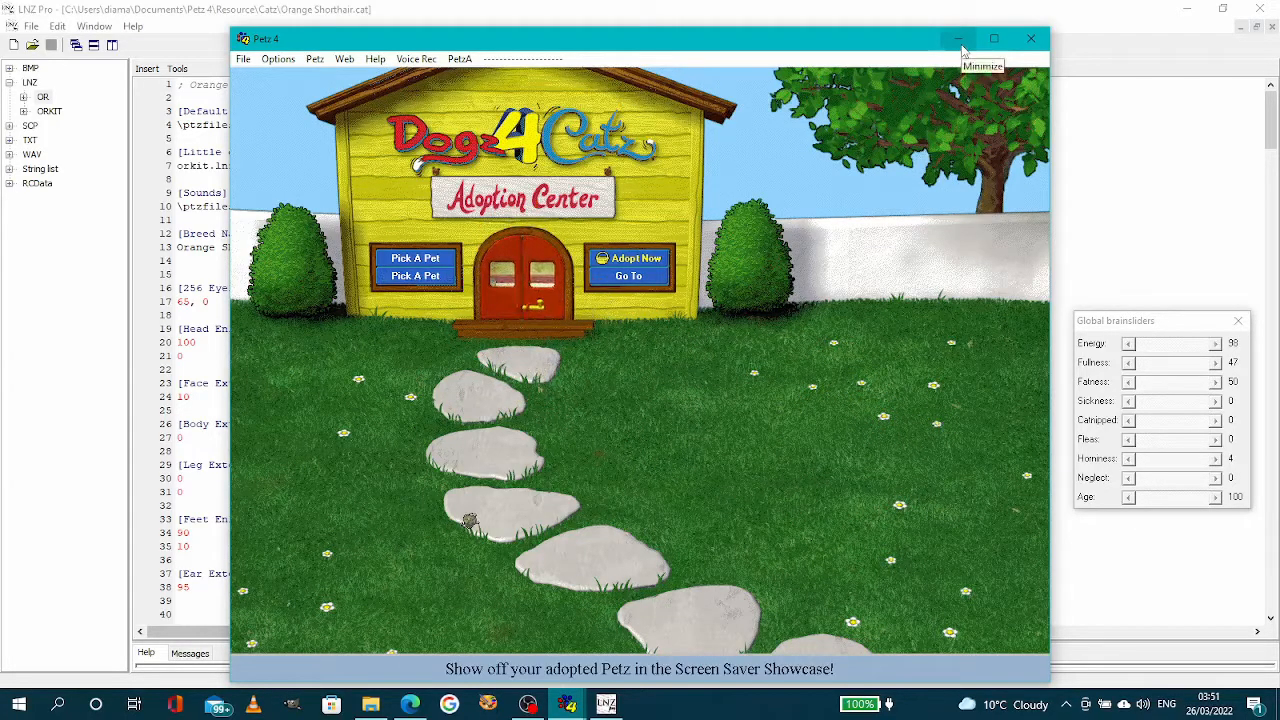
Set Body Extension to 40 in the breed file and return to Petz 4's Pick A Pet list
click(956, 38)
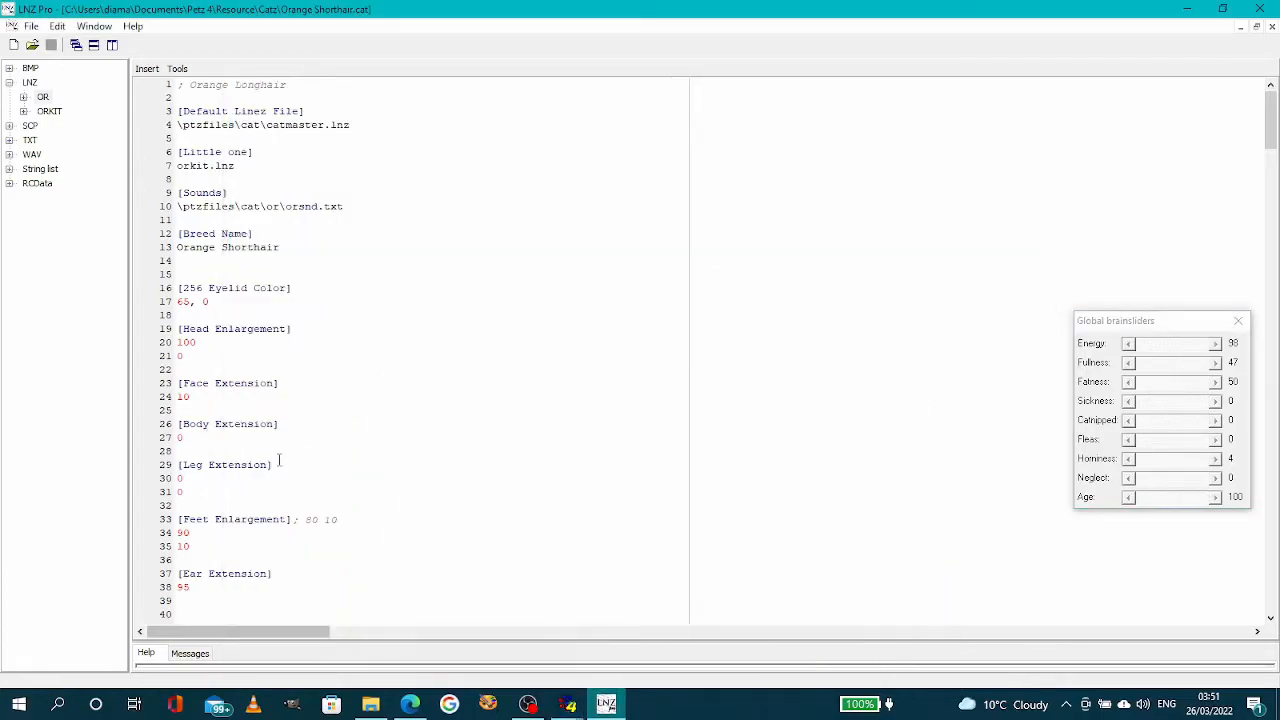
click(200, 438)
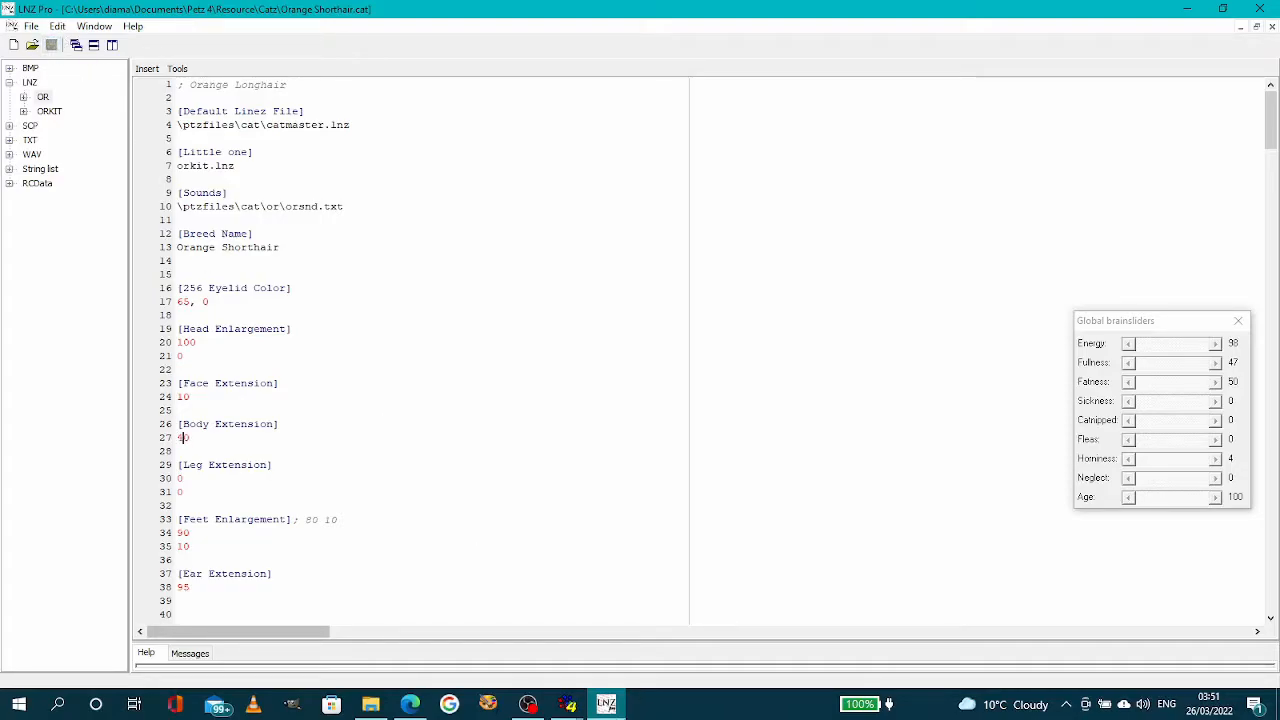
click(416, 258)
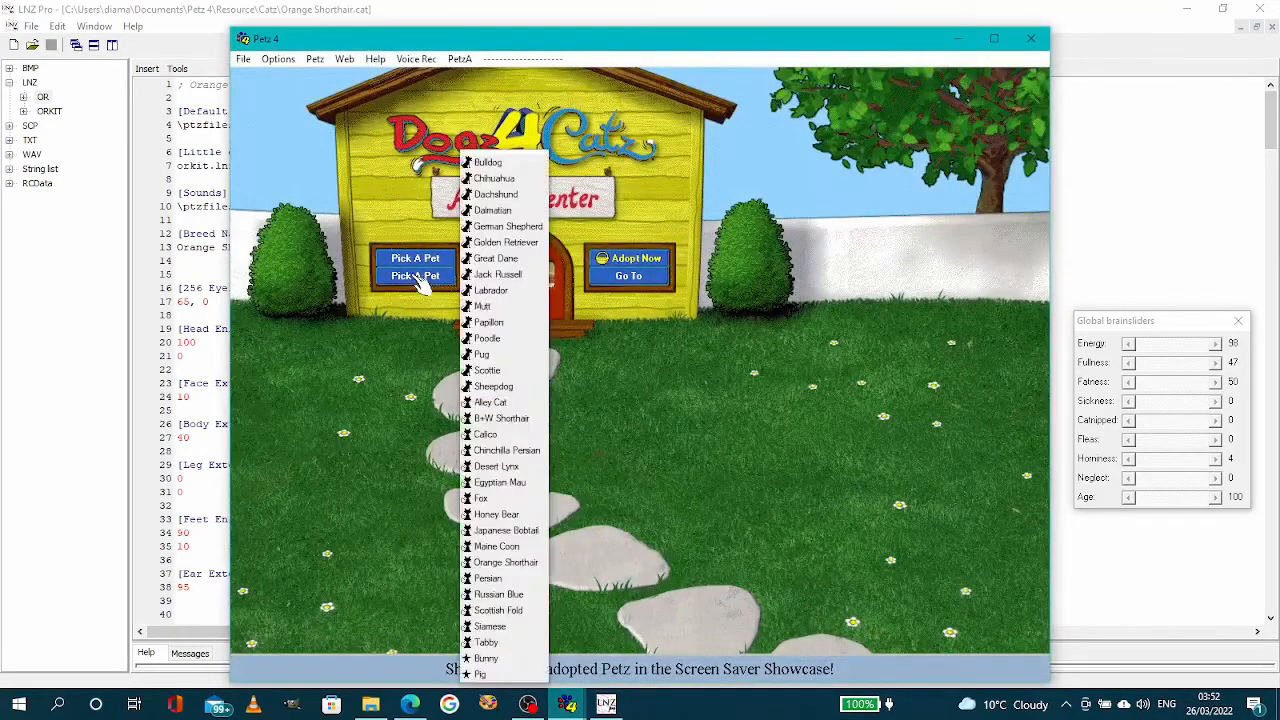
Adopt the Orange Shorthair to inspect its longer body
click(504, 560)
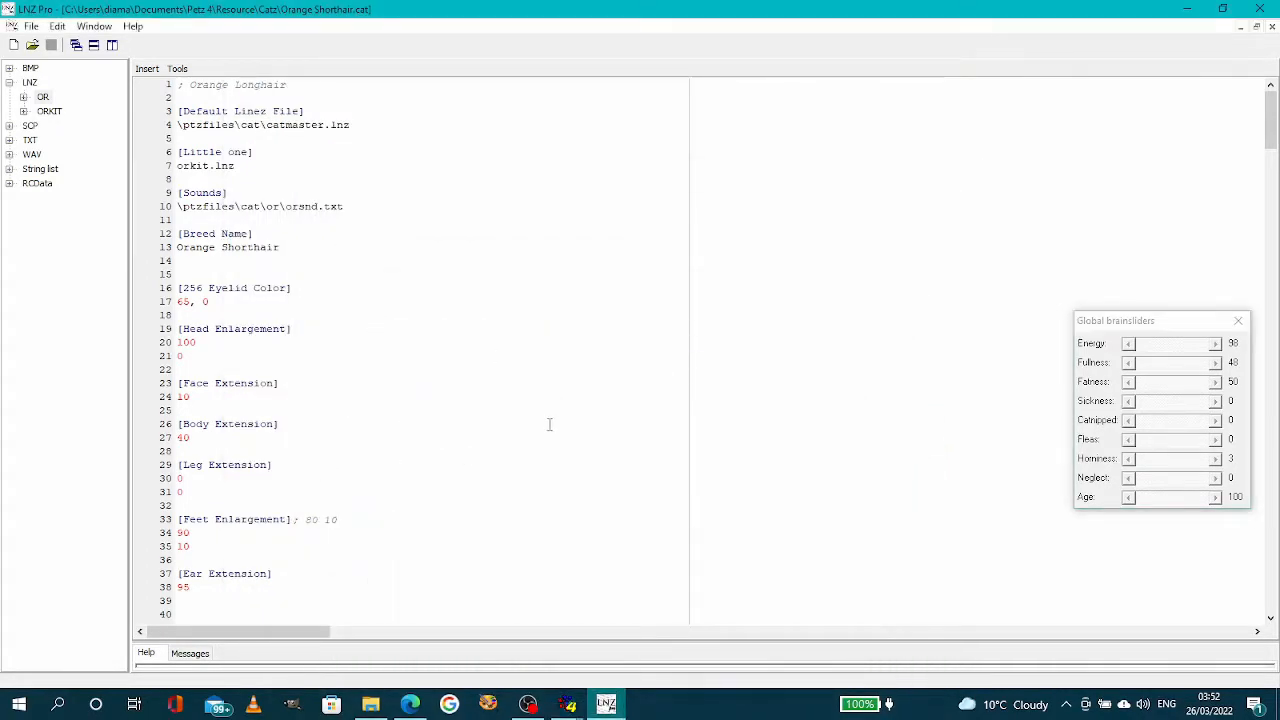
Edit the Leg Extension values to 70 and -30, then bring Petz 4 back up
scroll(down, 3)
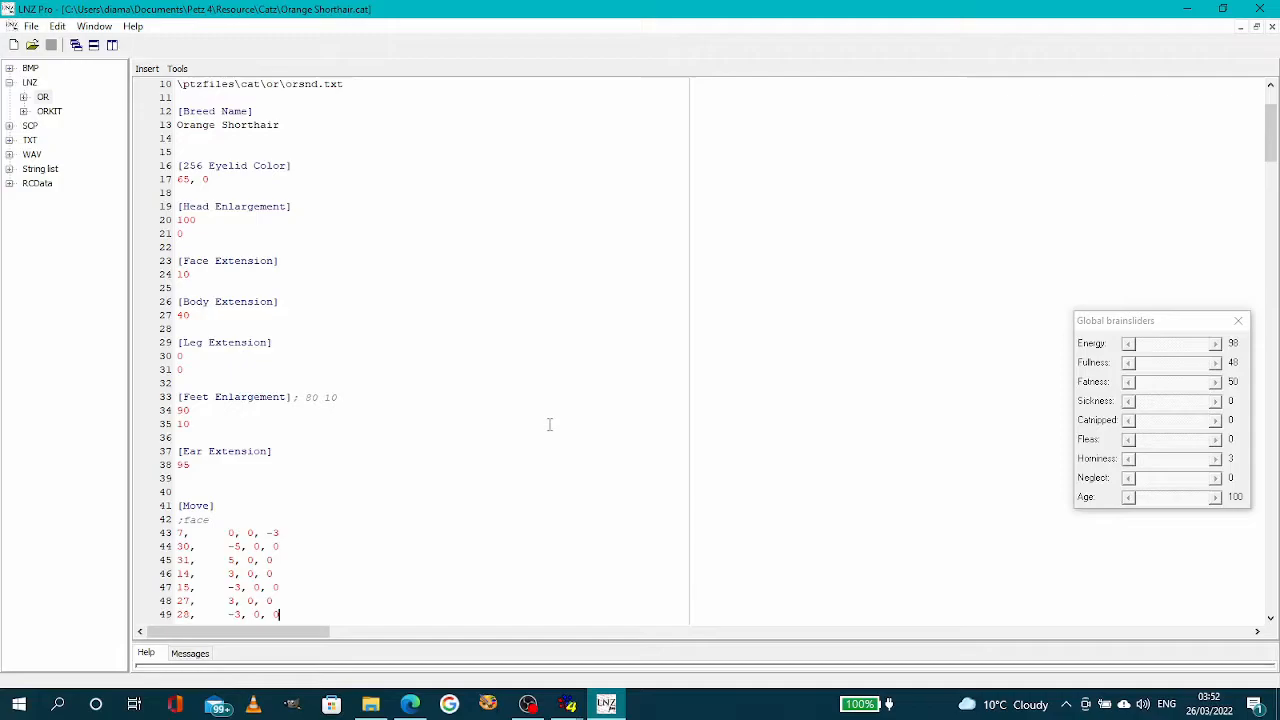
mouse_move(326, 348)
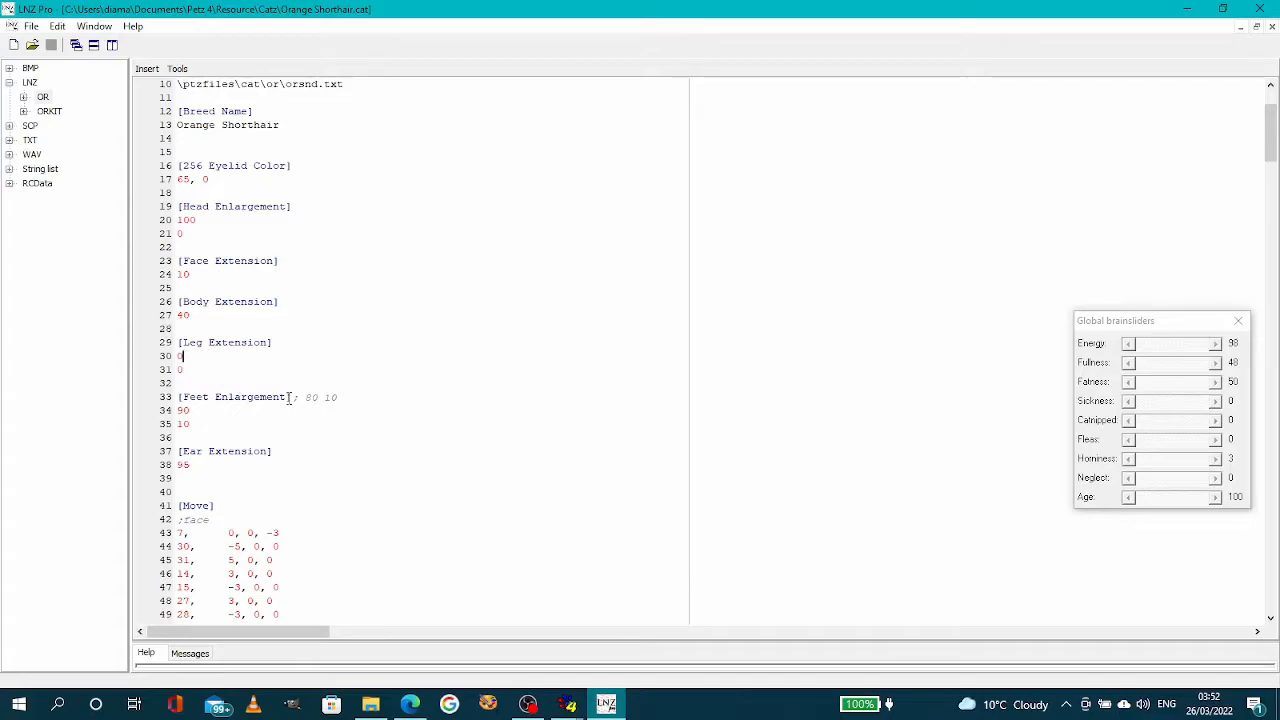
click(180, 356)
text(70)
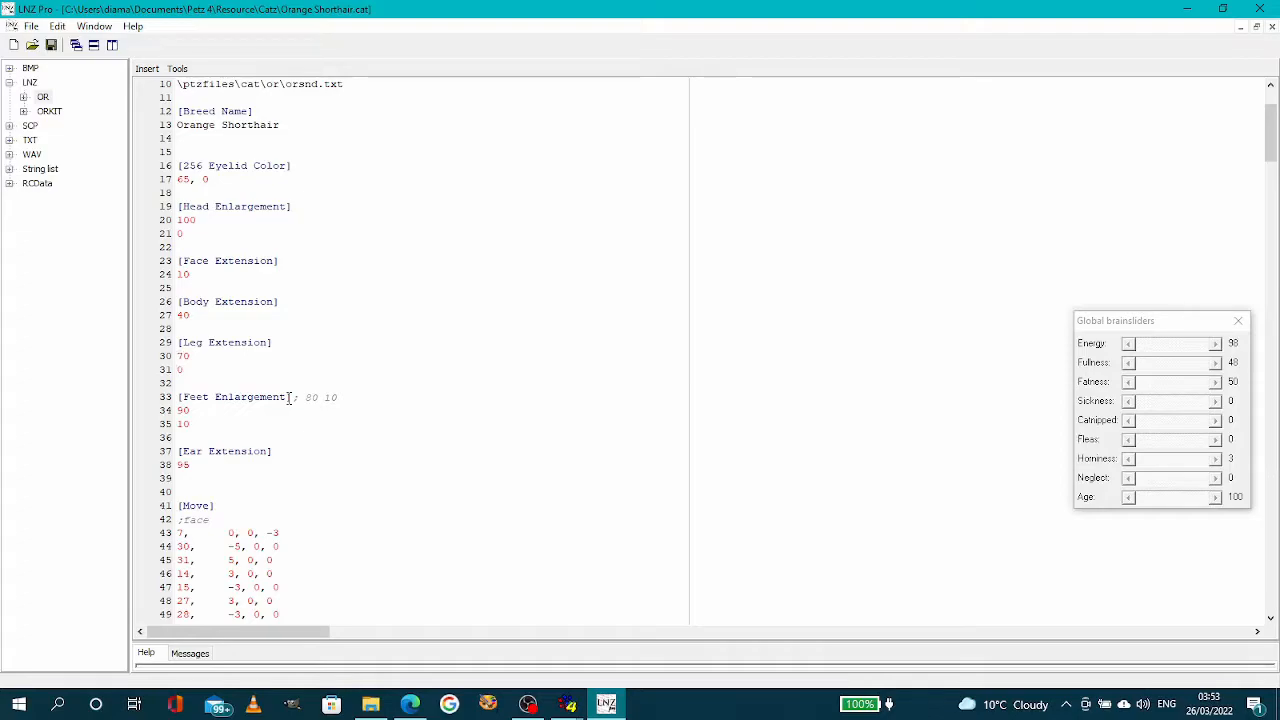
click(180, 368)
text(-30)
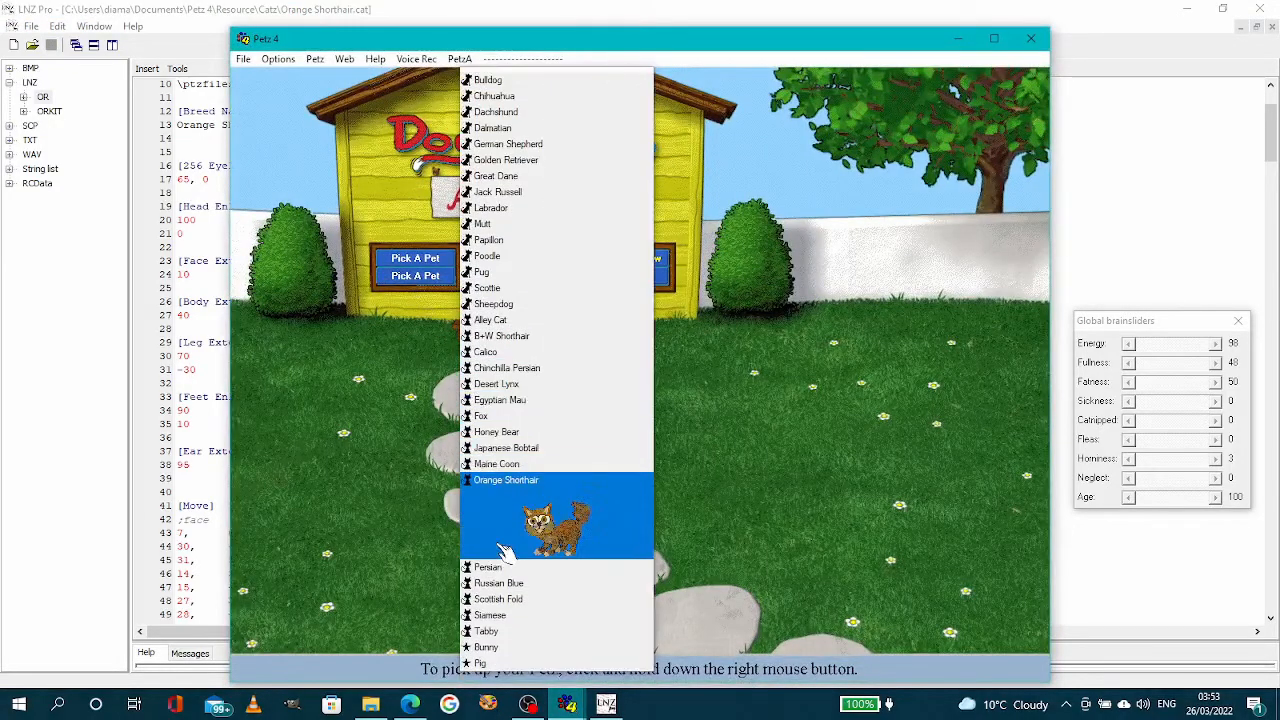
Bring out the Orange Shorthair to inspect its legs, then hide Petz 4 again
click(506, 480)
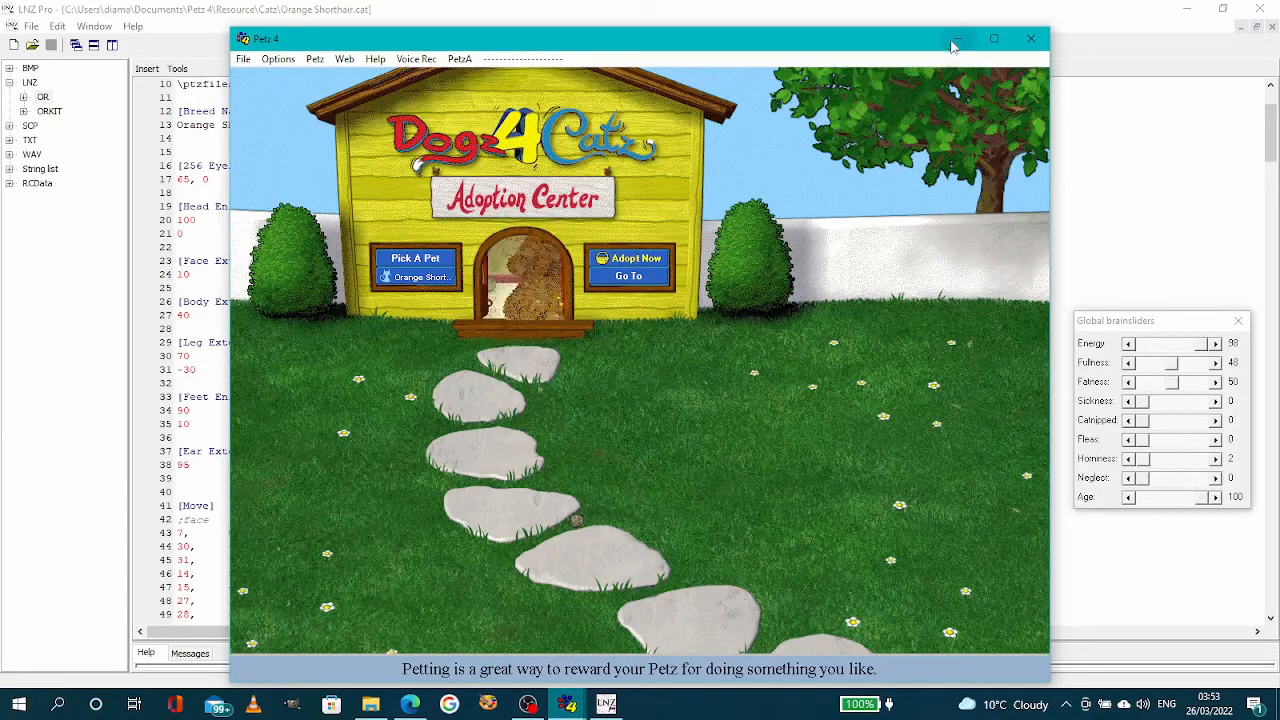
mouse_move(956, 38)
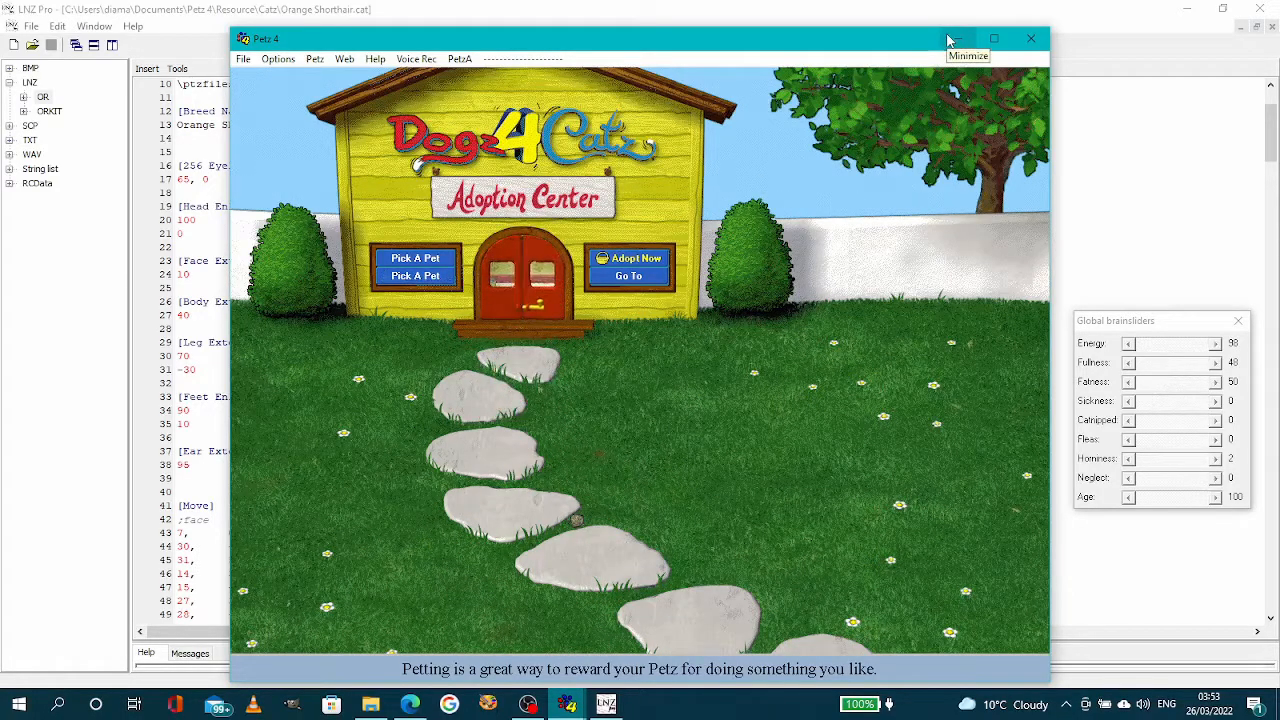
click(956, 38)
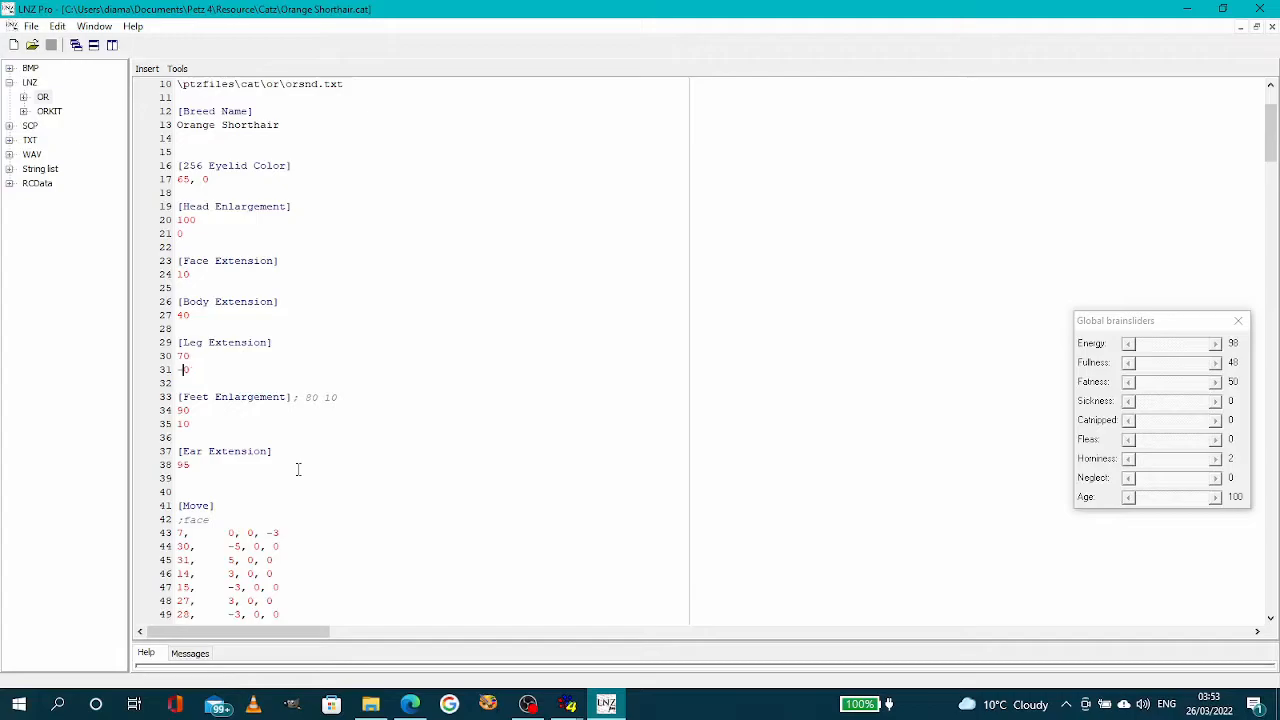
Change the Leg Extension values to -20 and 50 and return to Petz 4
text(50)
click(198, 354)
text(-20)
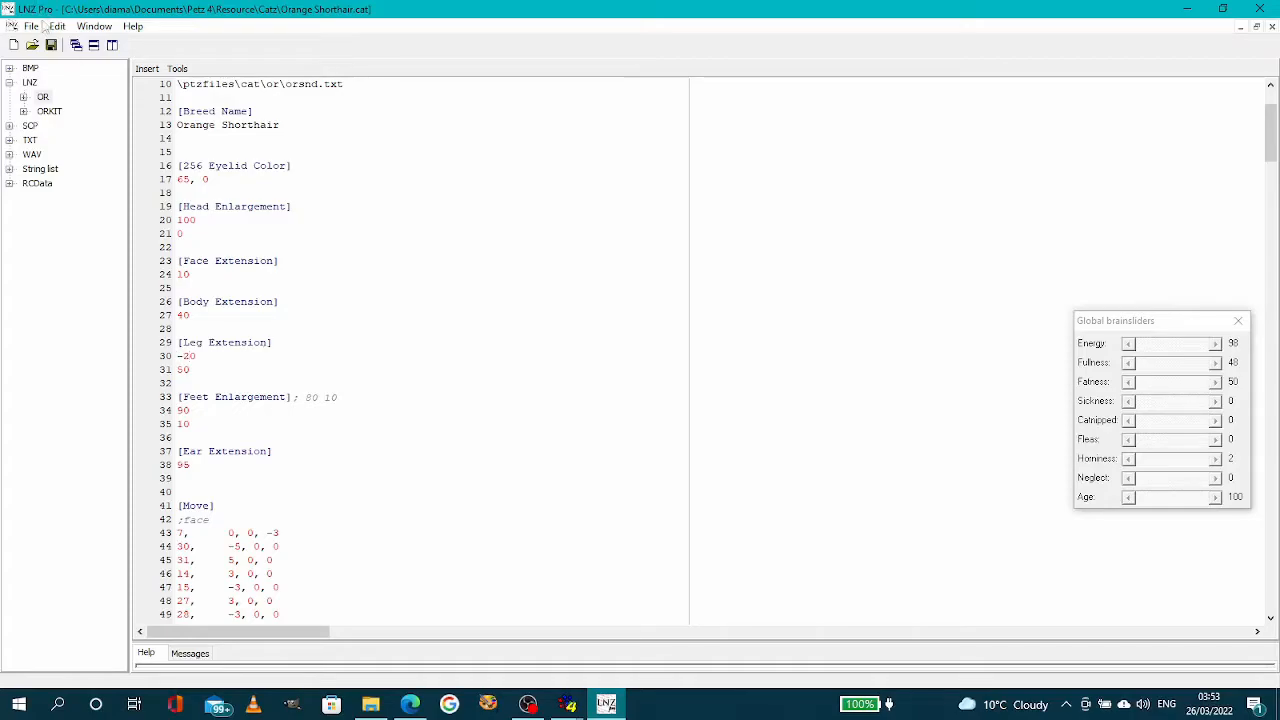
click(566, 704)
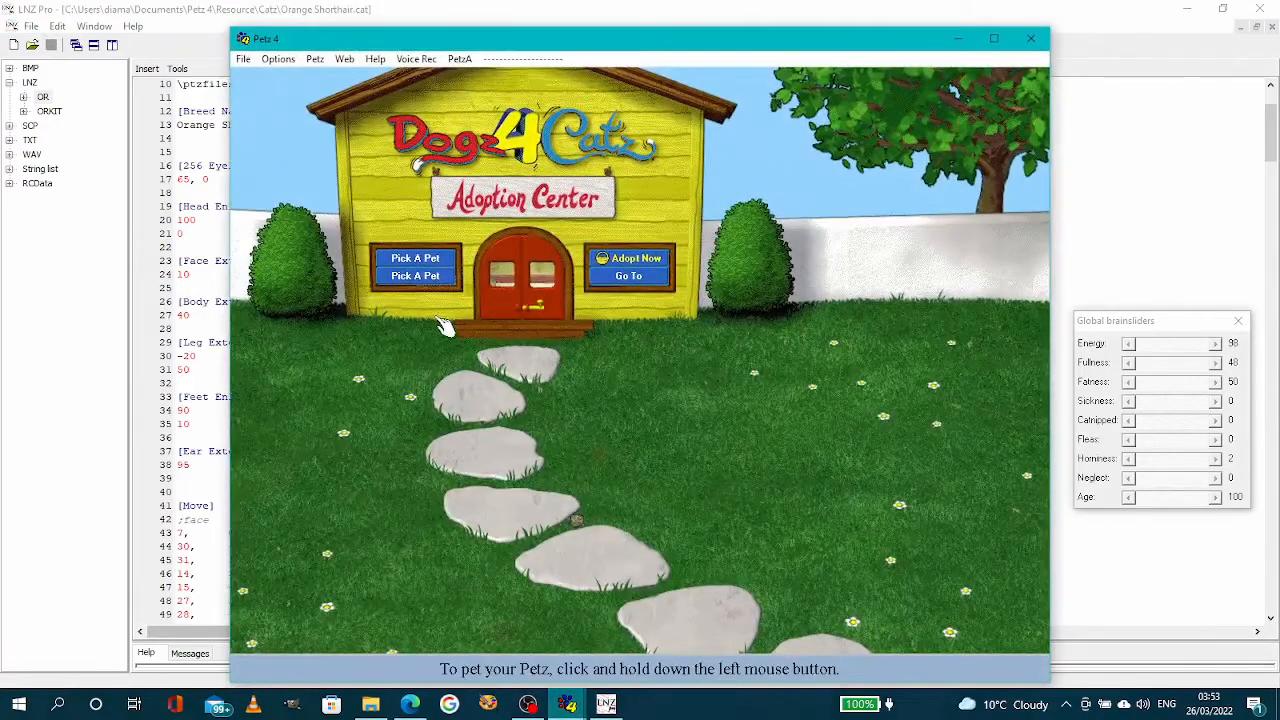
Bring the Orange Shorthair out of the adoption centre to watch it walk
click(414, 276)
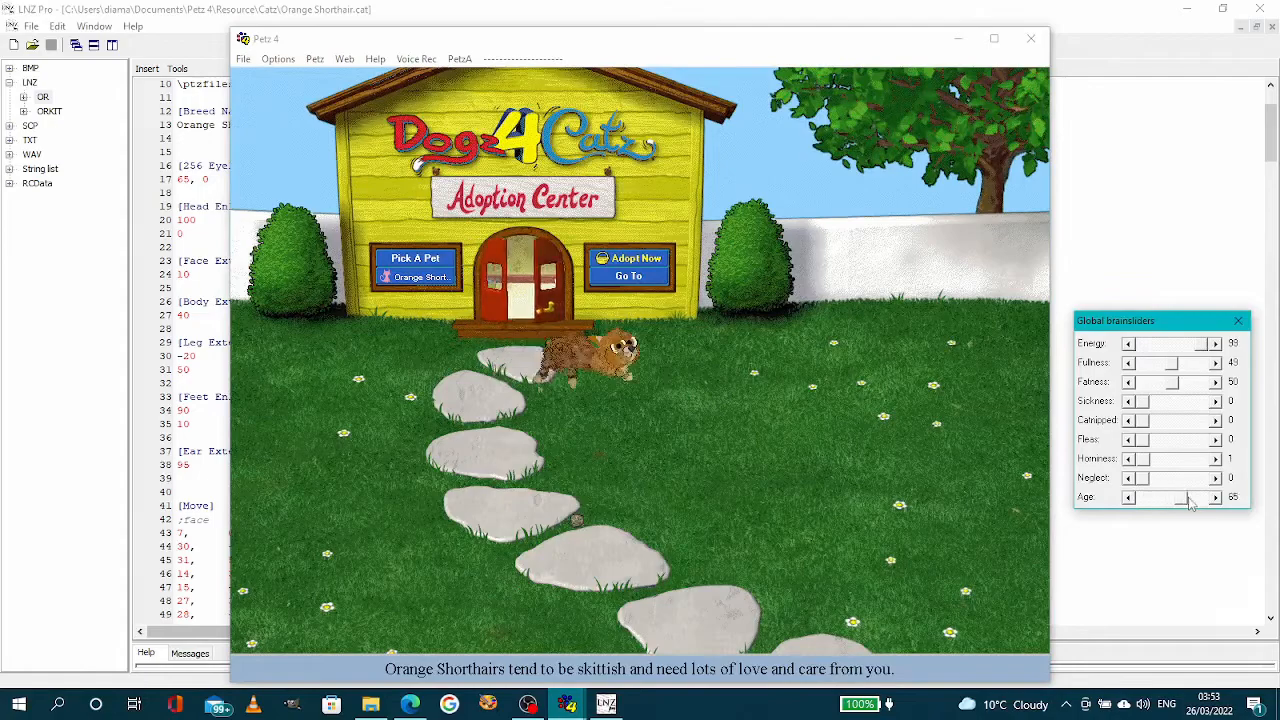
click(1216, 496)
text(-)
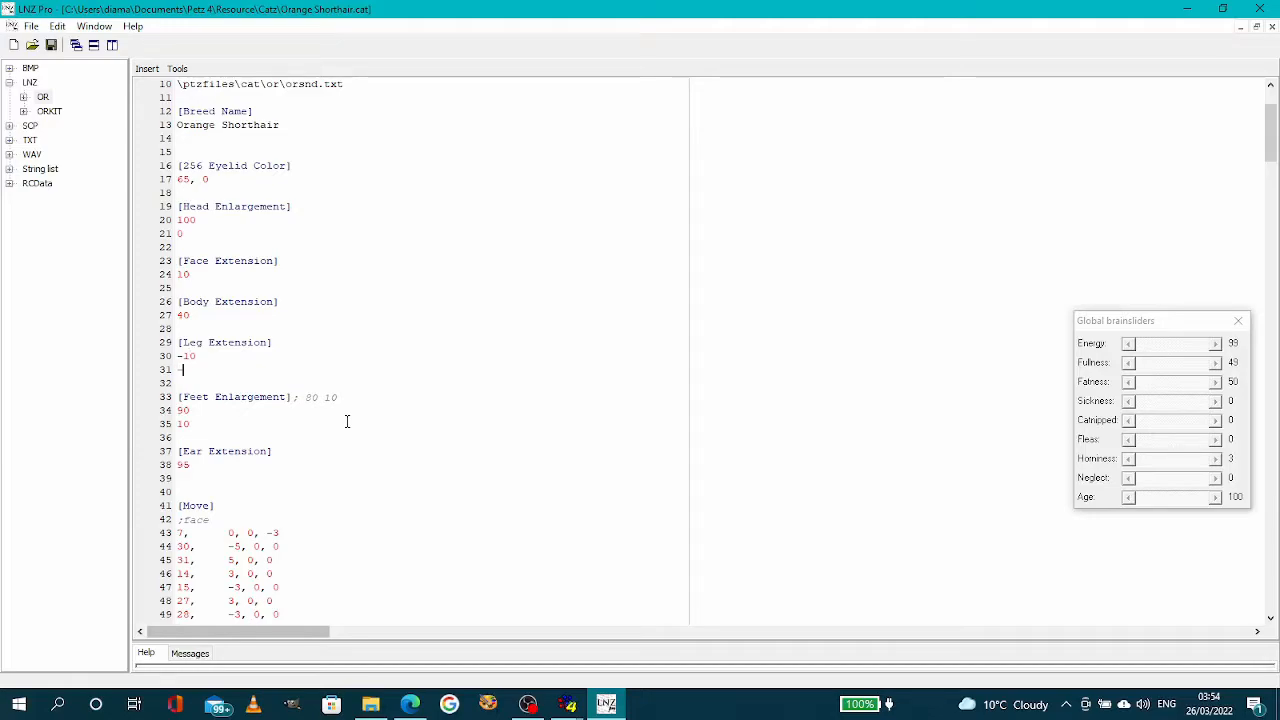
Enter -30 as the second Leg Extension value alongside -10
text(30)
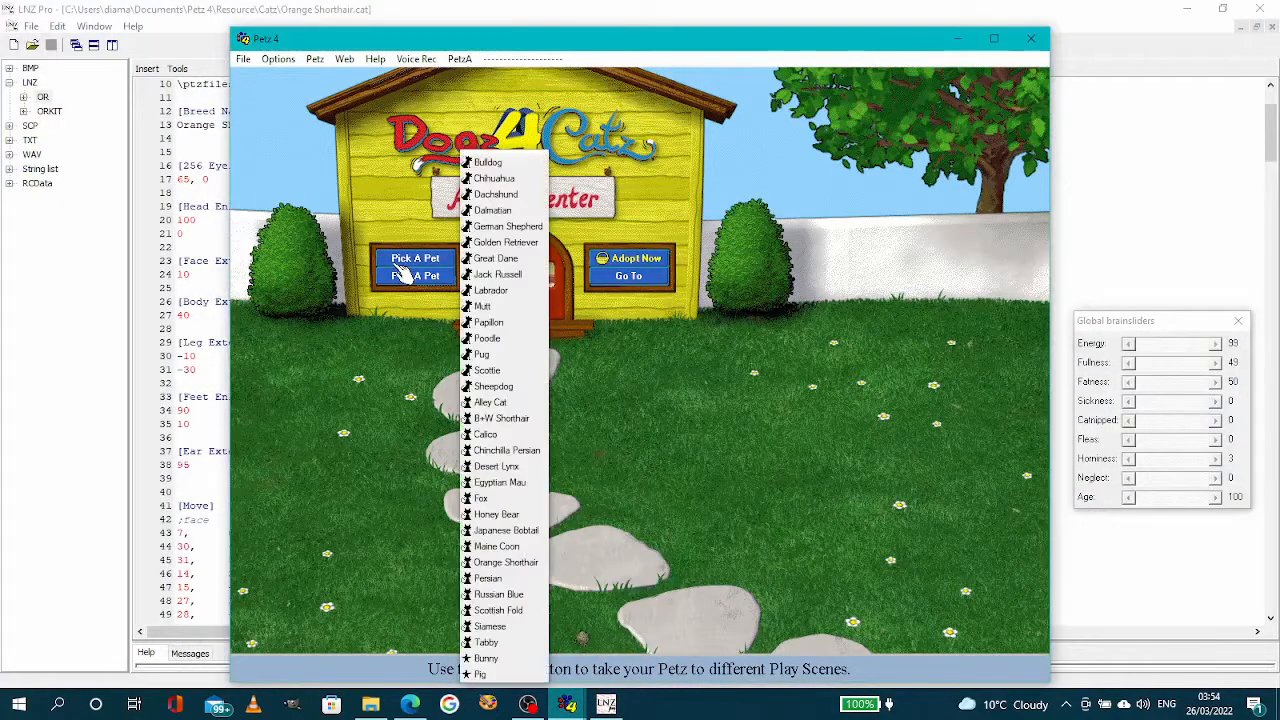
Pick the Orange Shorthair and bring it out to check the -10/-30 leg settings
click(504, 562)
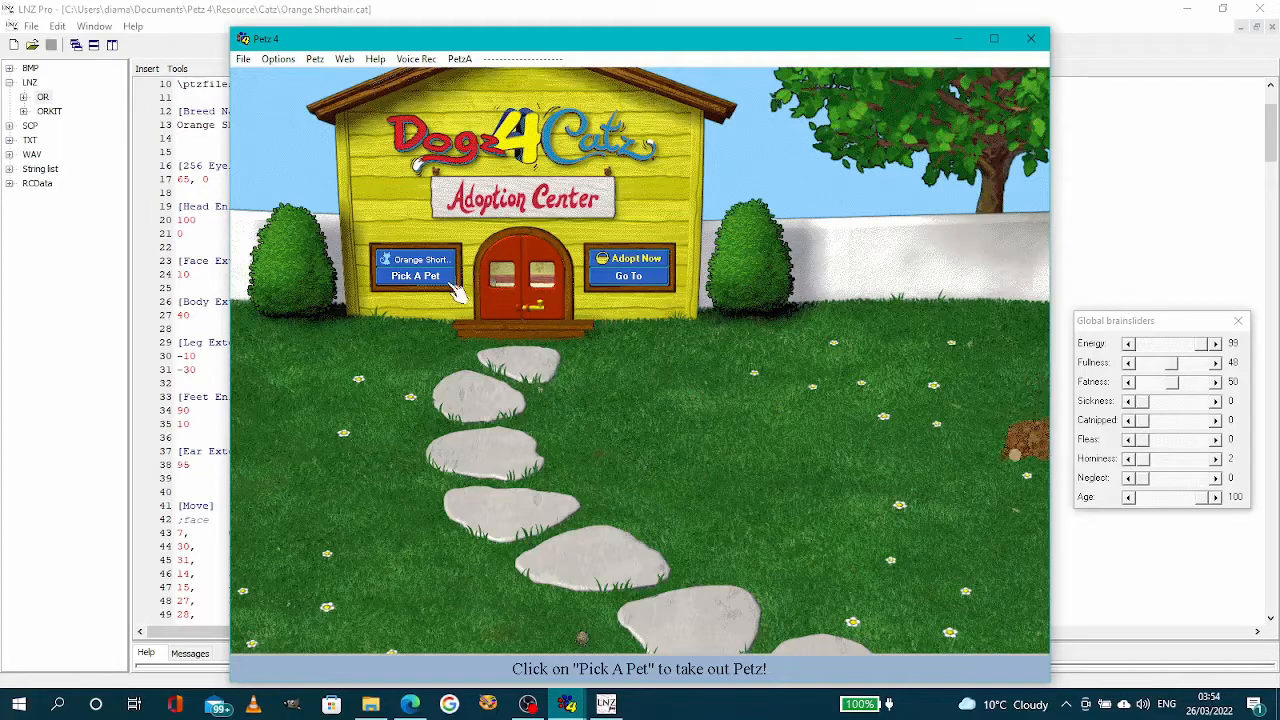
click(414, 276)
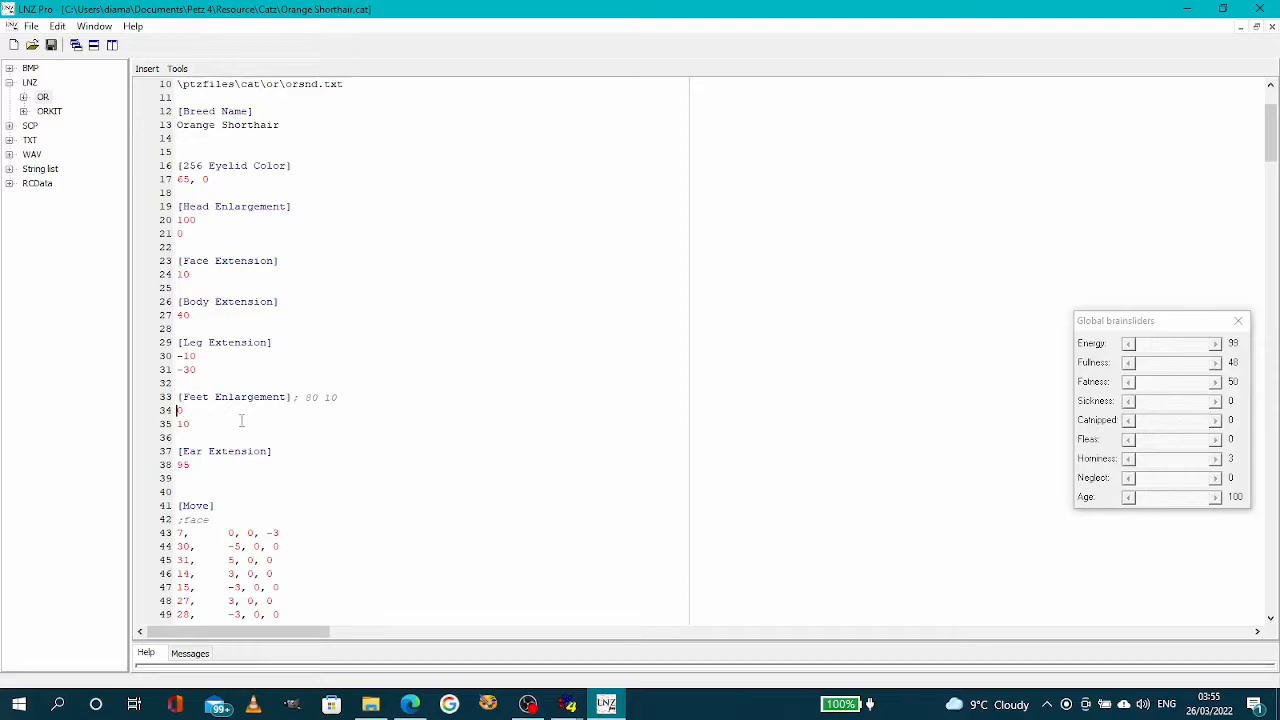
Set the first Feet Enlargement value to 120, leaving the second at 10
text(120)
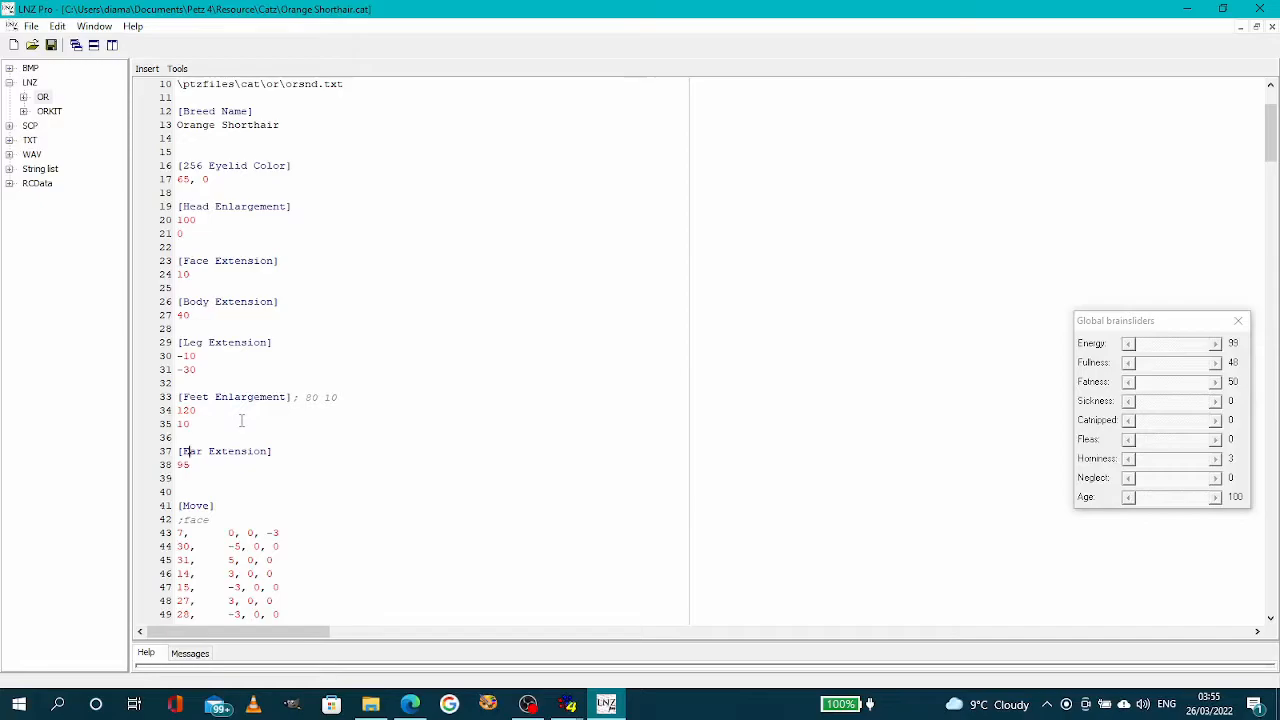
click(188, 464)
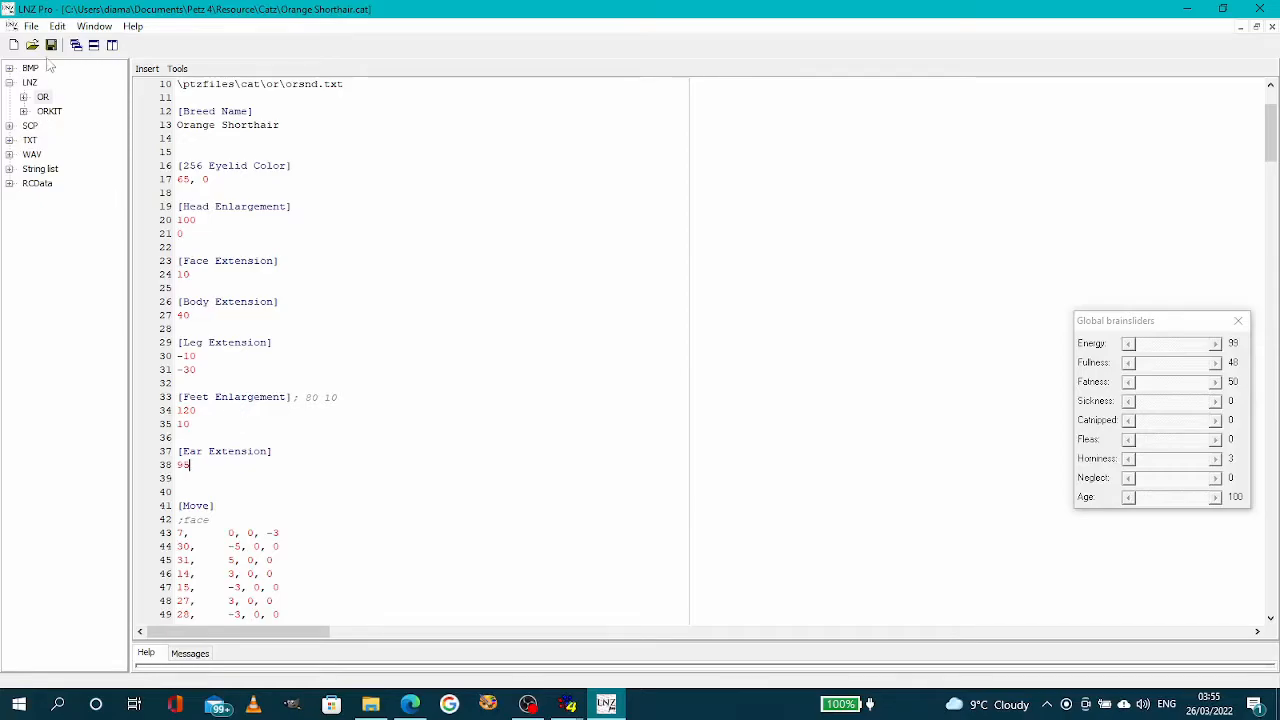
mouse_move(568, 704)
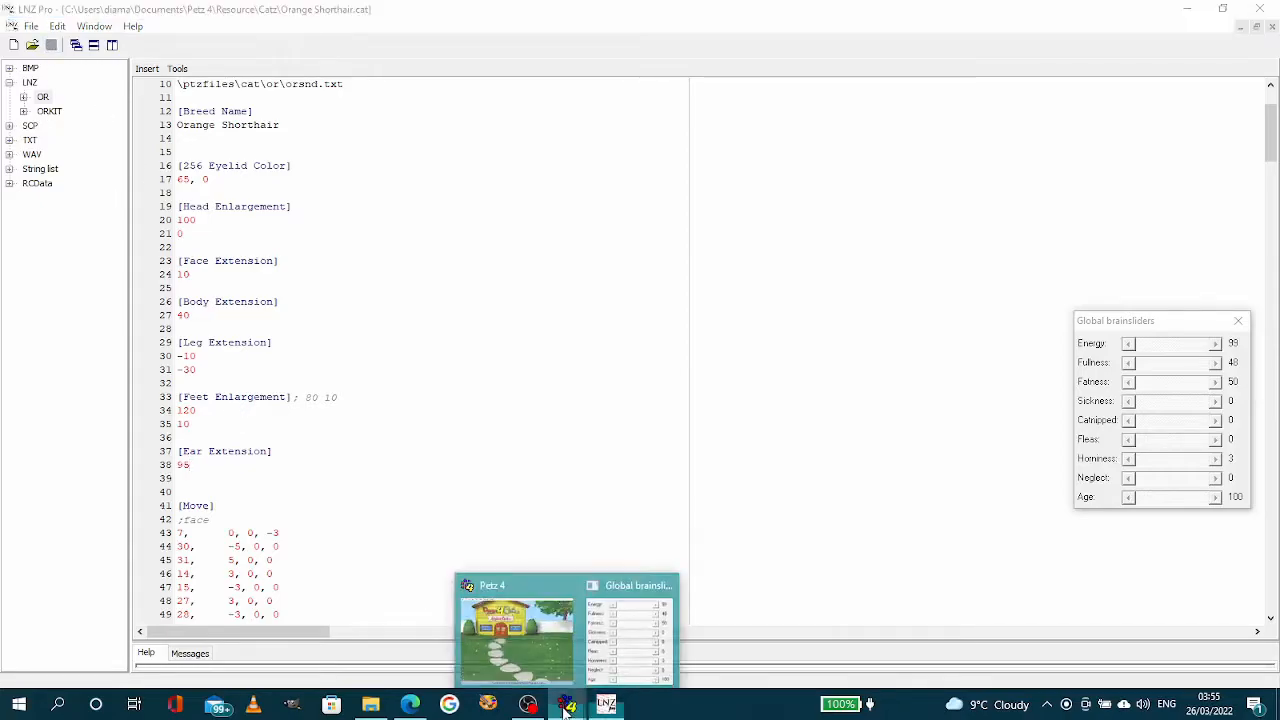
click(516, 640)
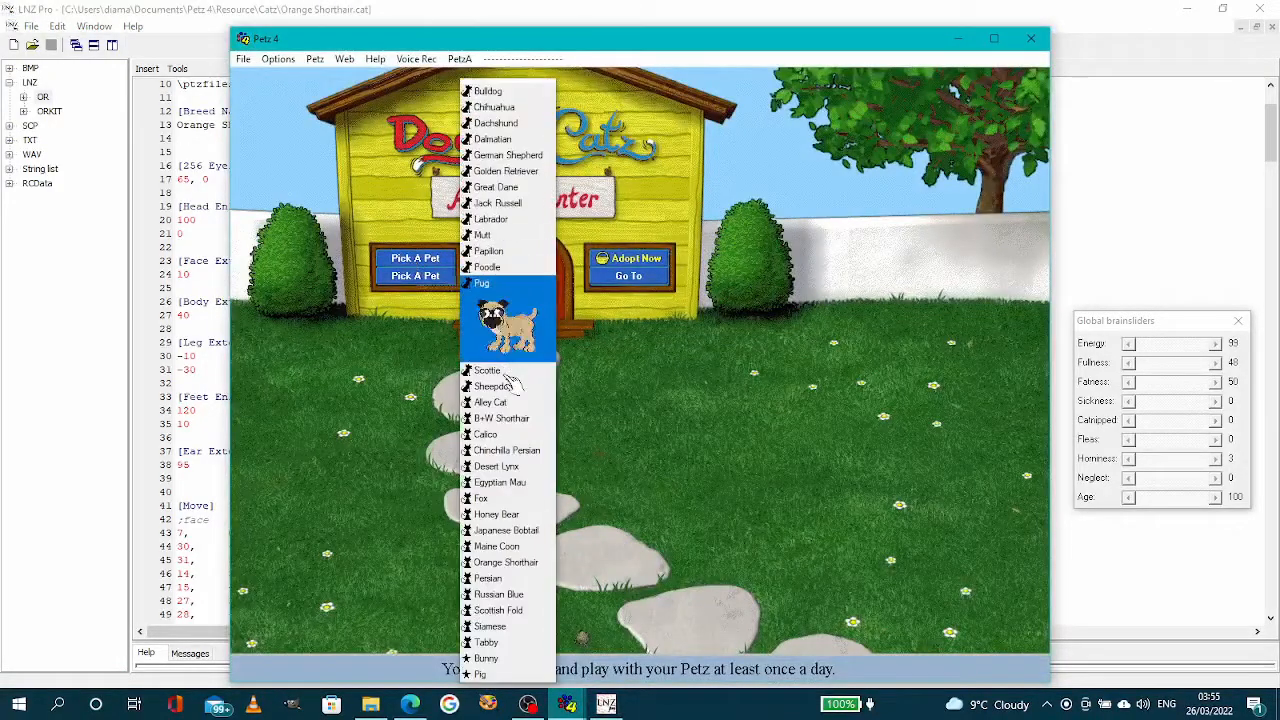
click(504, 560)
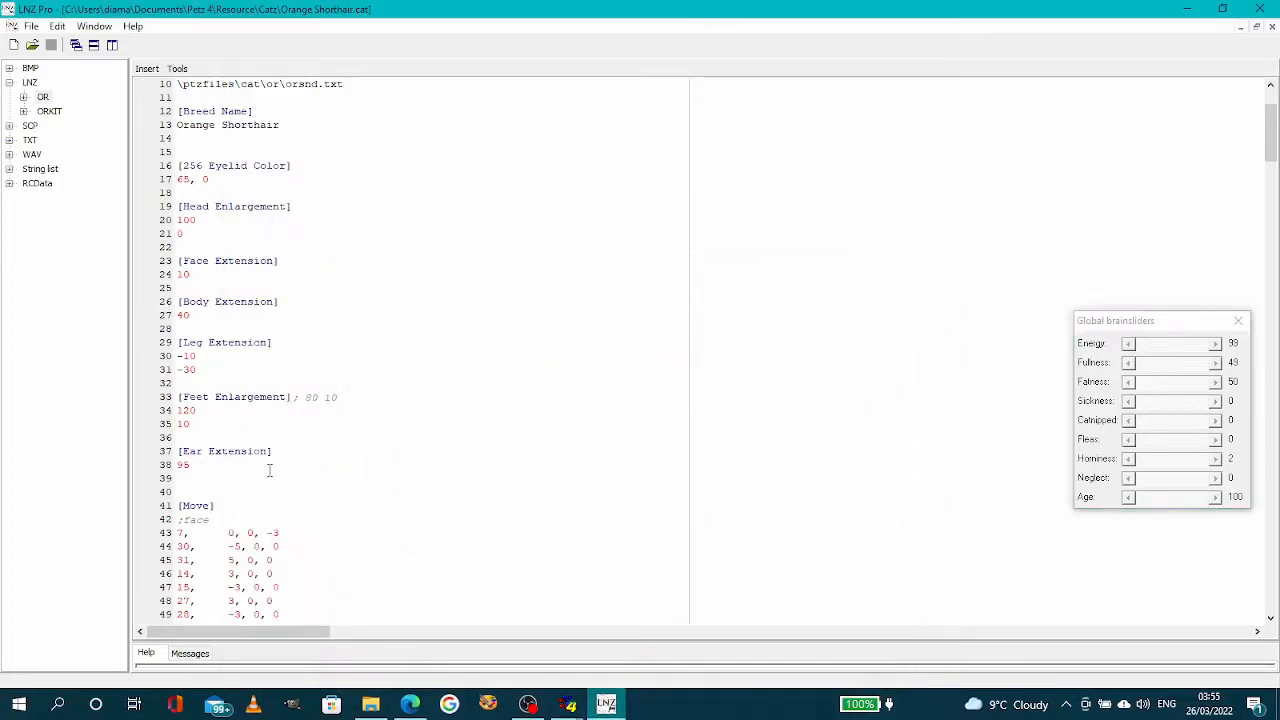
Replace the Ear Extension value of 98 with 135 to lengthen the ears
click(200, 464)
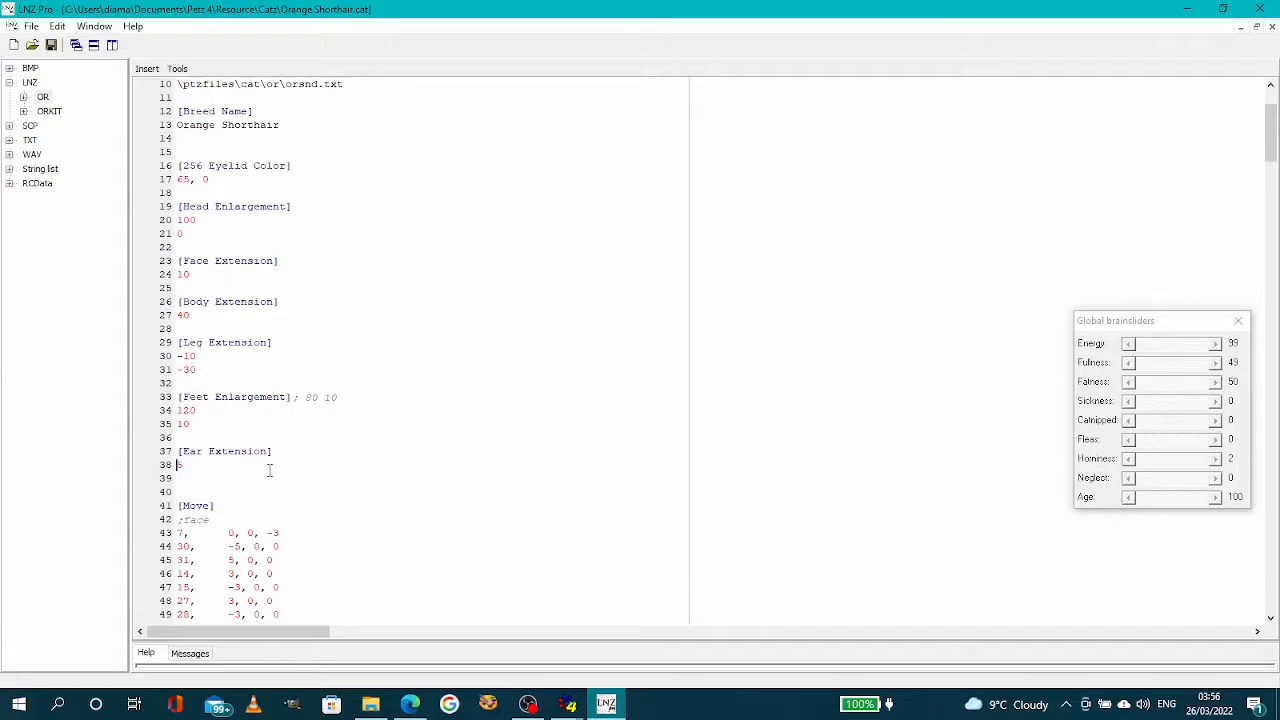
text(13)
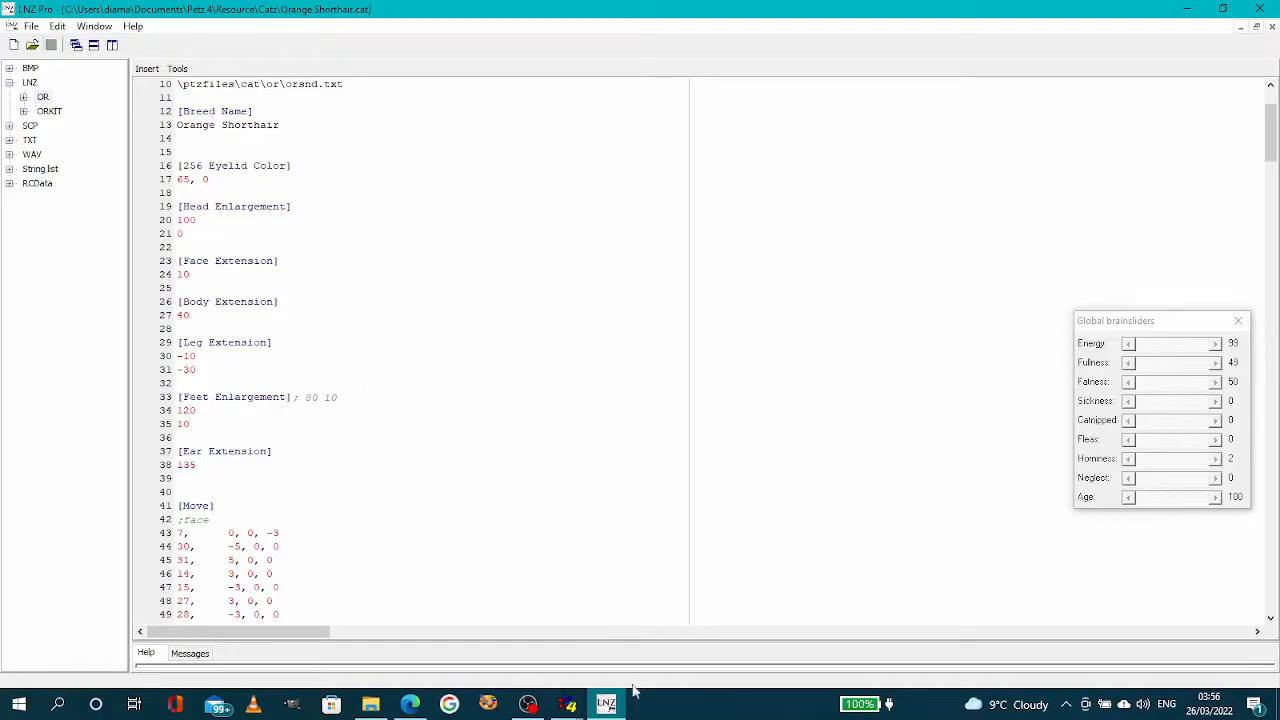
click(604, 704)
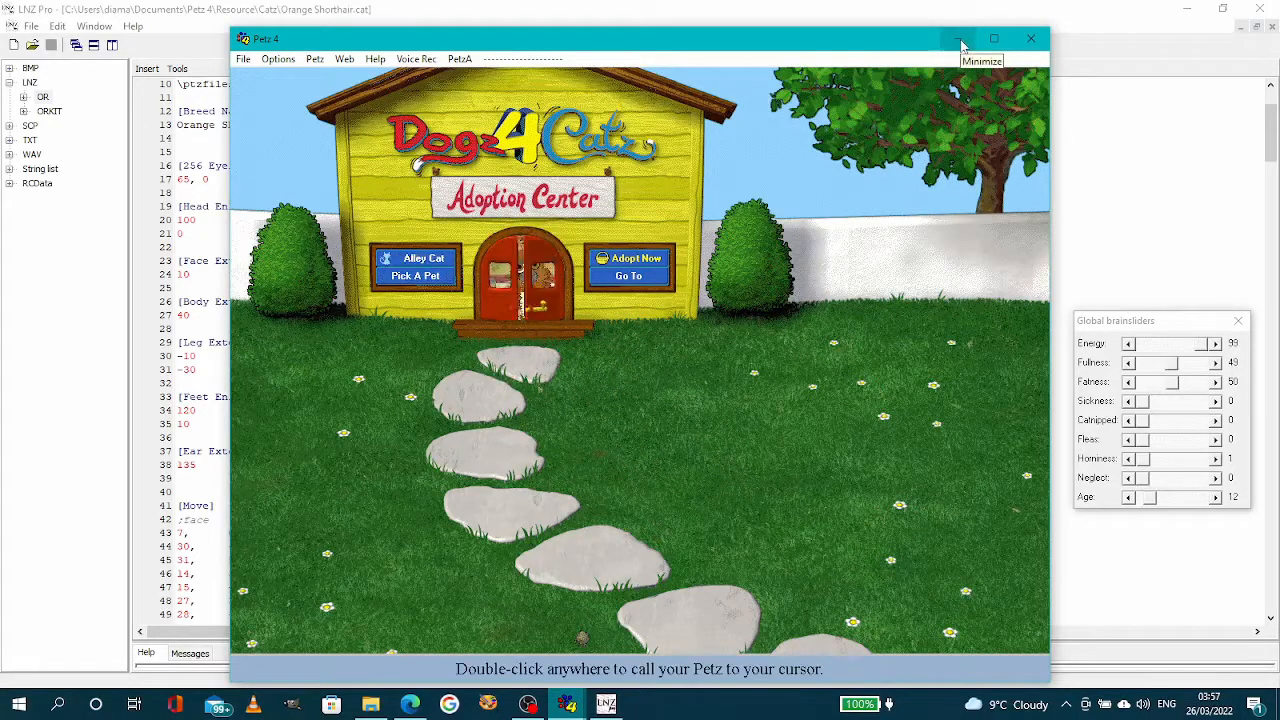
click(960, 38)
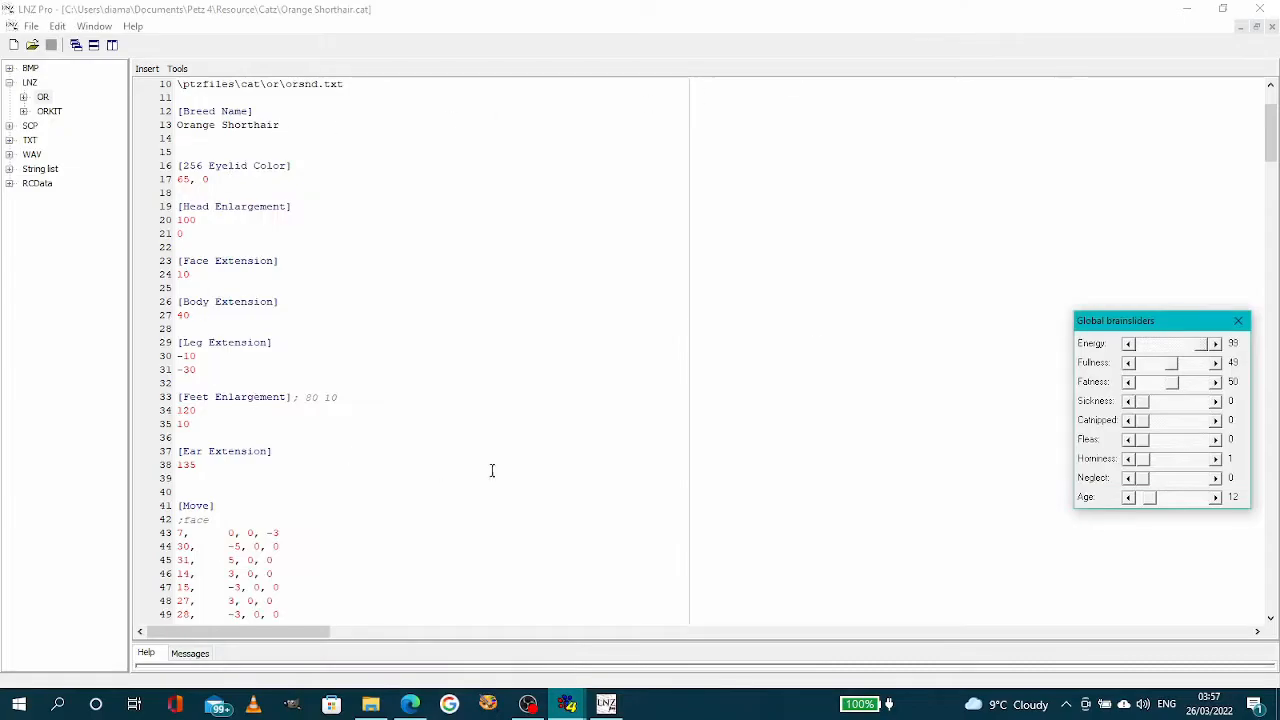
scroll(down, 3)
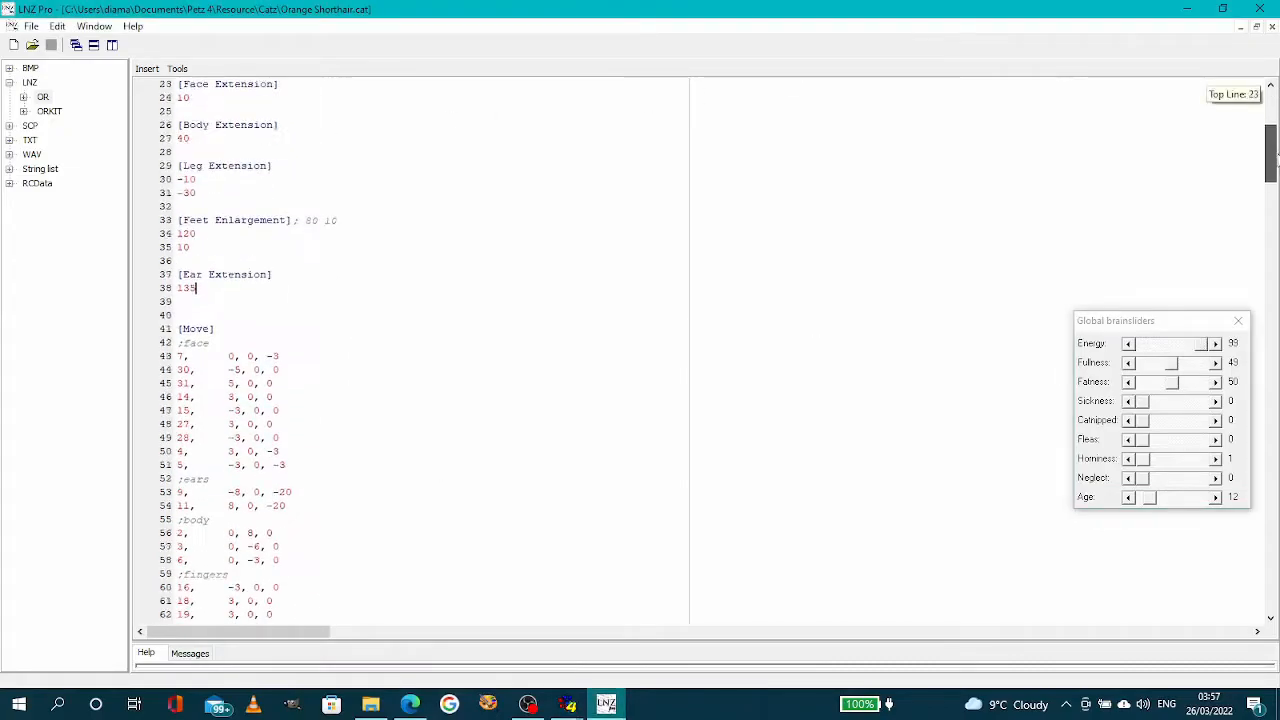
scroll(down, 3)
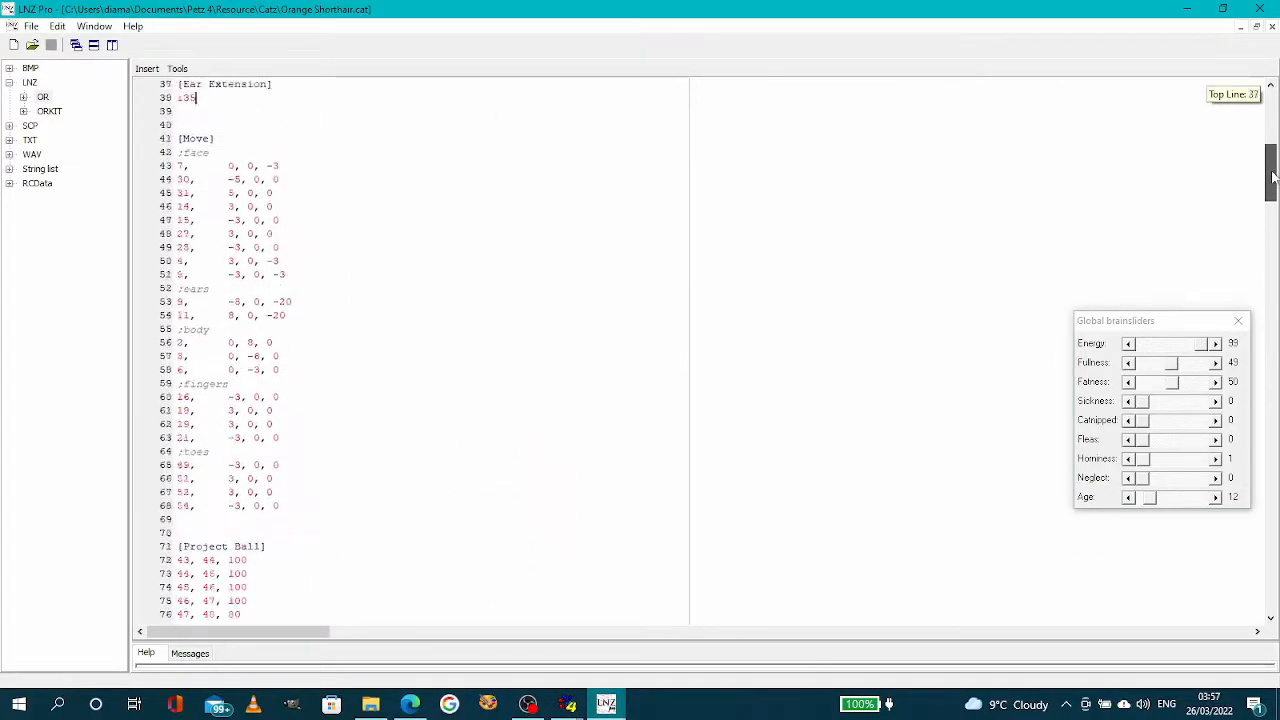
scroll(up, 3)
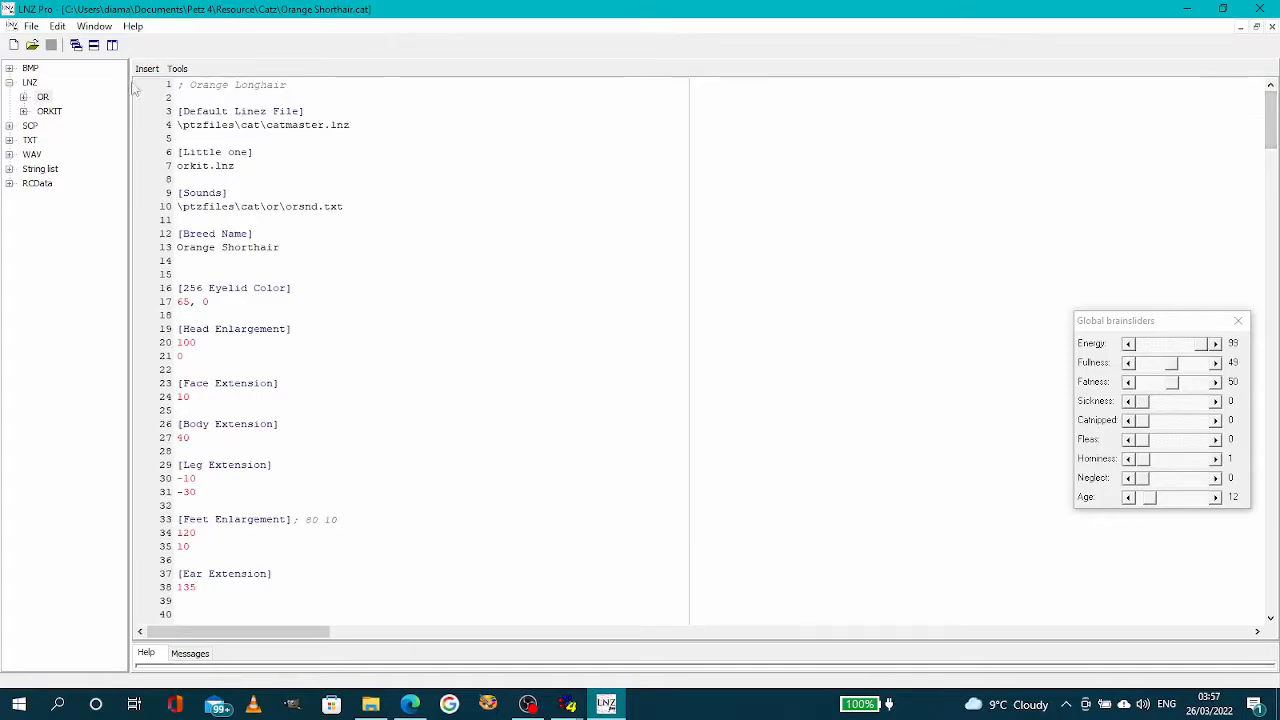
mouse_move(648, 484)
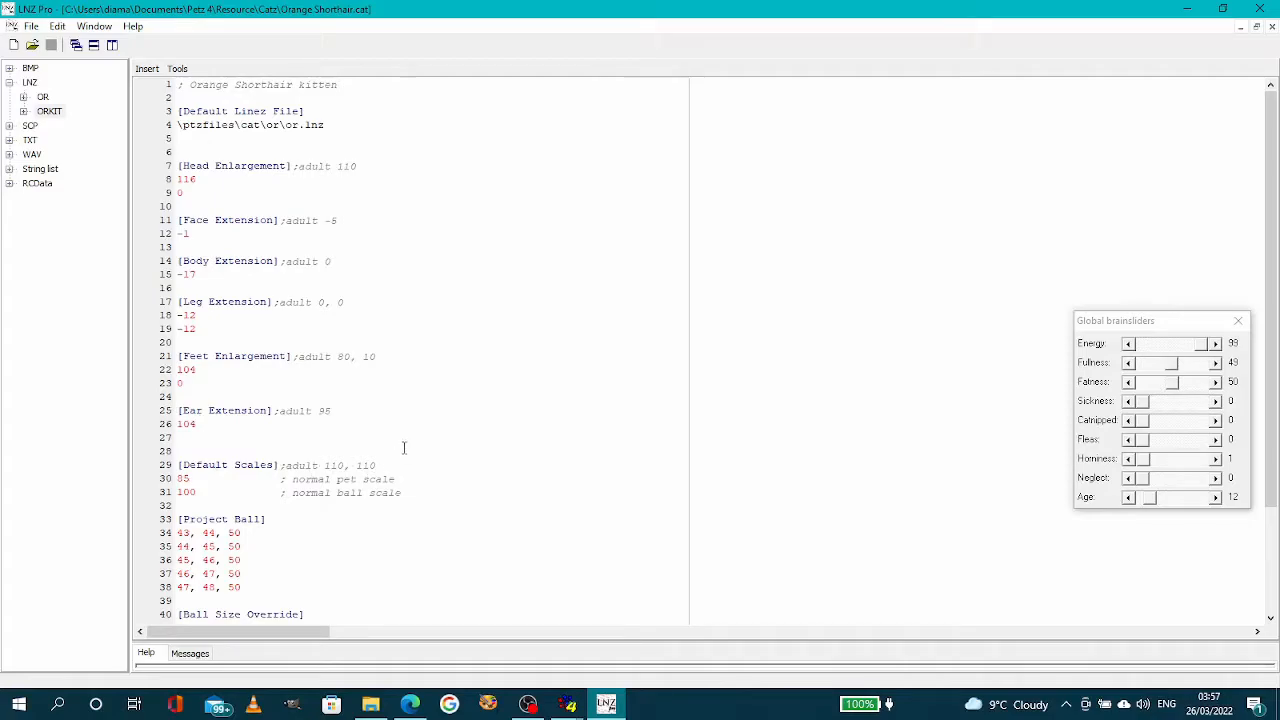
mouse_move(264, 456)
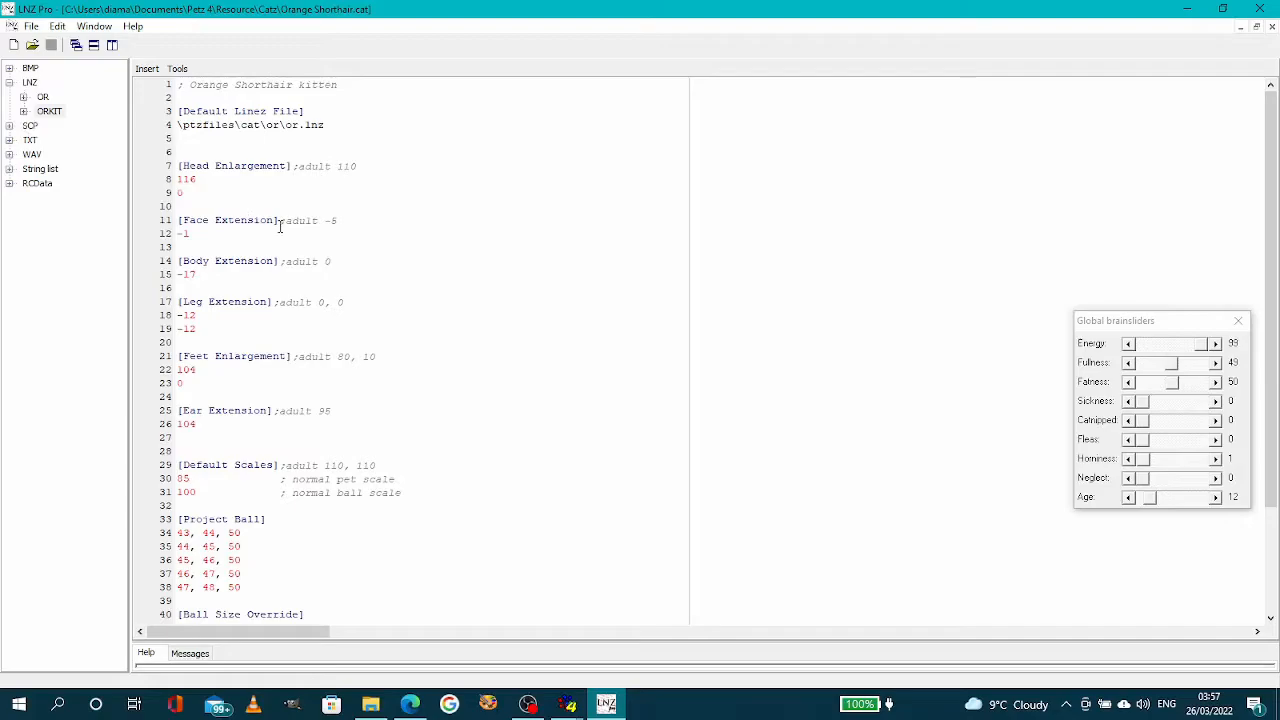
mouse_move(314, 240)
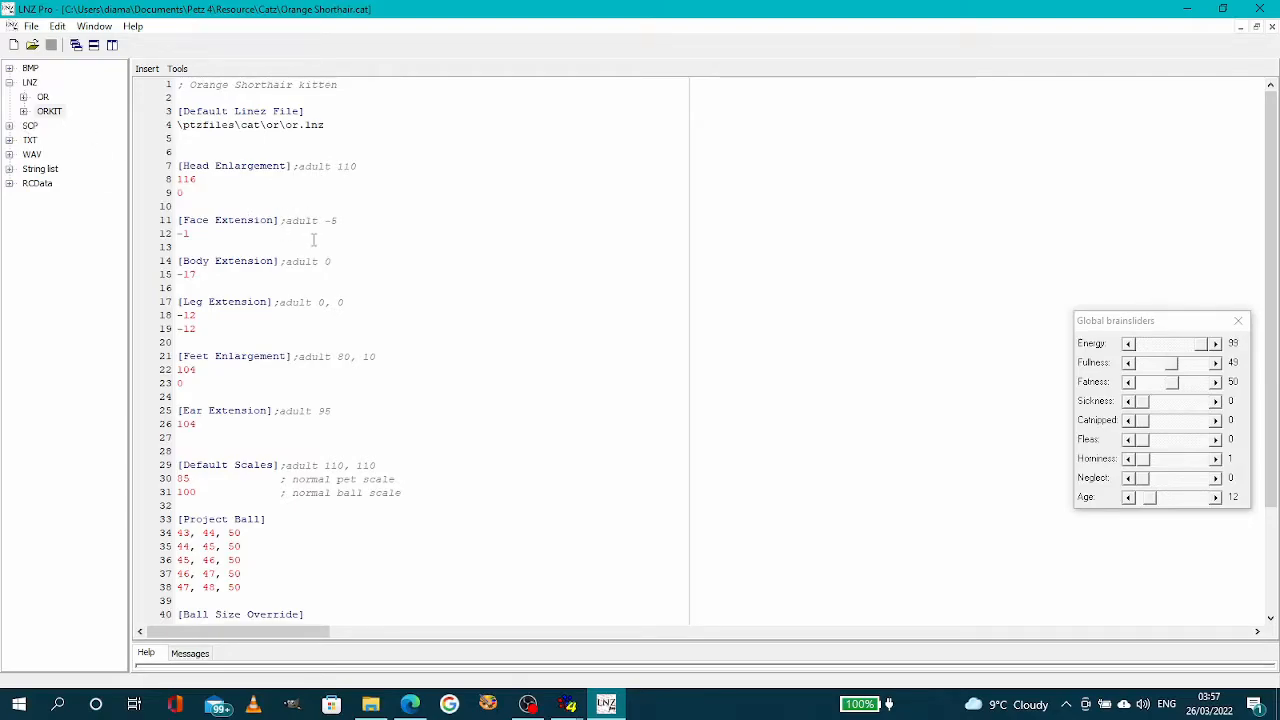
mouse_move(414, 452)
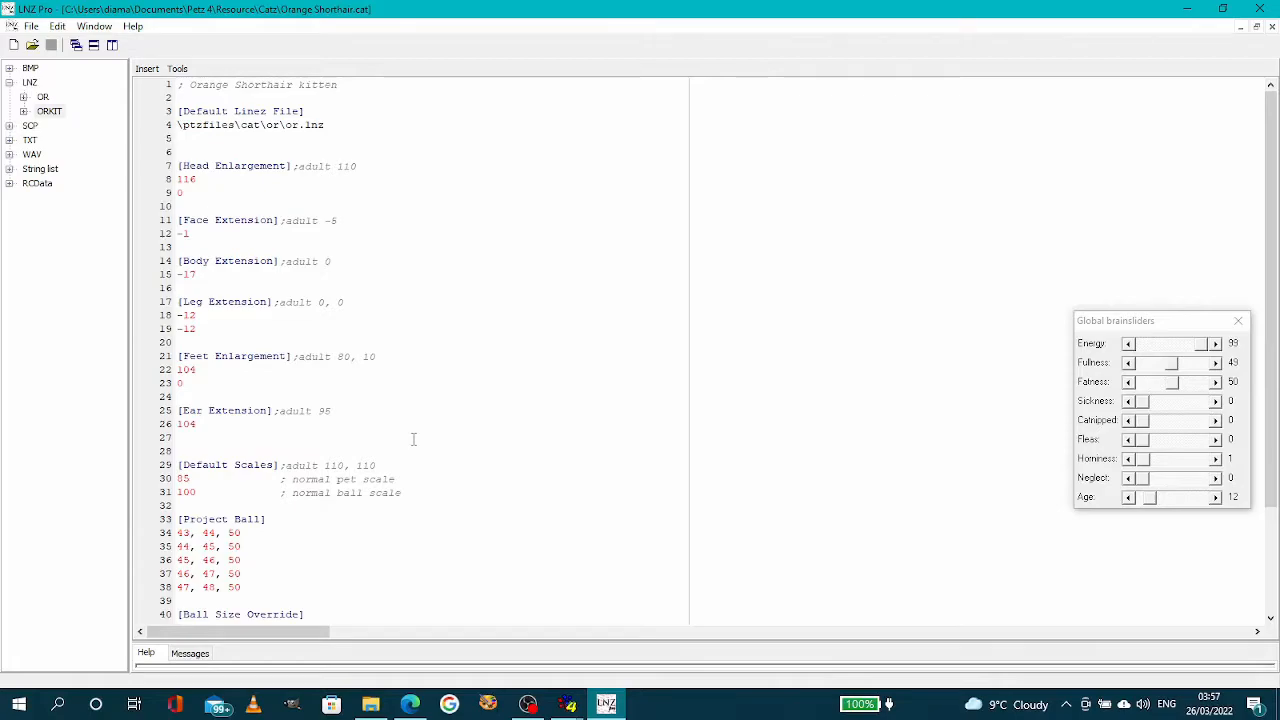
click(44, 96)
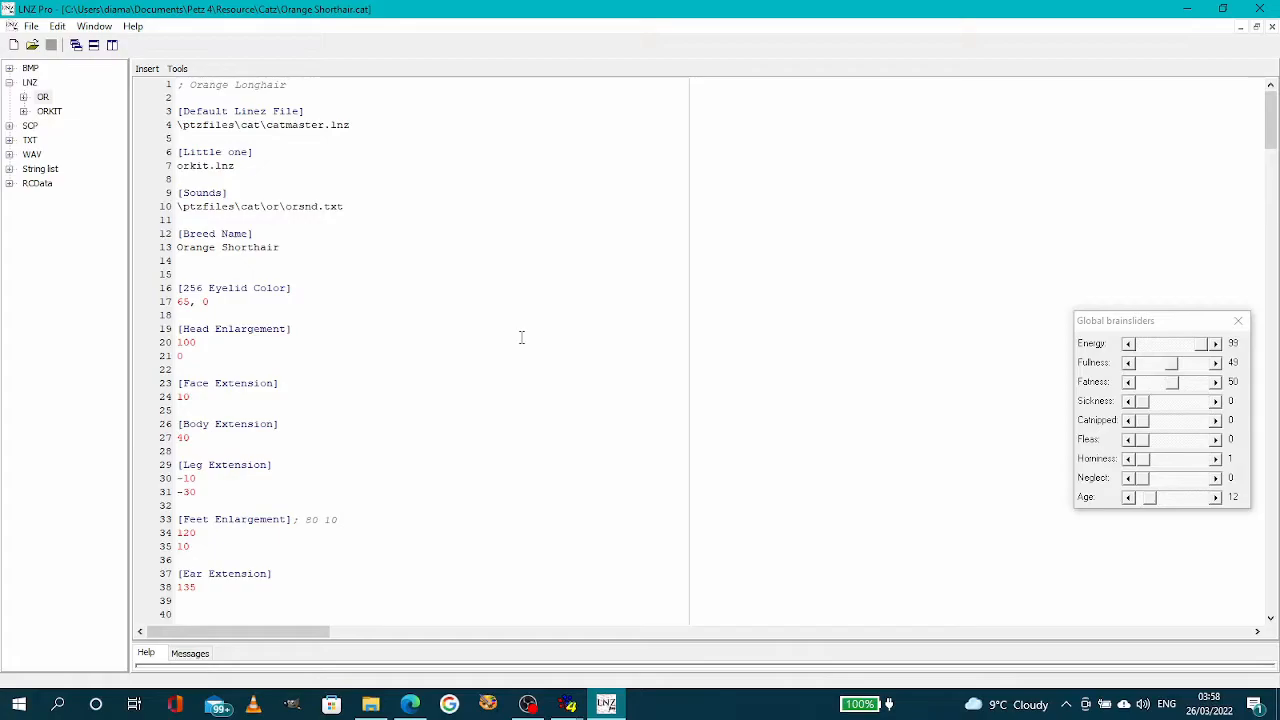
mouse_move(1140, 8)
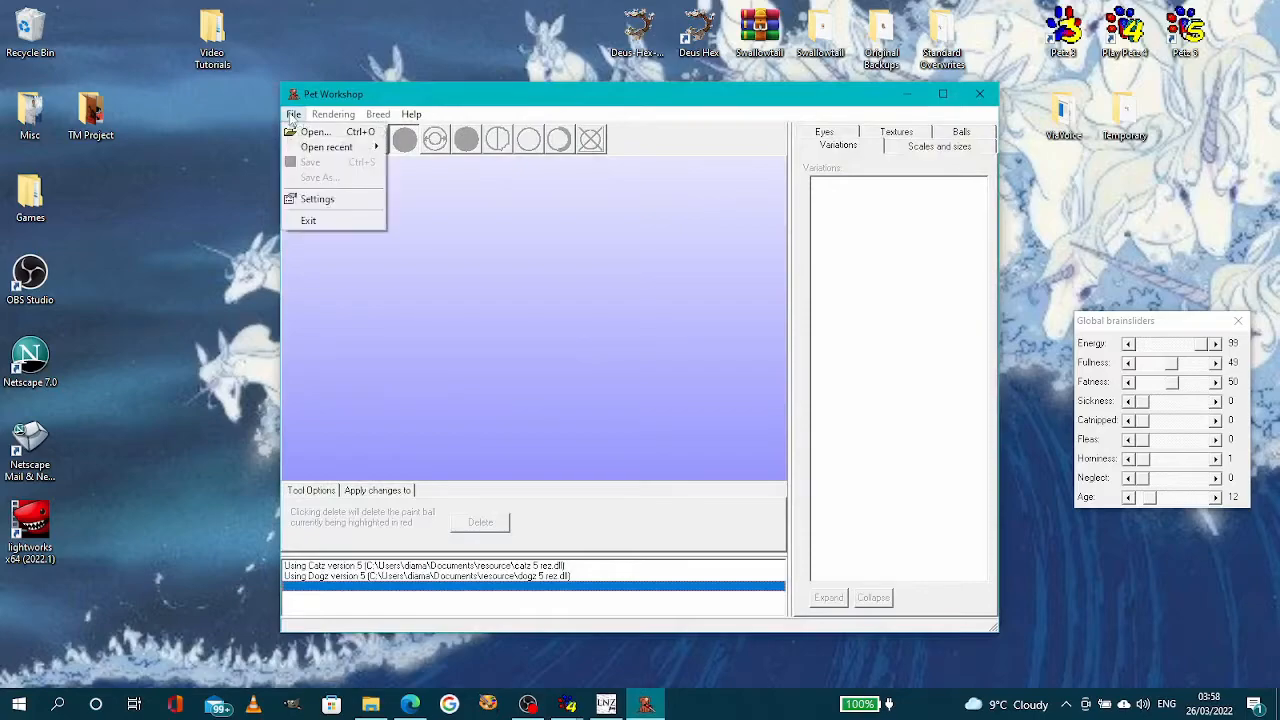
Start opening a breed file from Pet Workshop's File menu
click(316, 132)
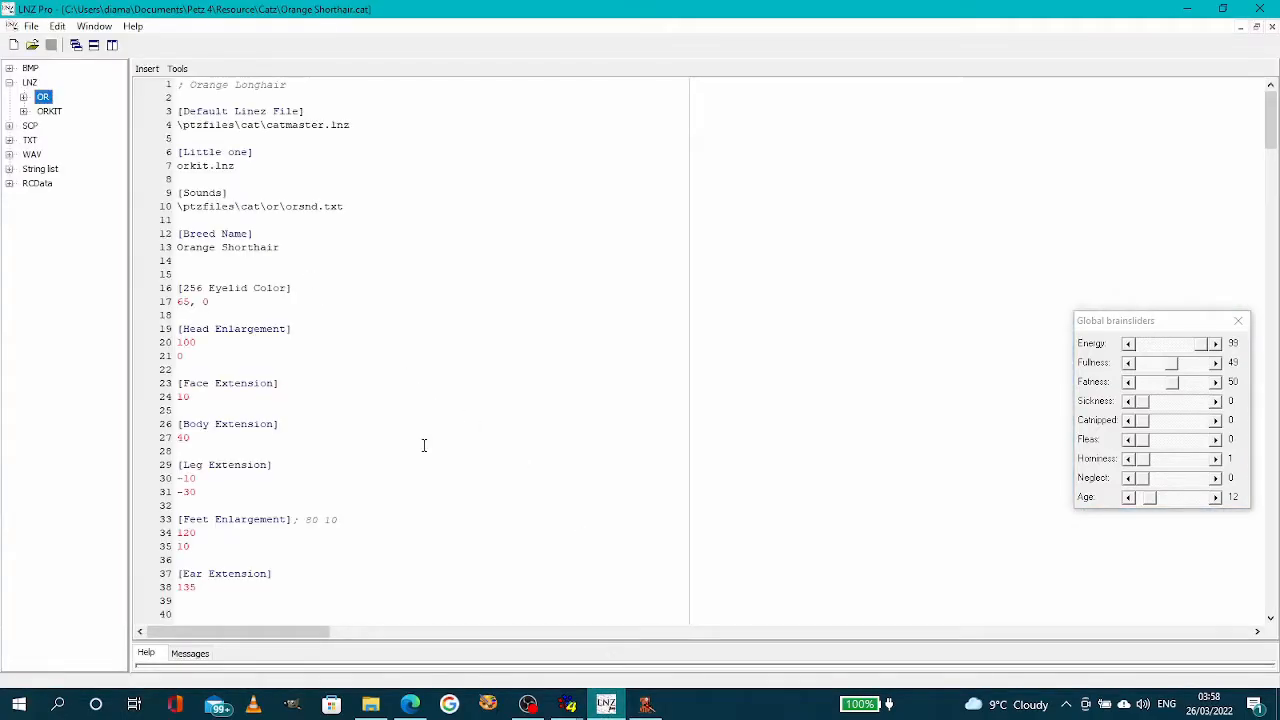
Scan through the Orange Shorthair breed text, then bring Pet Workshop forward showing the cat model
scroll(down, 3)
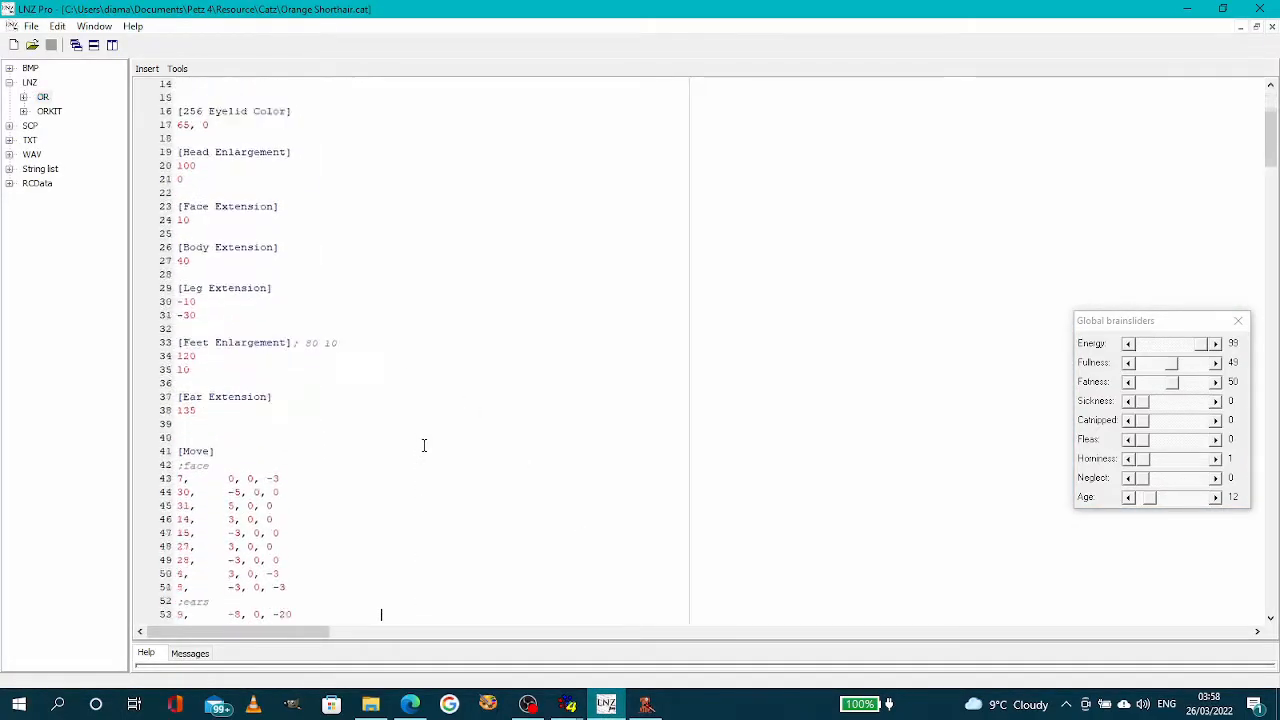
scroll(down, 3)
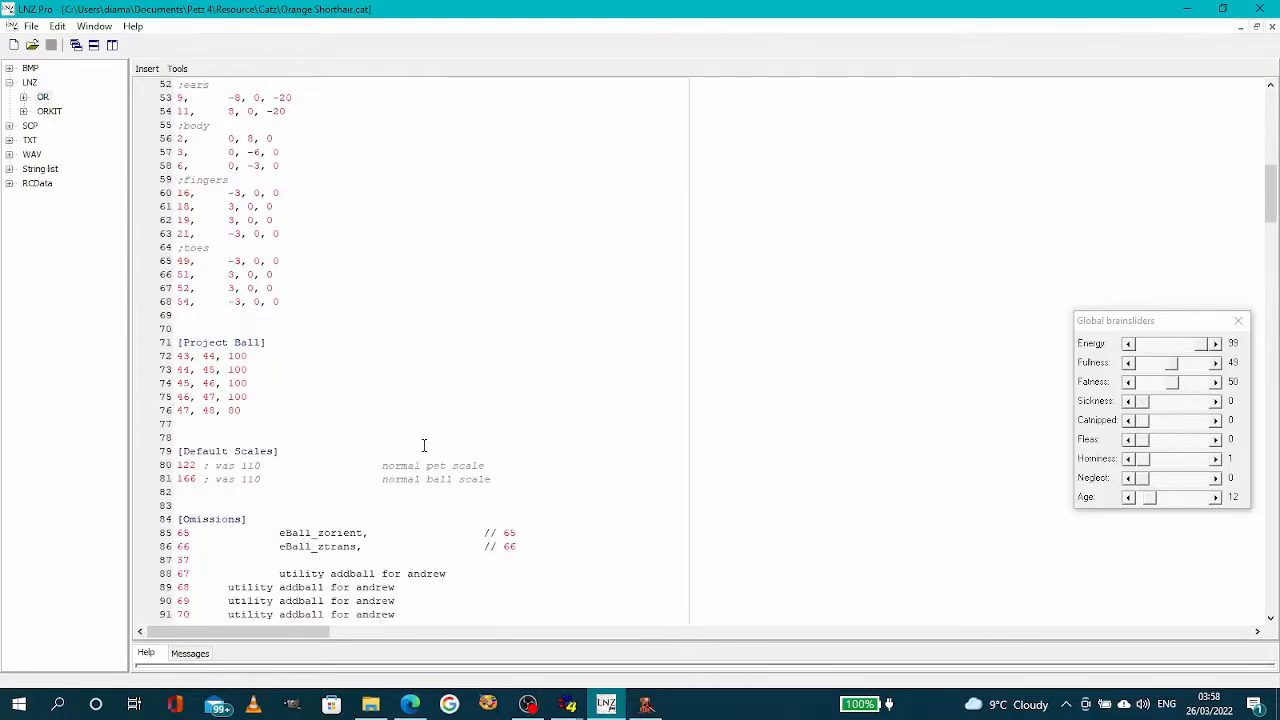
drag(178, 452, 492, 480)
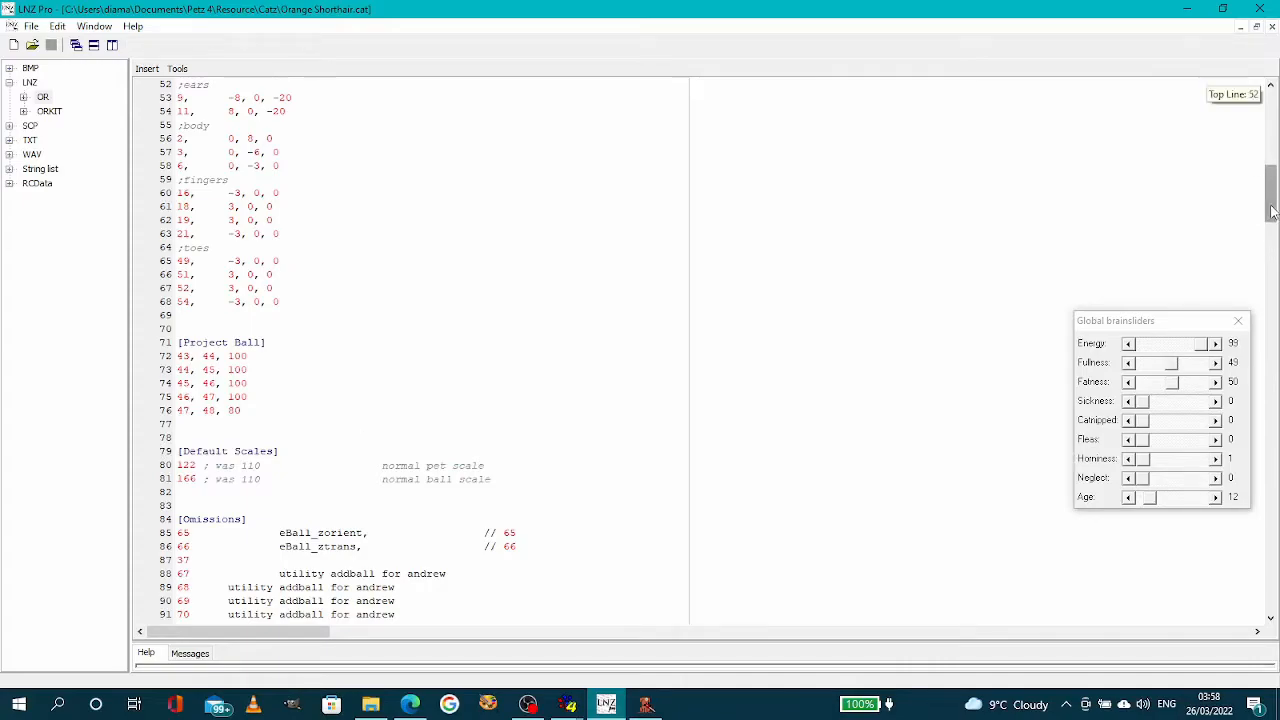
scroll(up, 3)
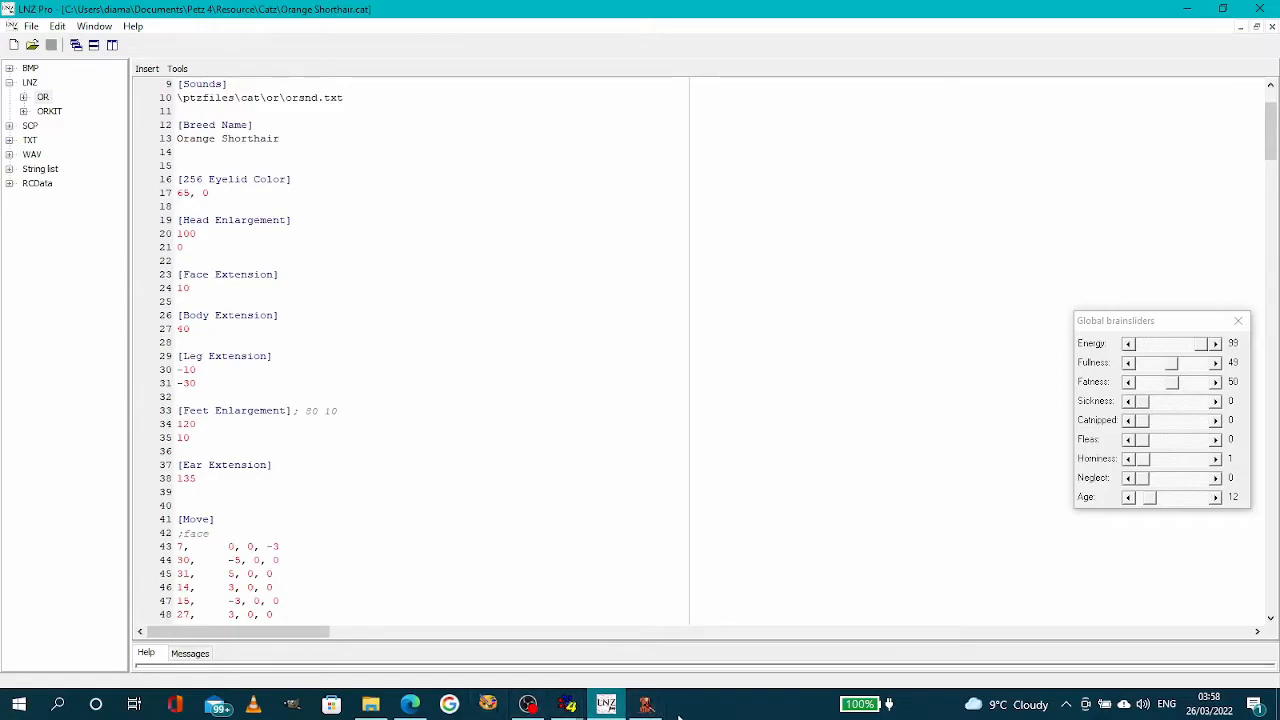
click(644, 704)
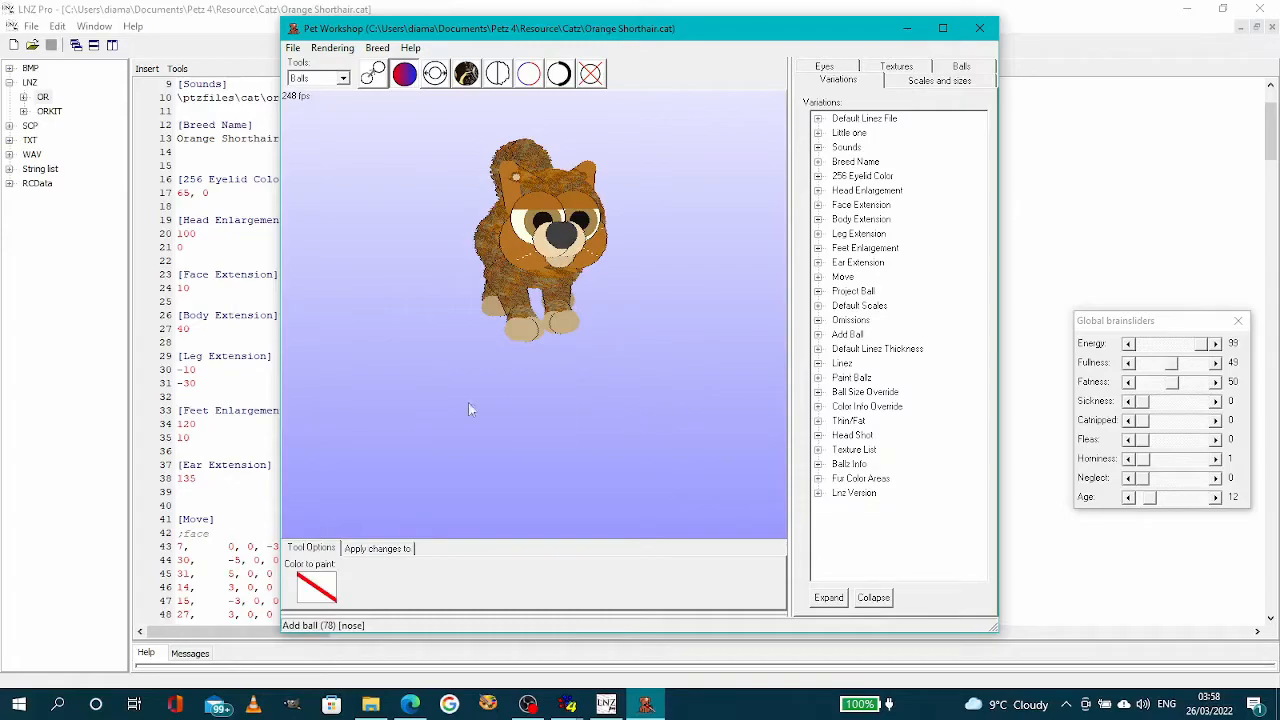
Inspect the rendered Orange Shorthair cat in the Pet Workshop viewport
click(978, 28)
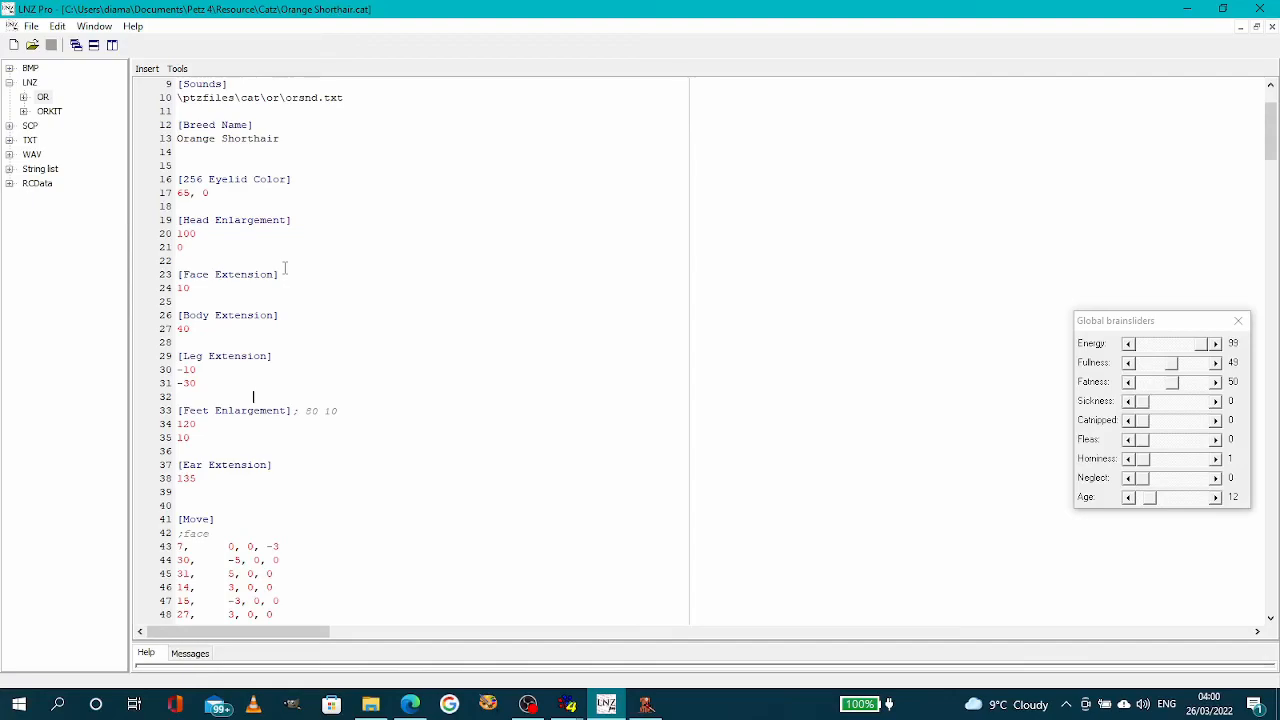
mouse_move(326, 204)
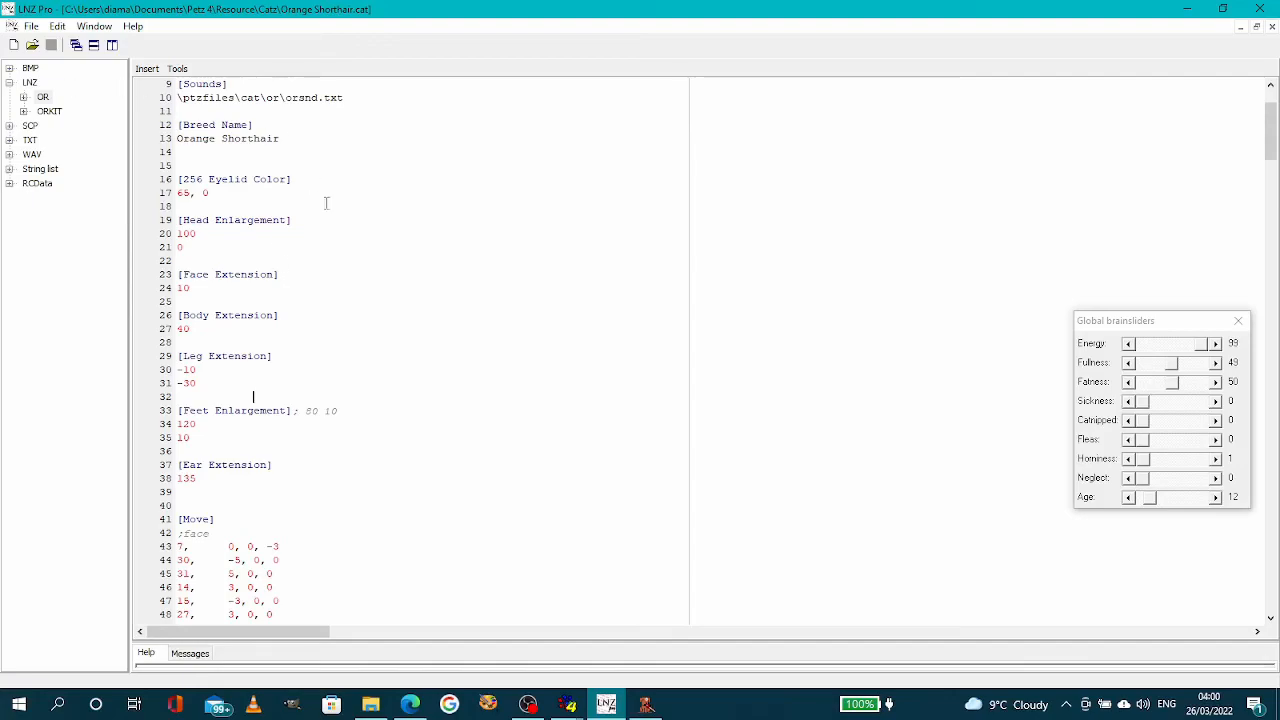
mouse_move(288, 486)
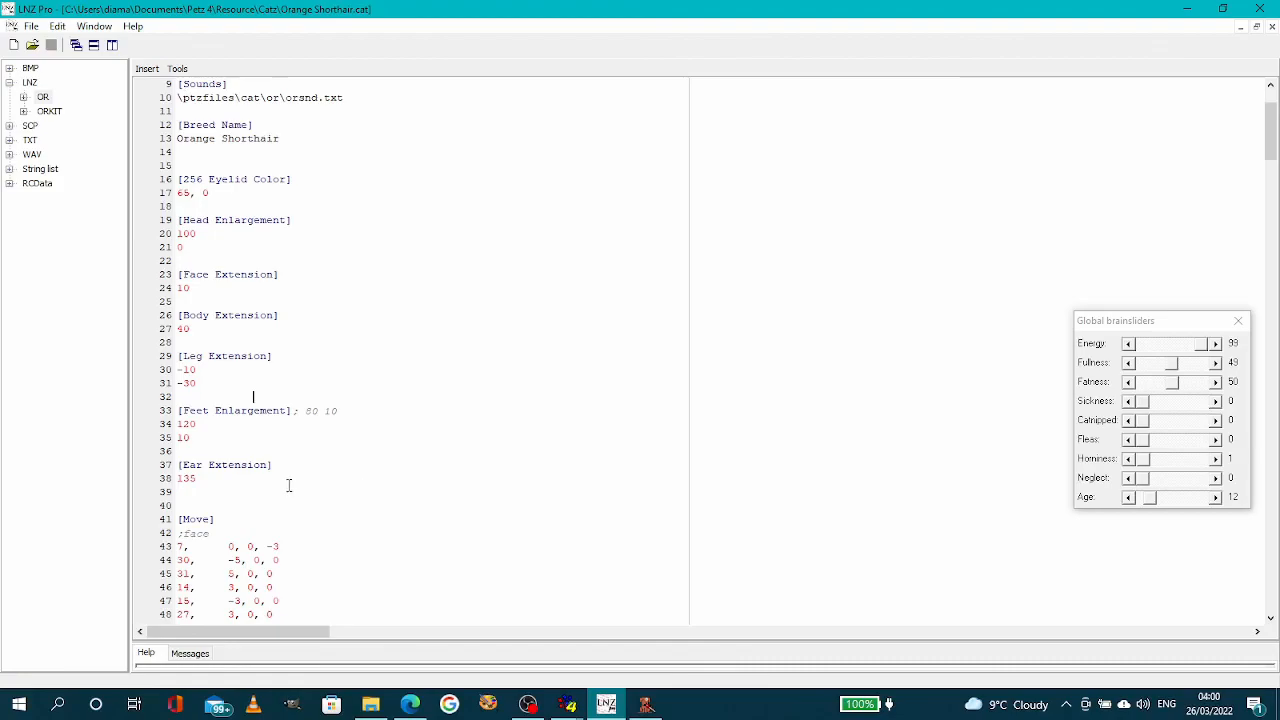